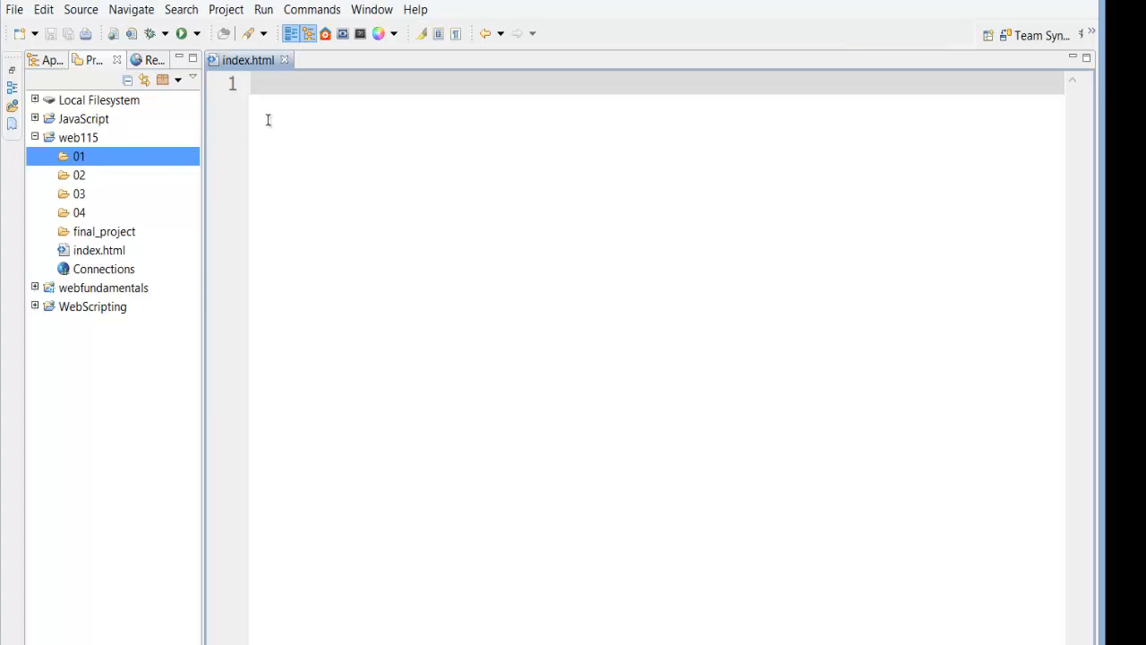
Step: Begin index.html with the <!DOCTYPE html> declaration and a new line below it
text(<!DOCTYPE >)
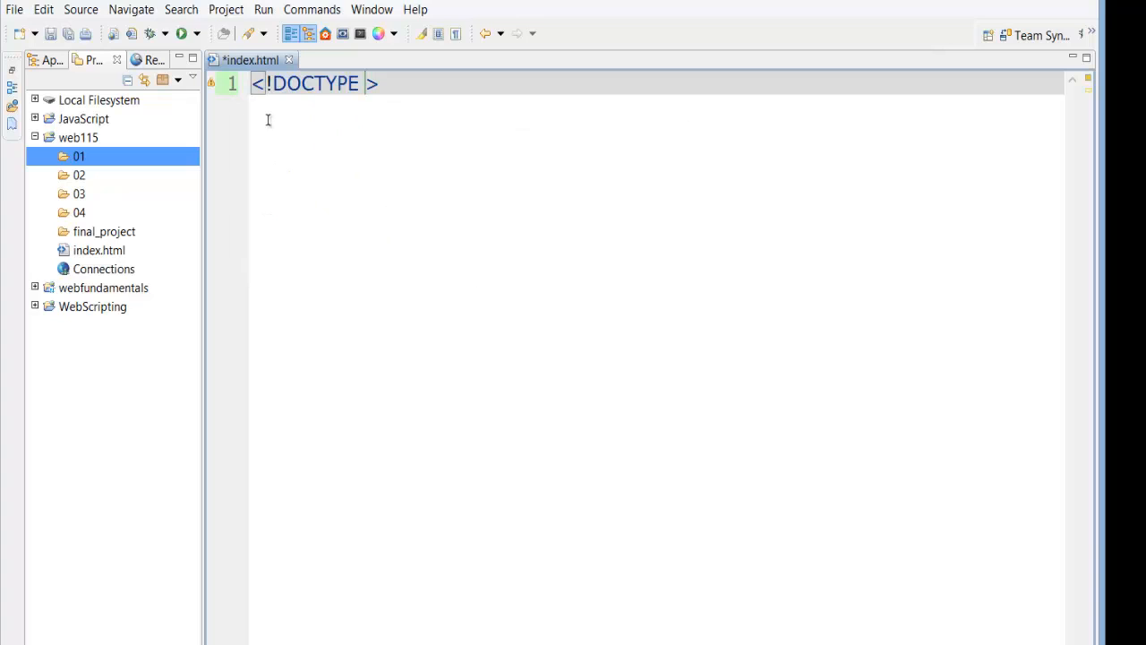
text(html)
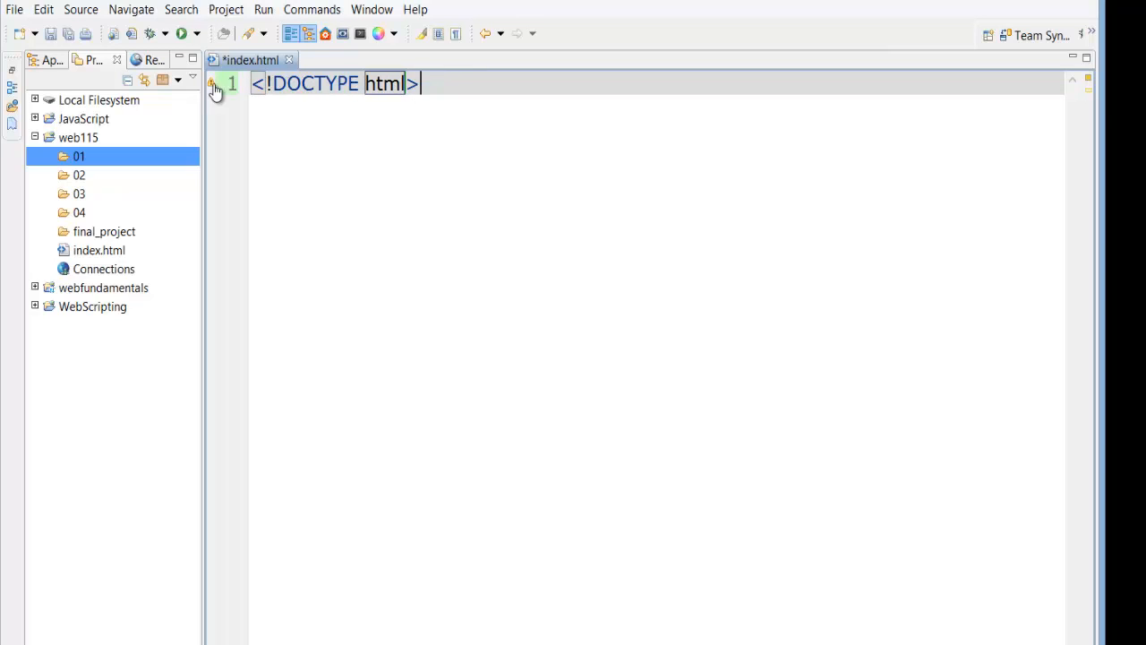
mouse_move(215, 89)
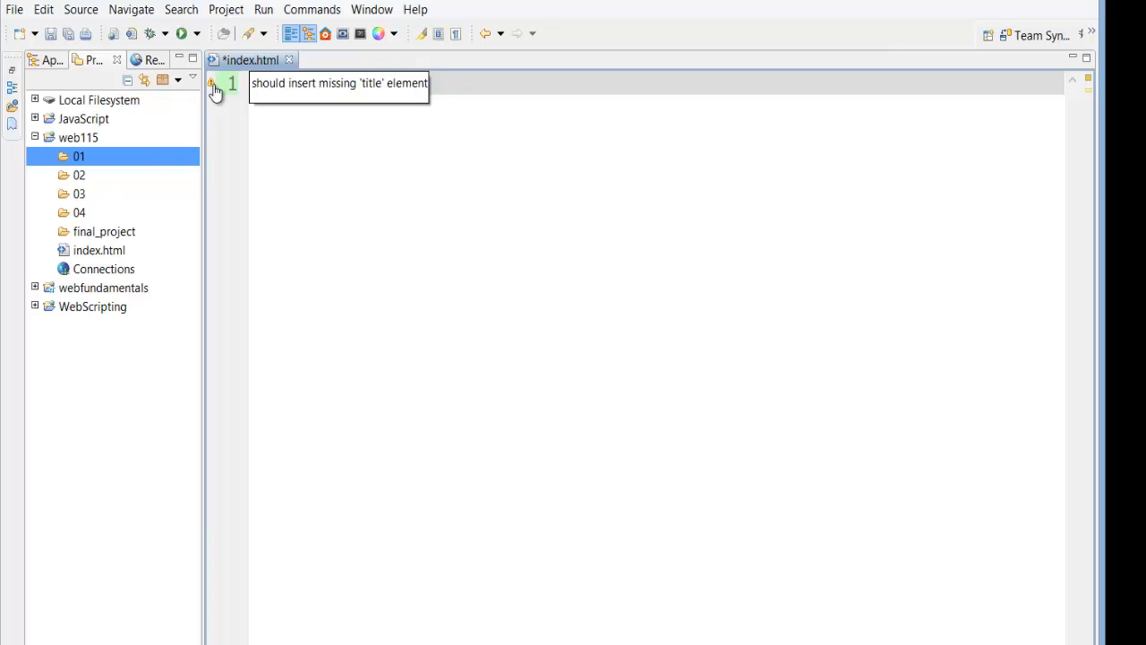
text(<!DOCTYPE html>)
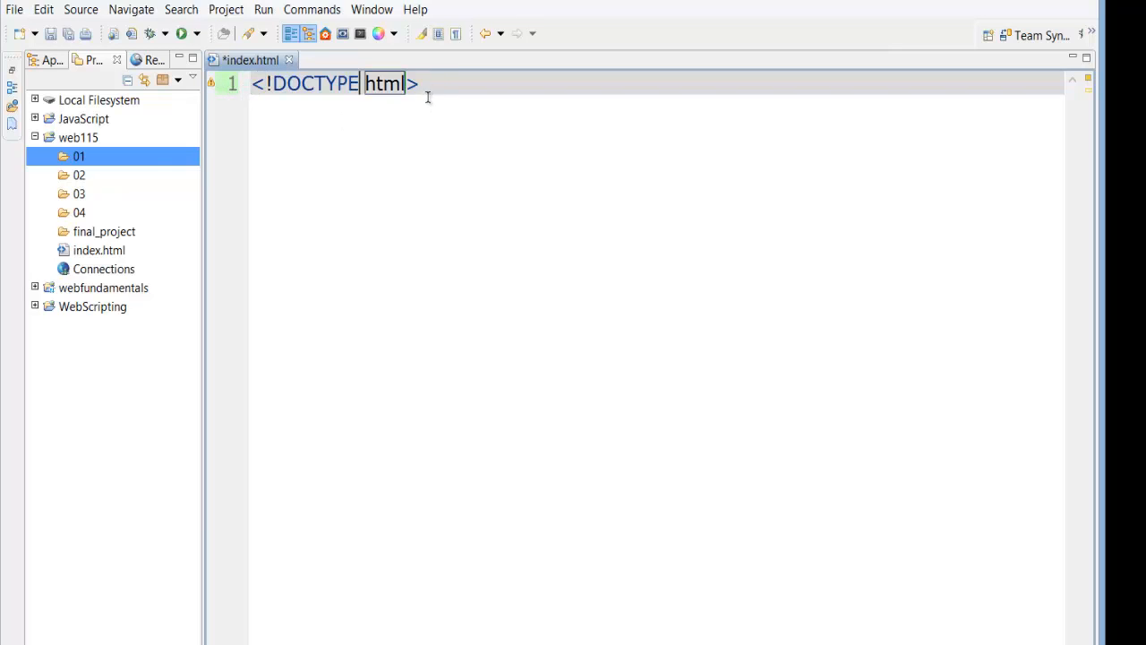
key(Return)
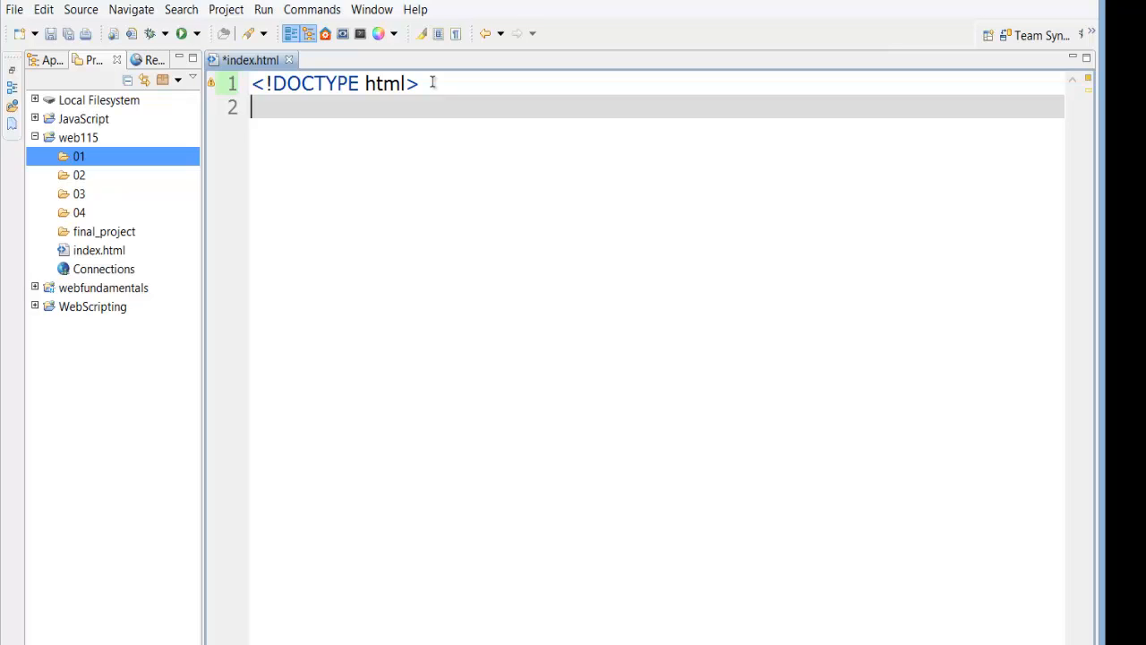
Step: Add the root <html lang="en"> element with its auto-inserted closing tag
text(<)
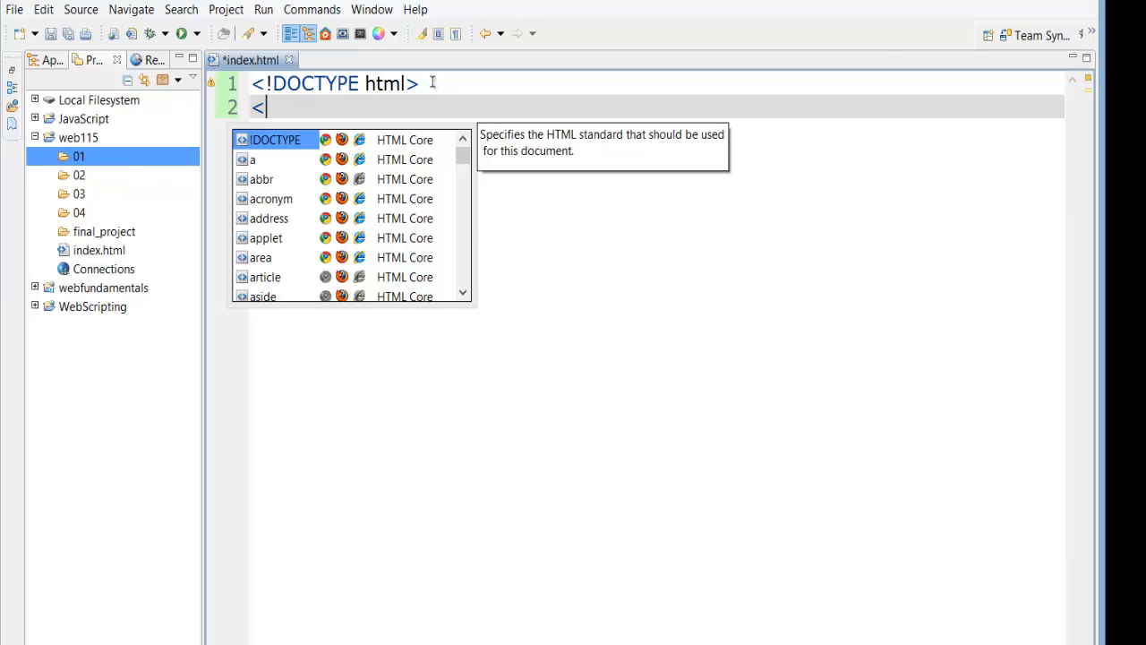
text(html)
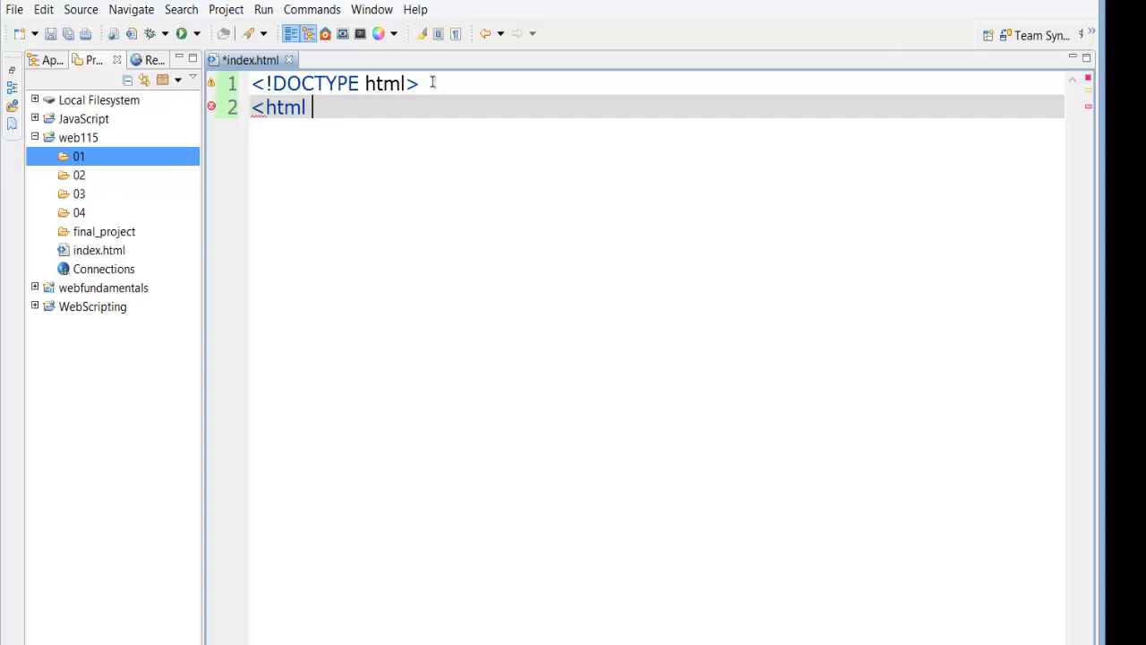
text(lang=)
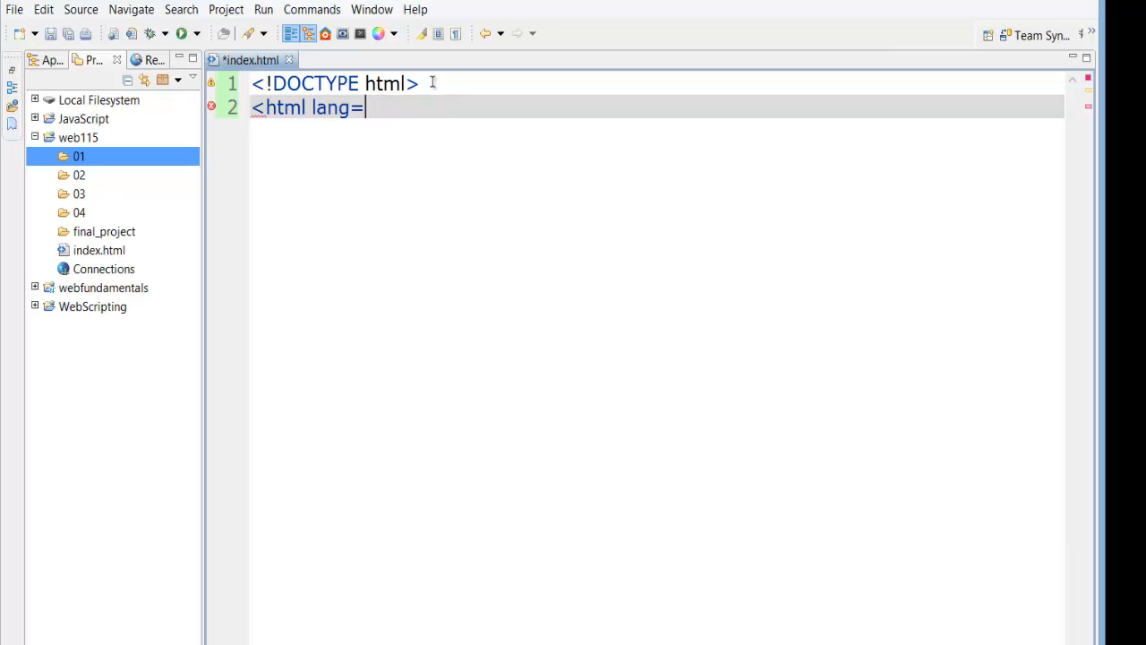
text("en">)
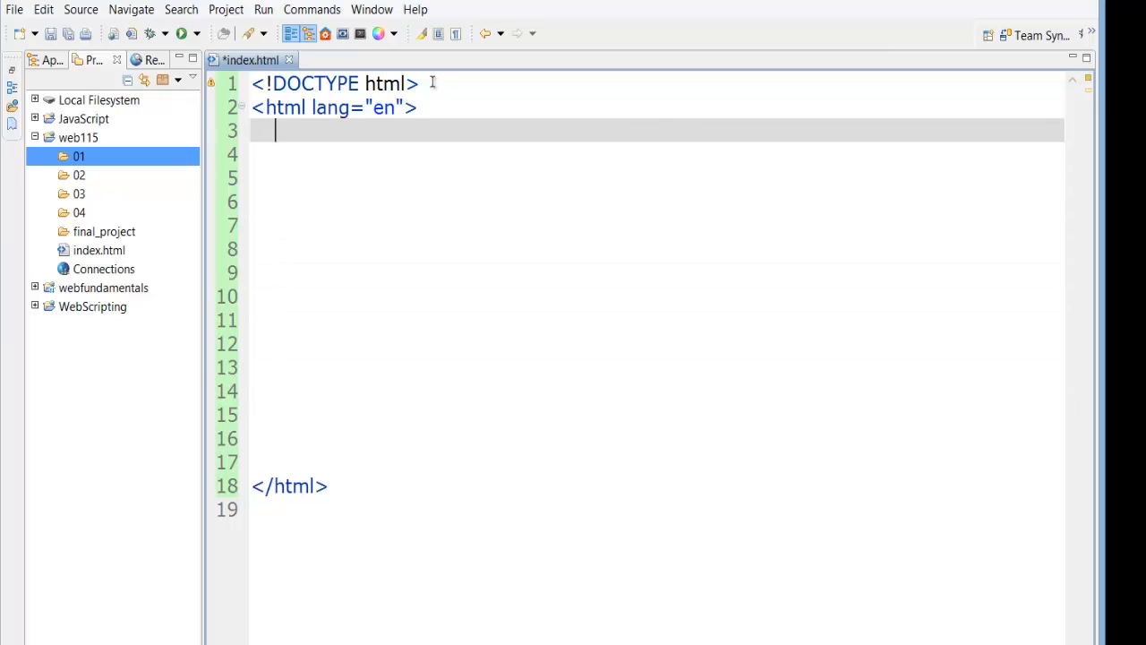
Step: Add the head section inside the html element
text(<)
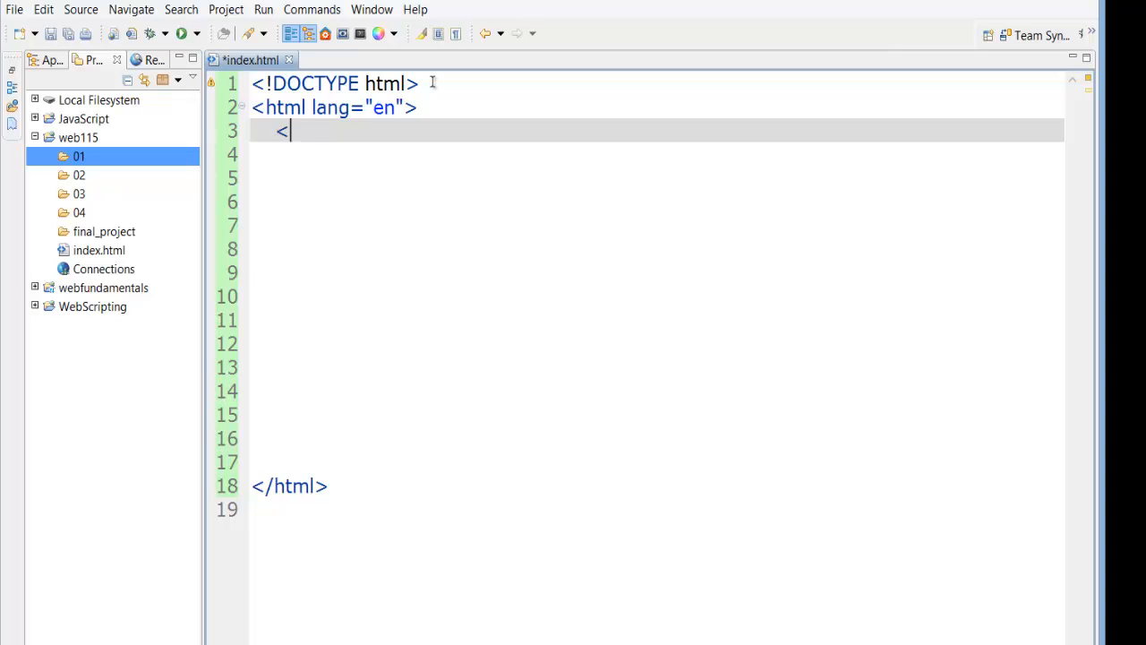
text(head>)
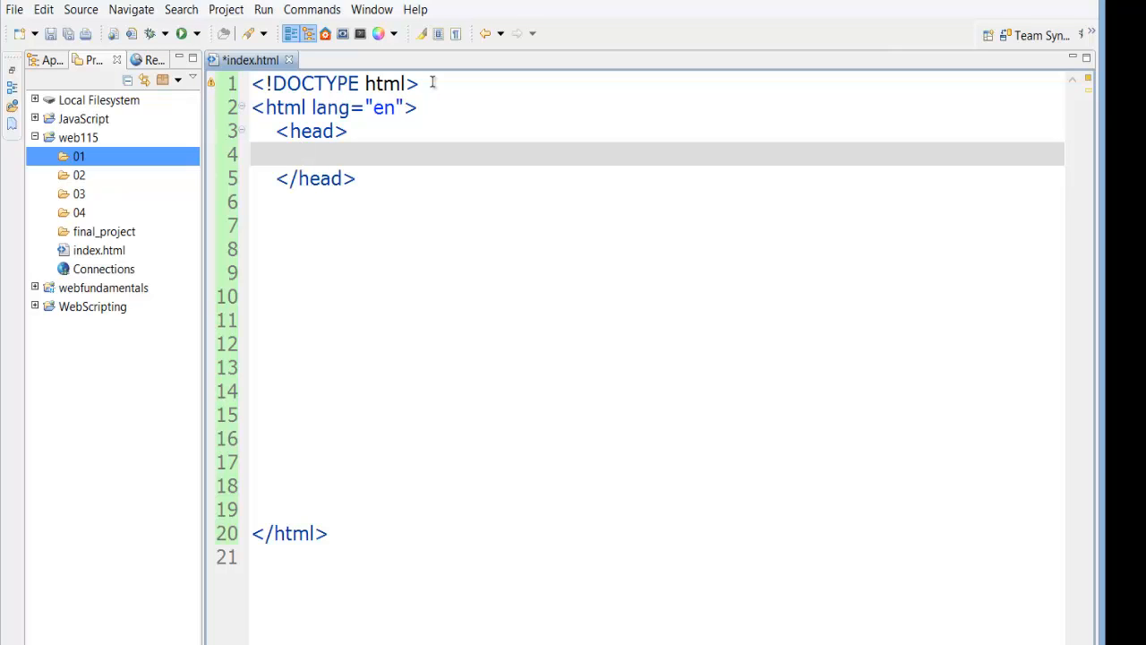
Step: Give the head a title reading "Meri's web115 site" and start a line below it
text(<)
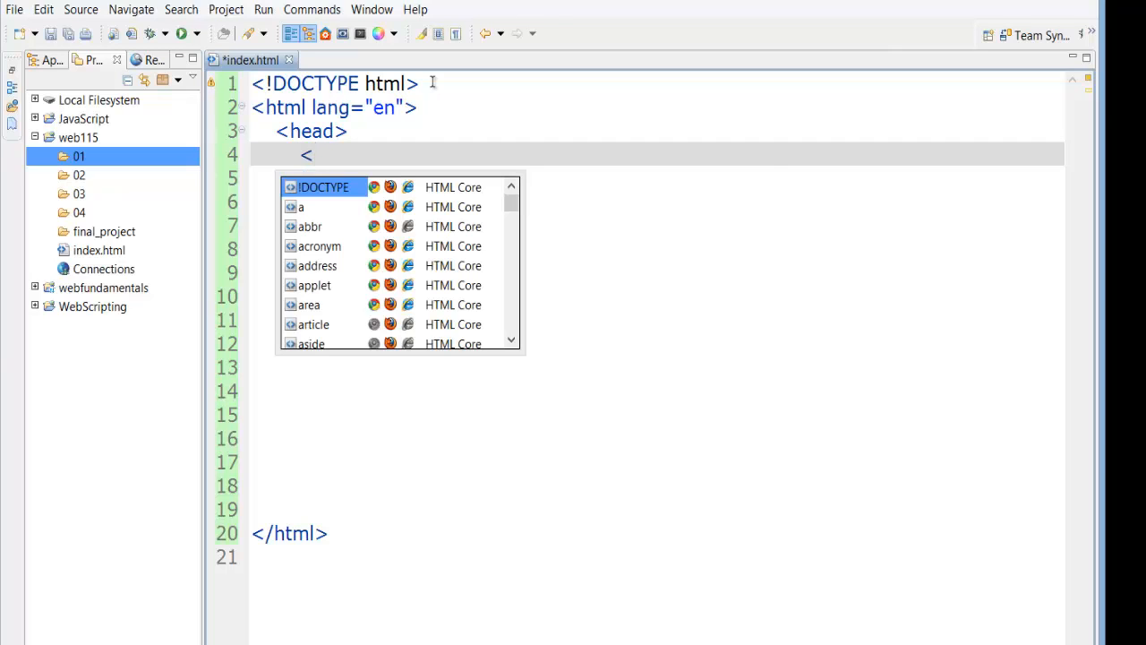
text(title></title>)
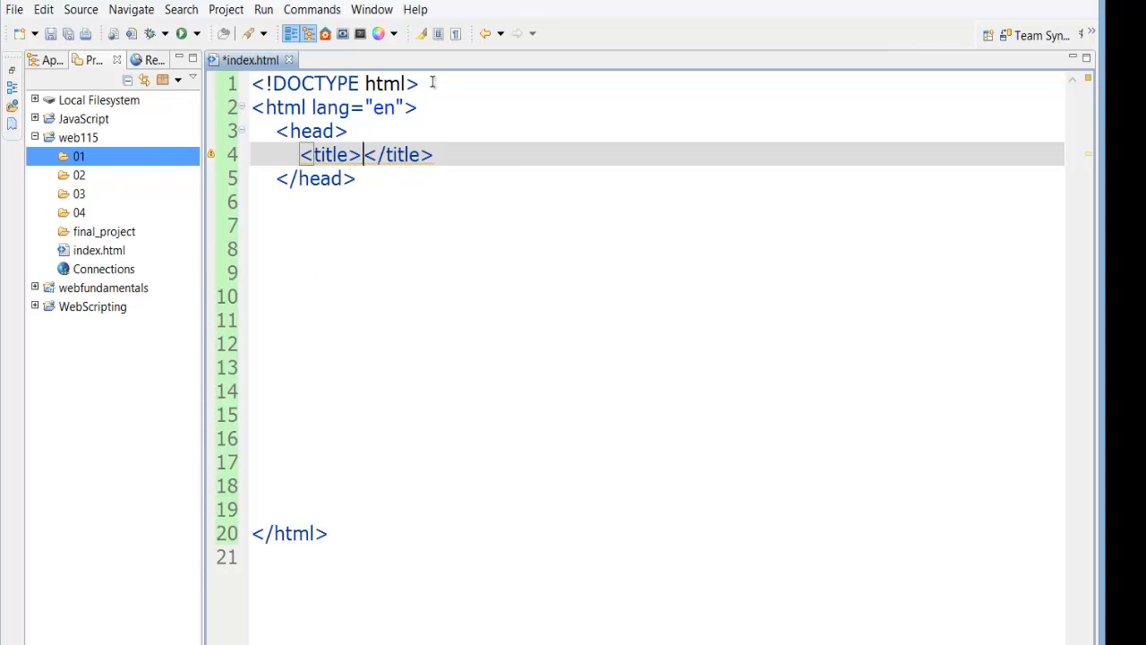
text(Meri's)
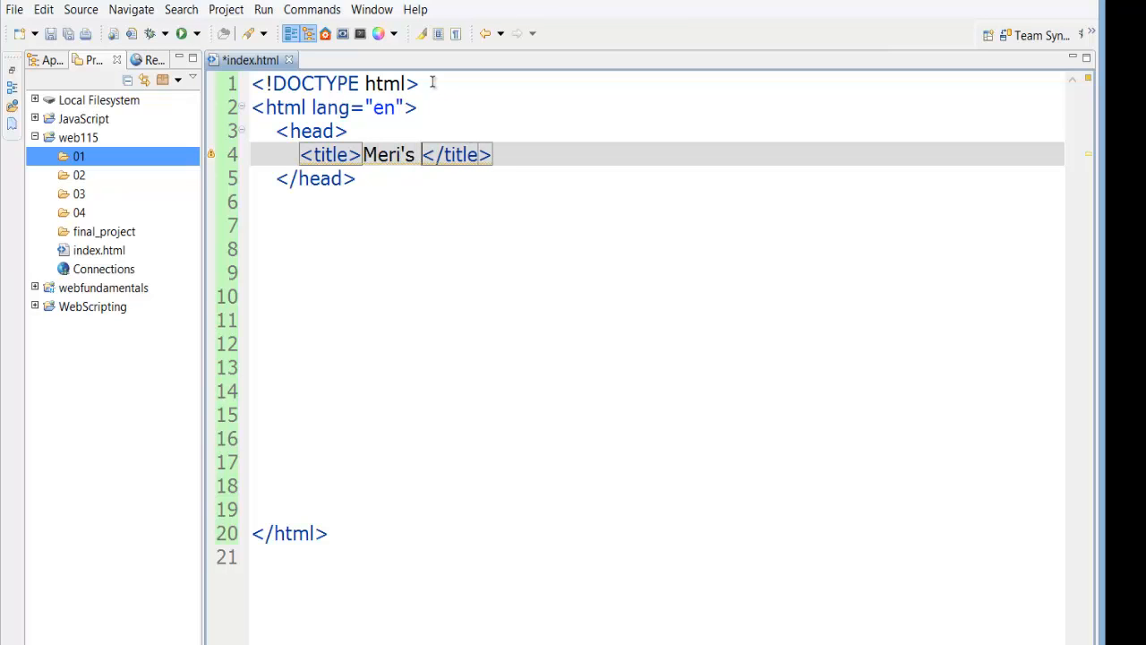
text(web)
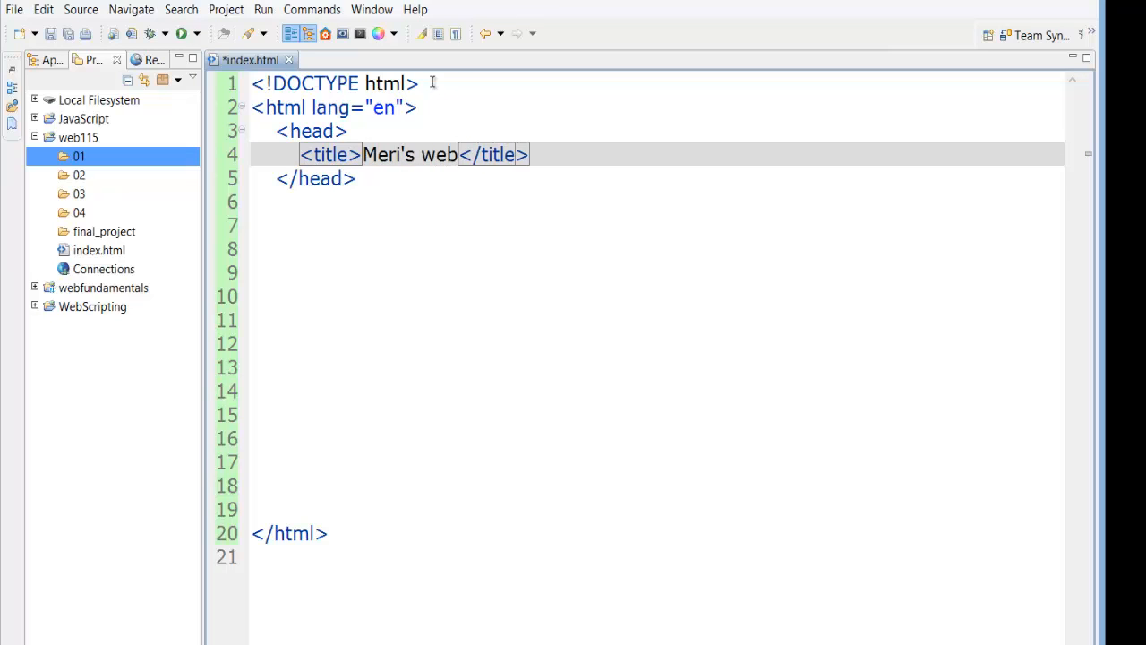
text(115 s)
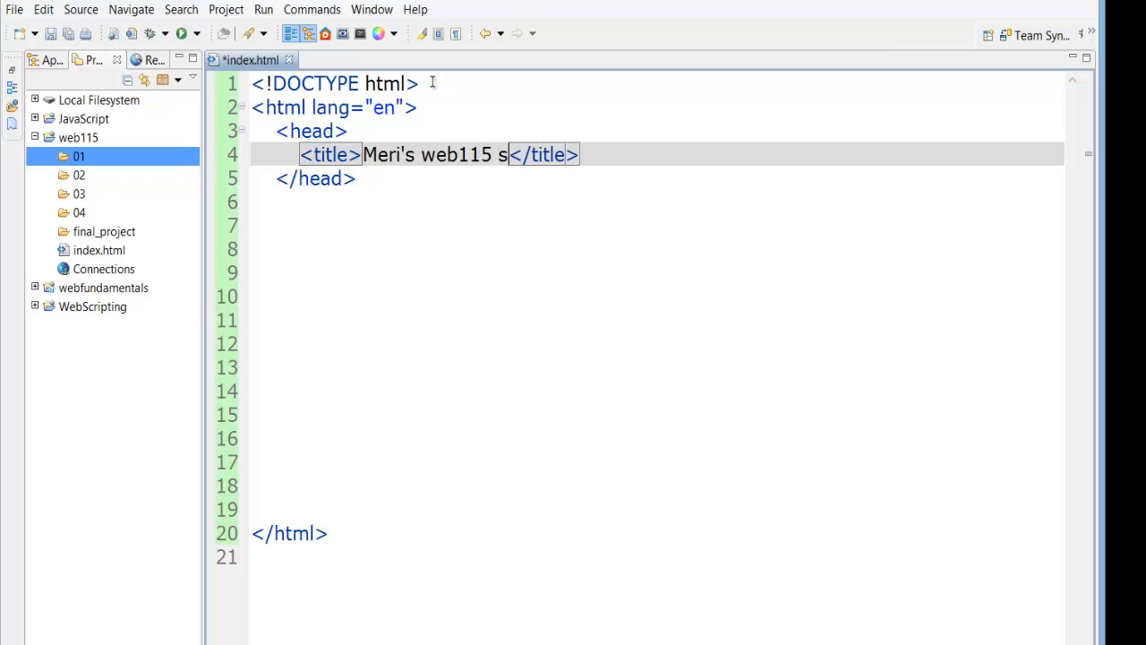
text(ite)
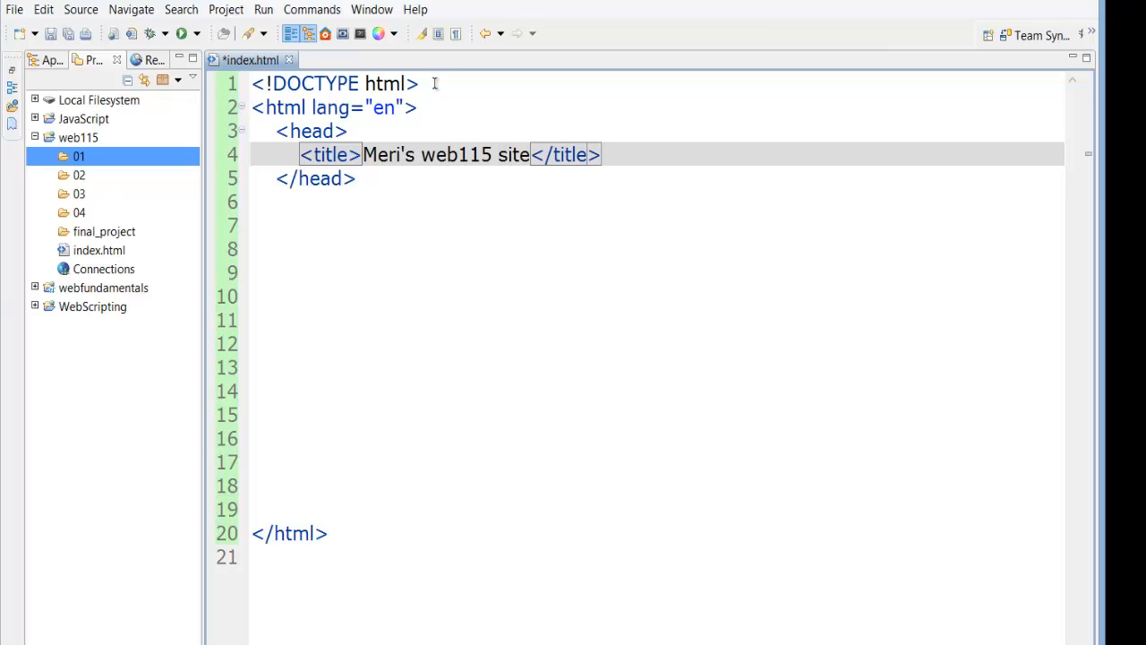
click(616, 154)
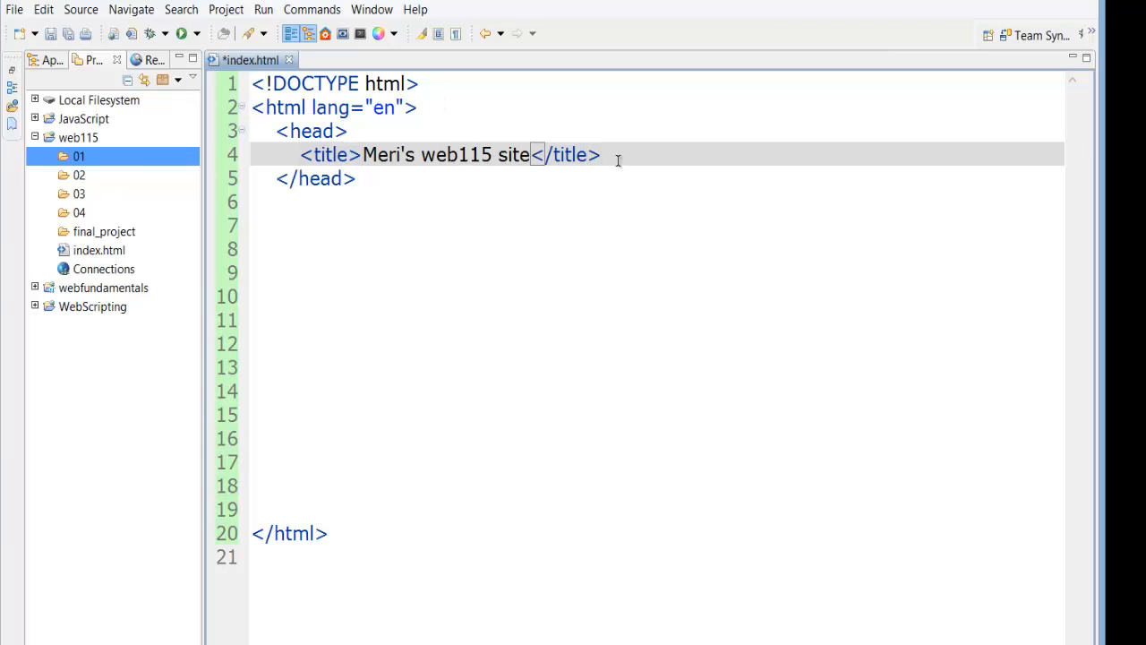
key(Return)
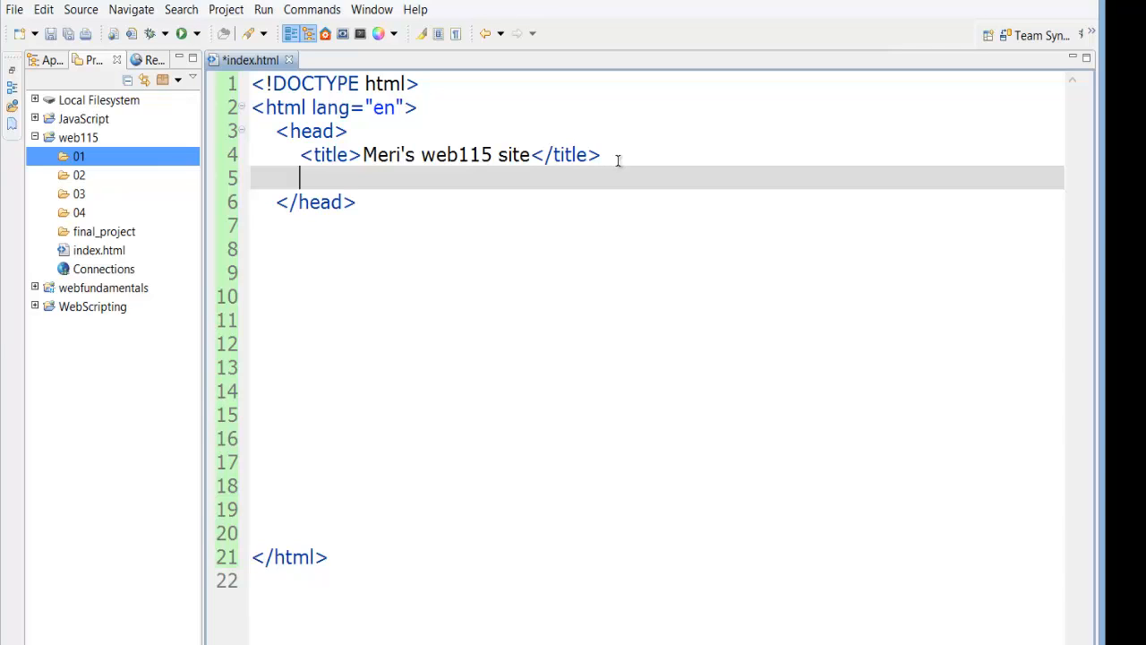
Step: Declare <meta charset = "utf-8"> below the title in the head
text(<meta)
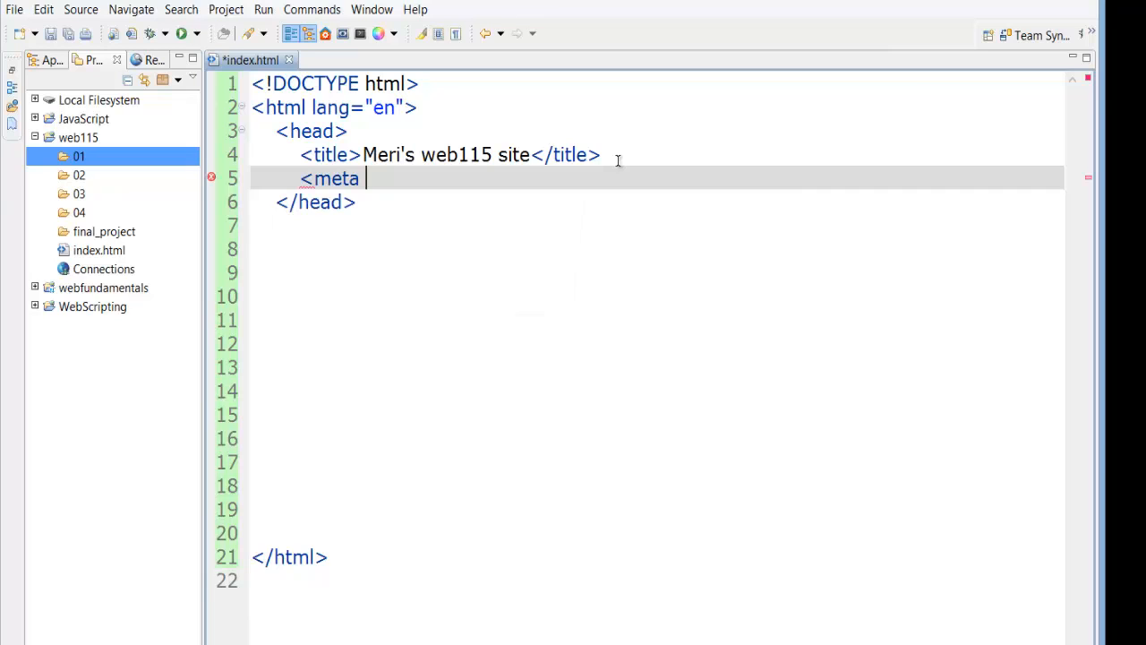
text(charset)
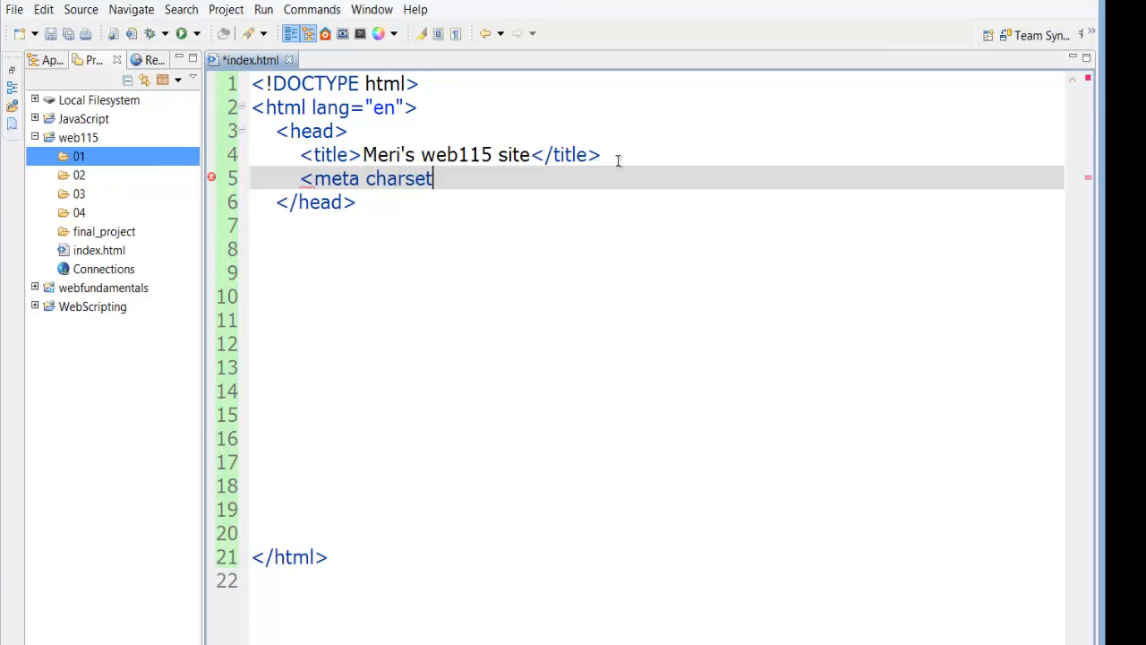
text(= "")
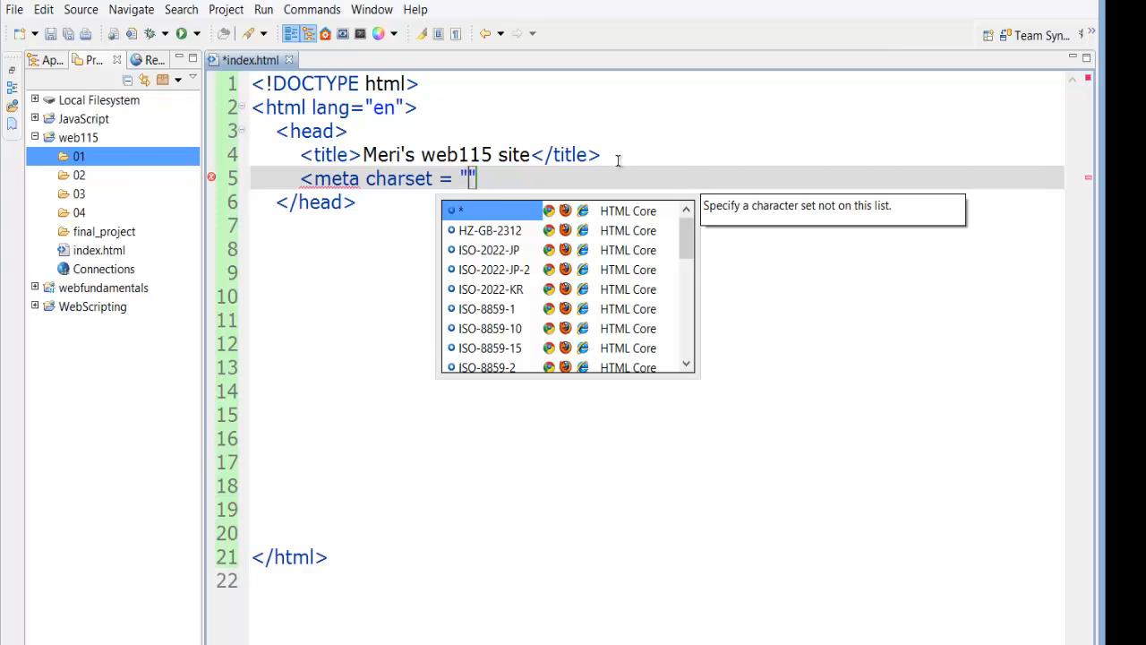
text(utf-8)
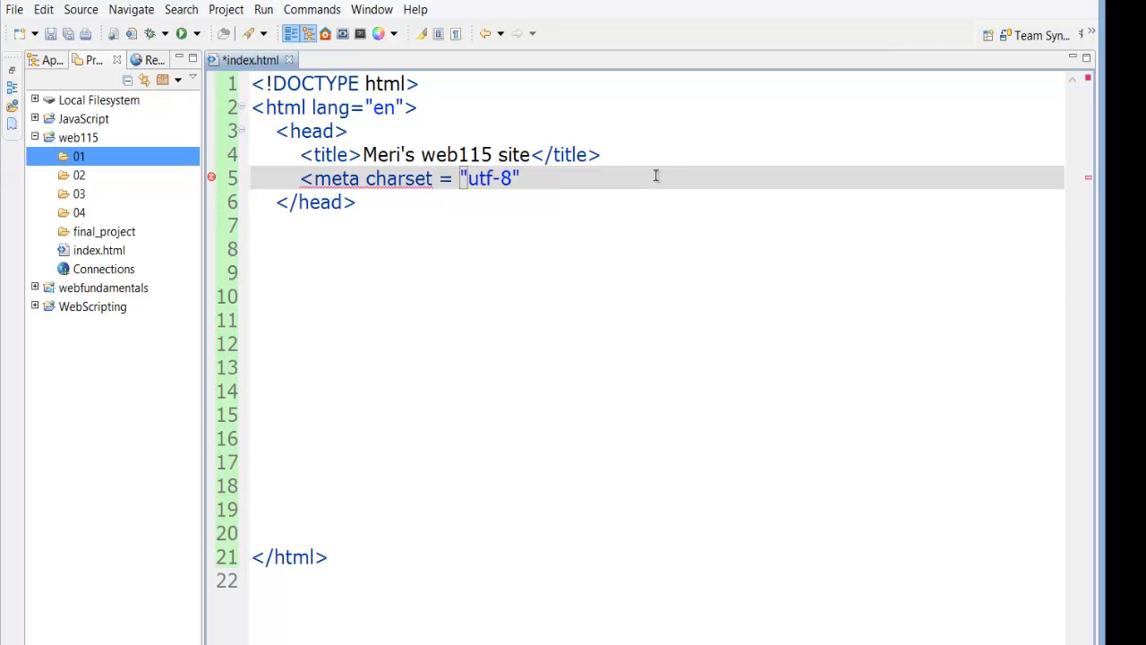
text(>)
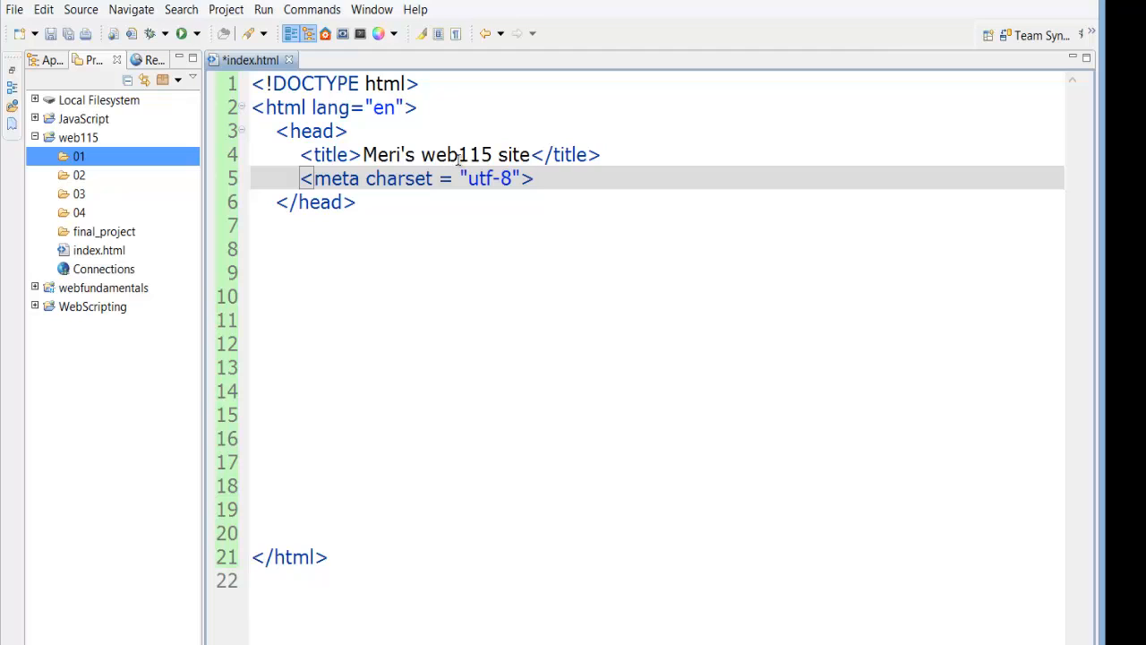
mouse_move(365, 72)
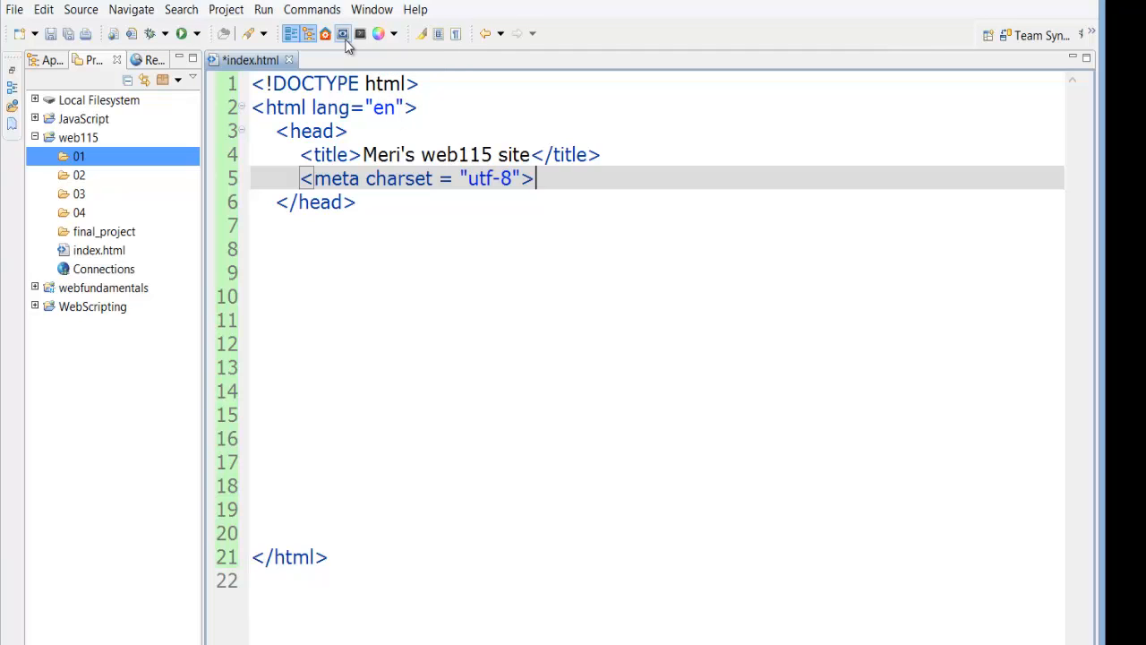
click(343, 32)
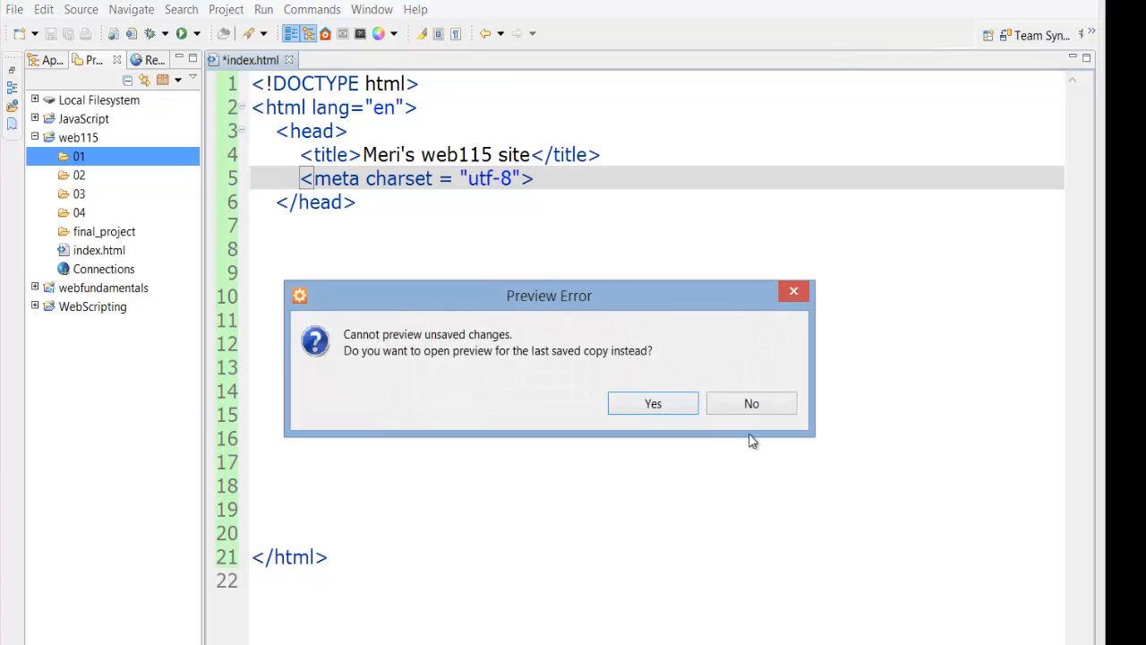
click(752, 403)
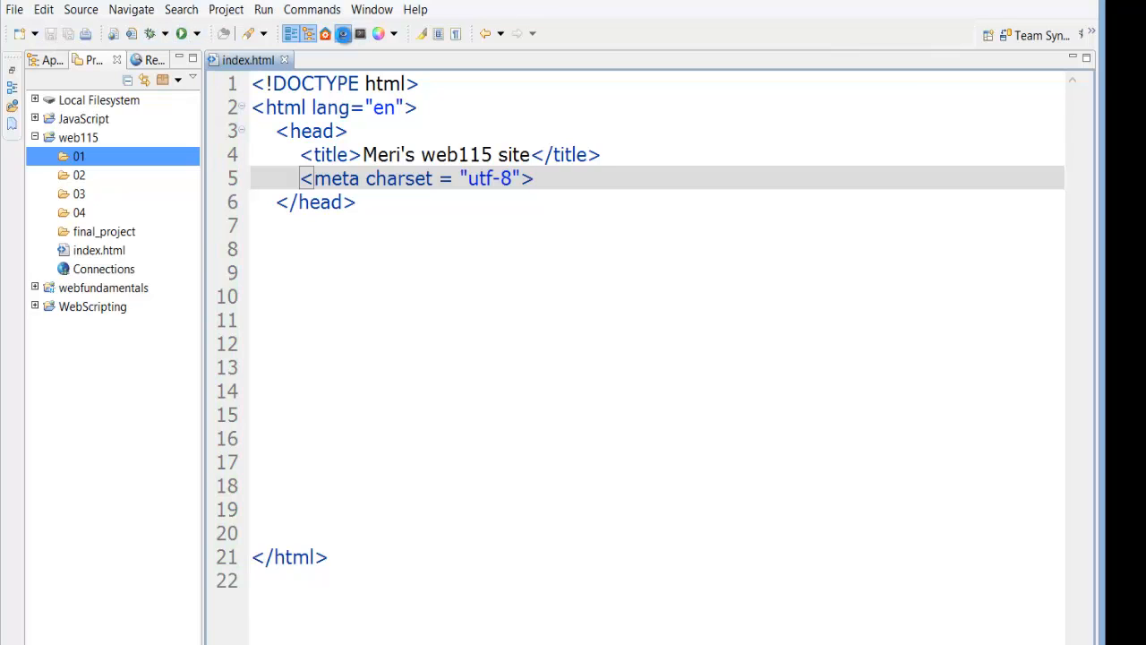
click(343, 32)
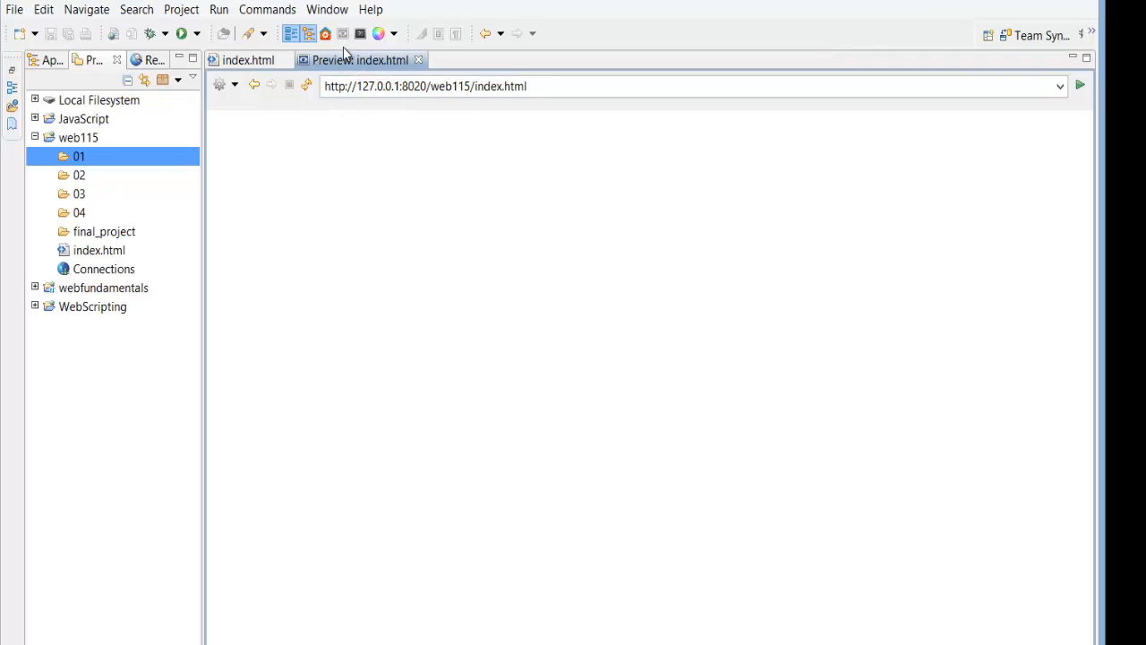
click(267, 9)
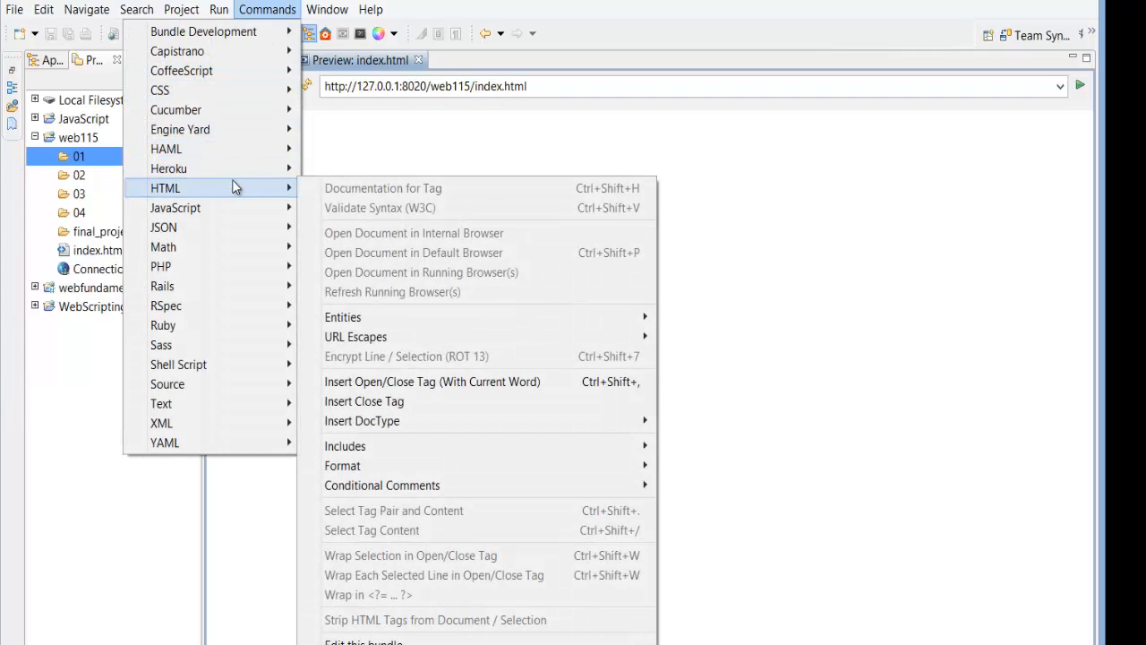
click(218, 9)
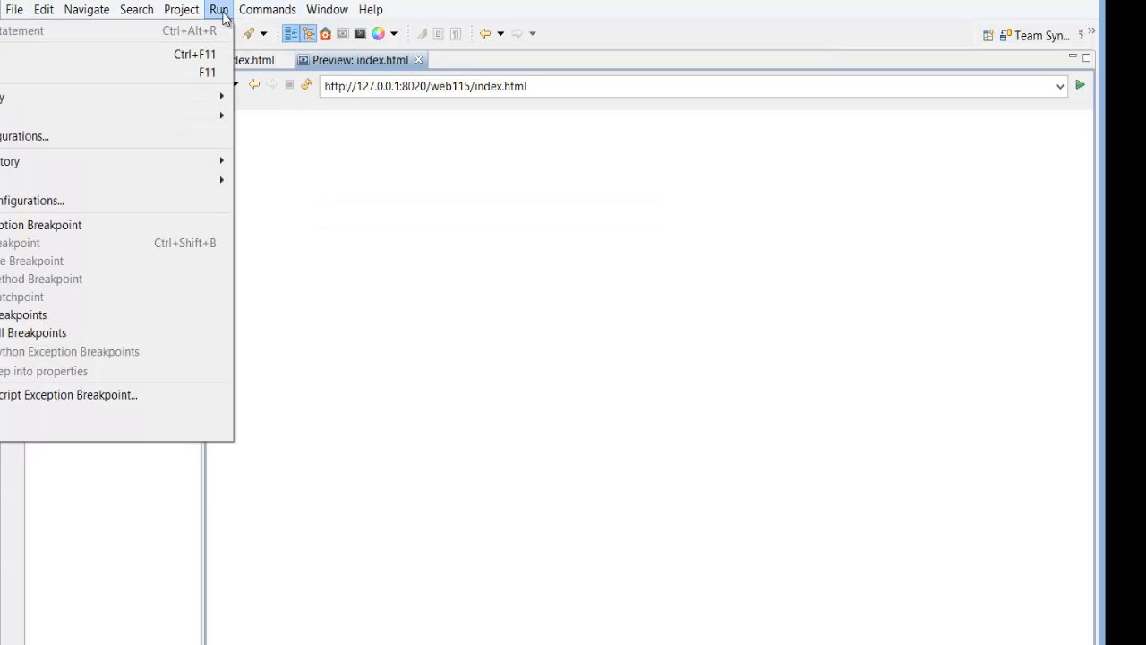
click(181, 9)
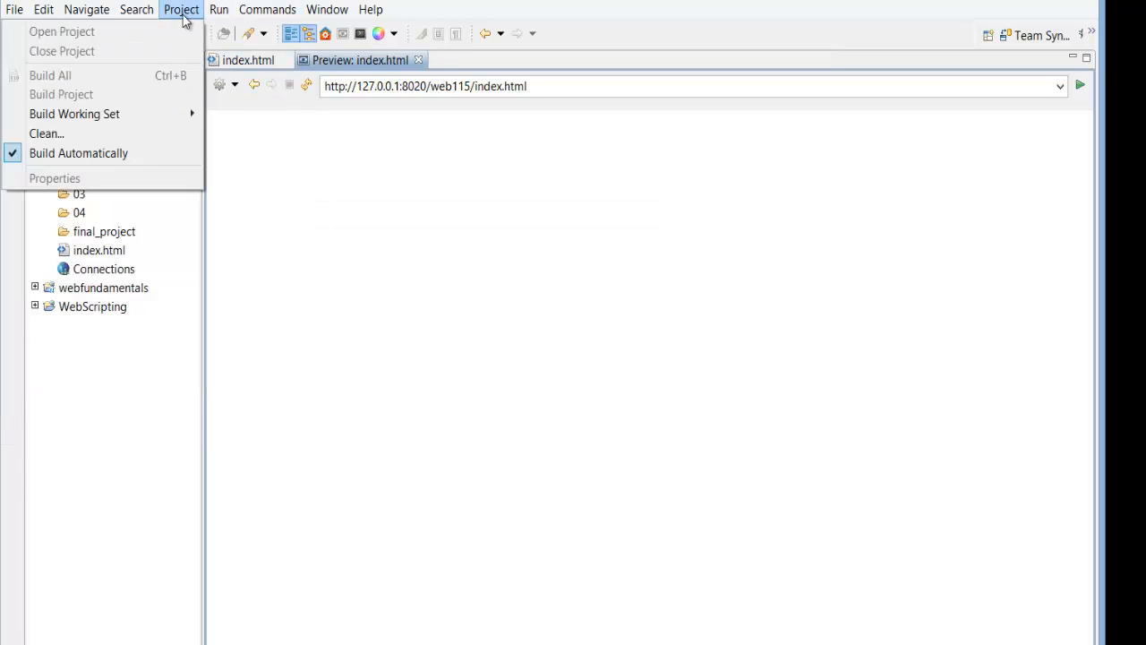
click(86, 9)
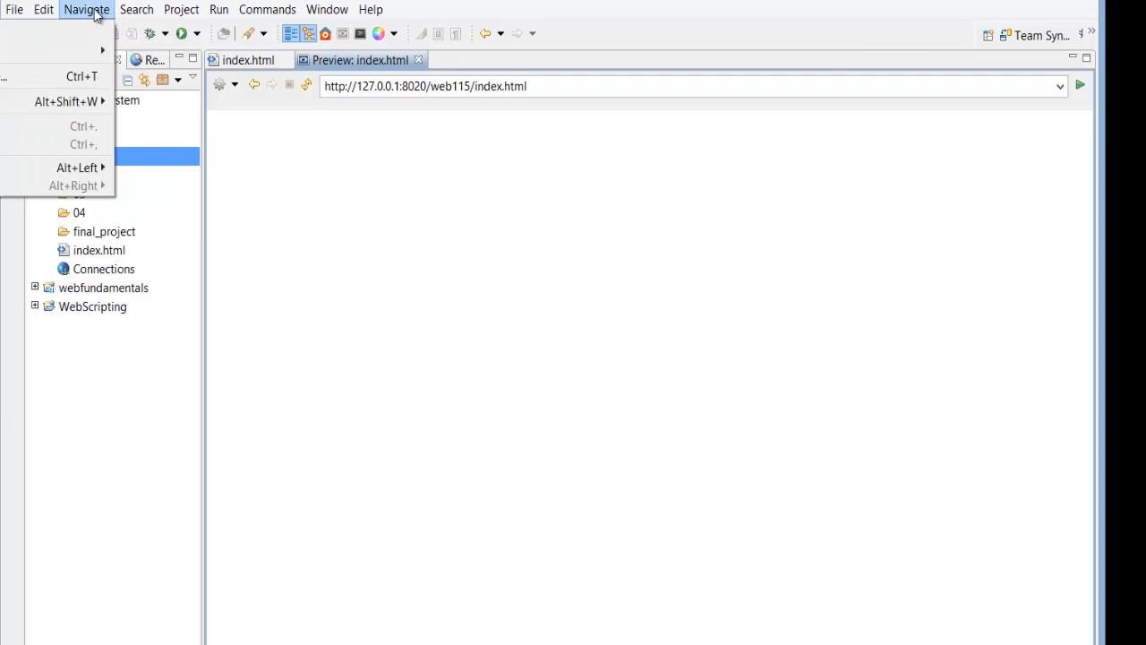
click(266, 9)
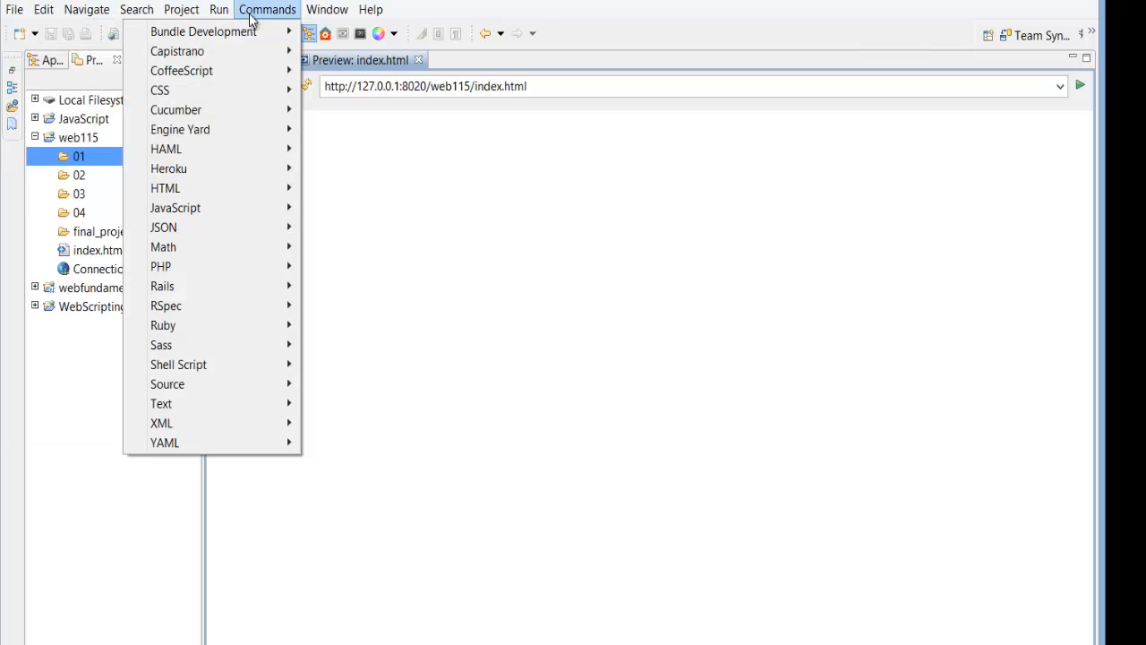
mouse_move(175, 208)
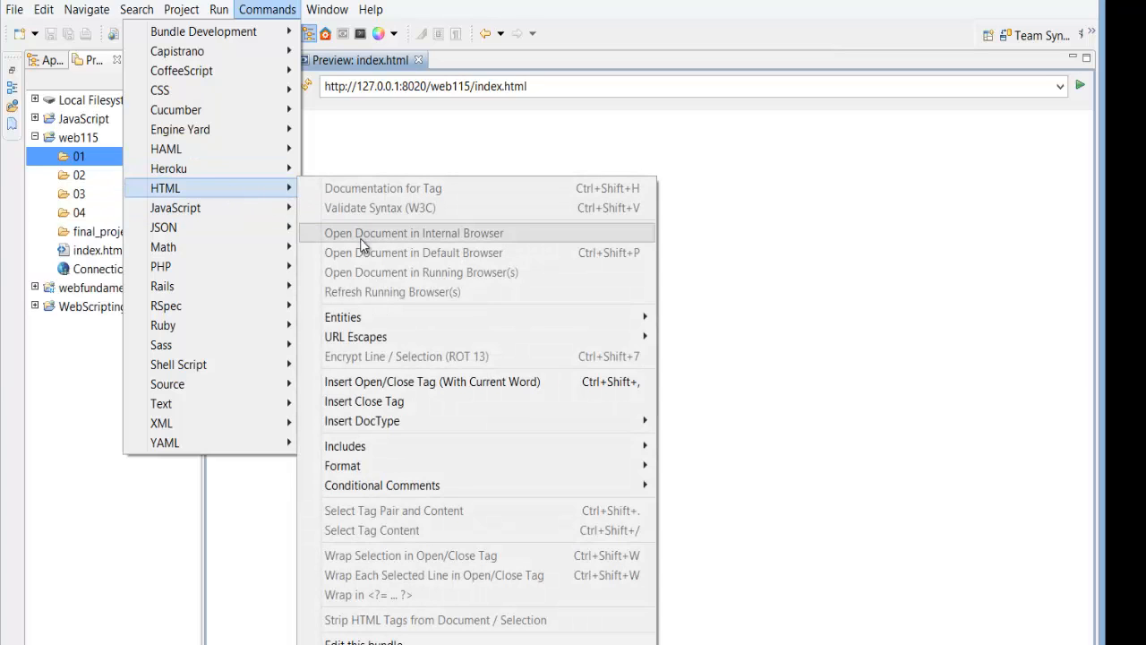
mouse_move(355, 260)
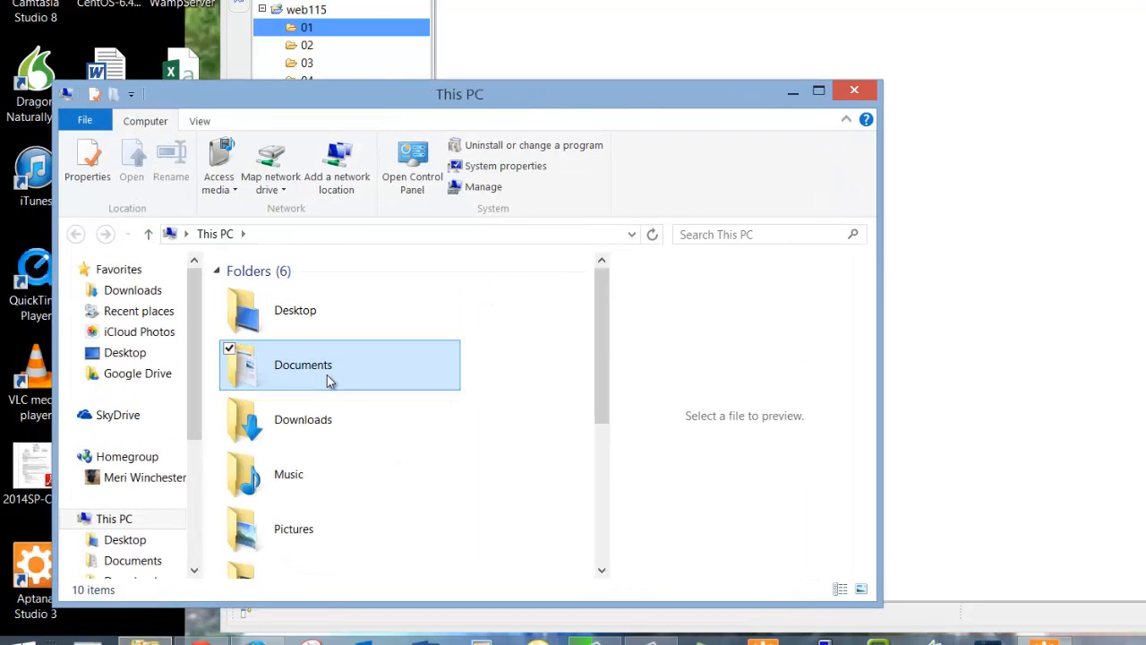
Step: Locate index in Documents > web115b and open it with Firefox
double_click(303, 365)
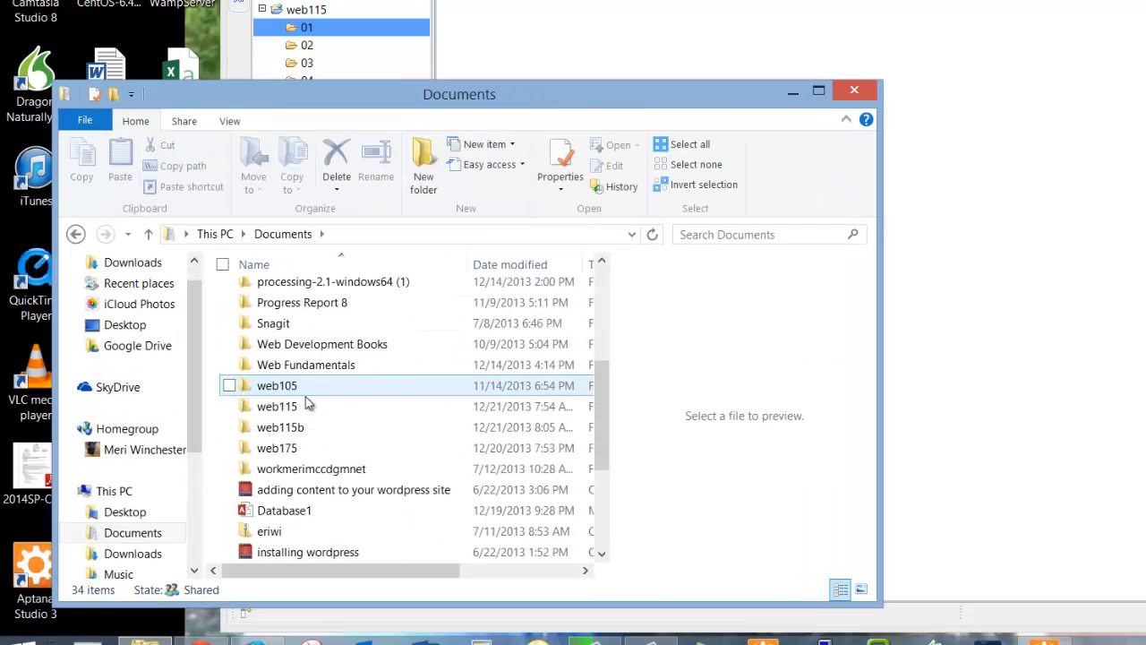
double_click(279, 426)
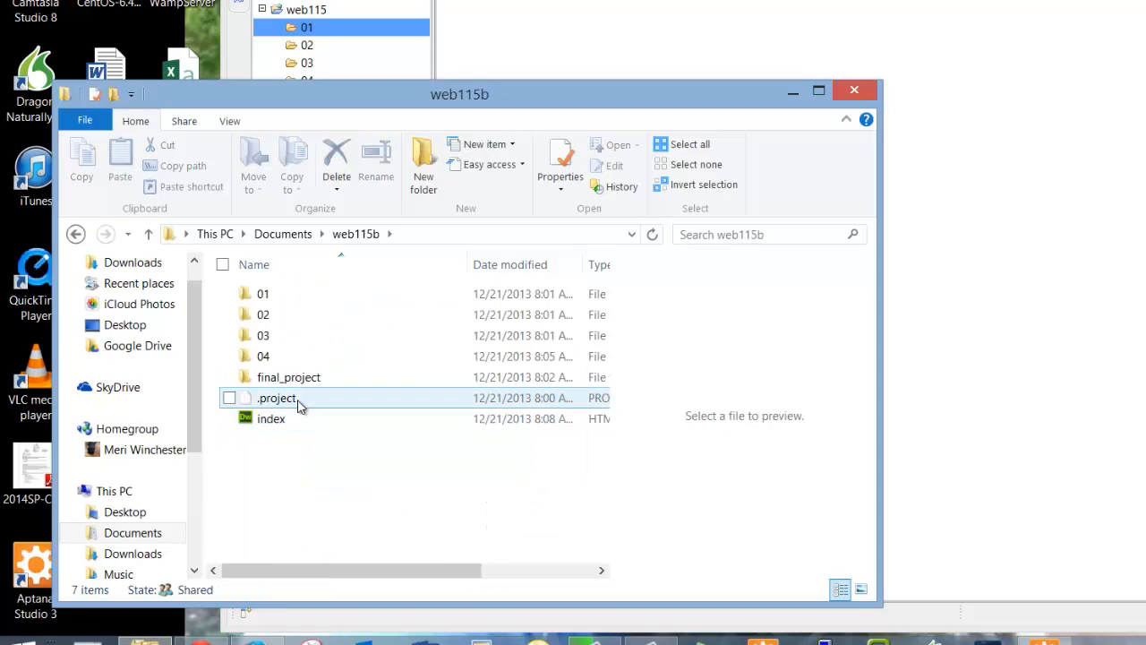
mouse_move(699, 29)
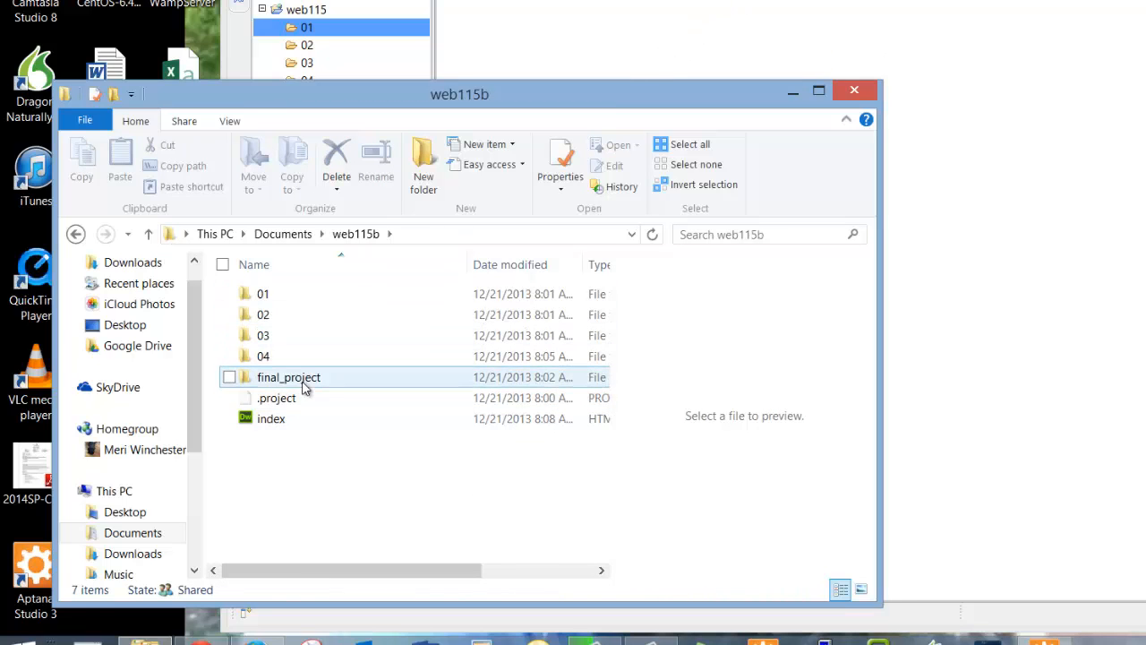
click(273, 419)
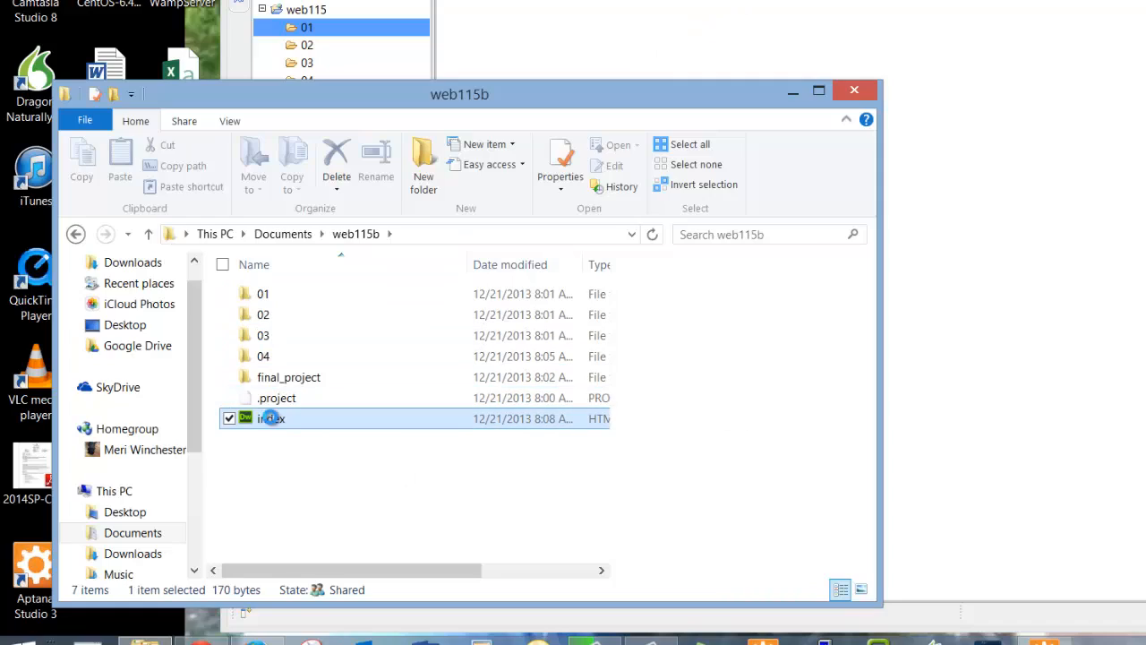
right_click(273, 419)
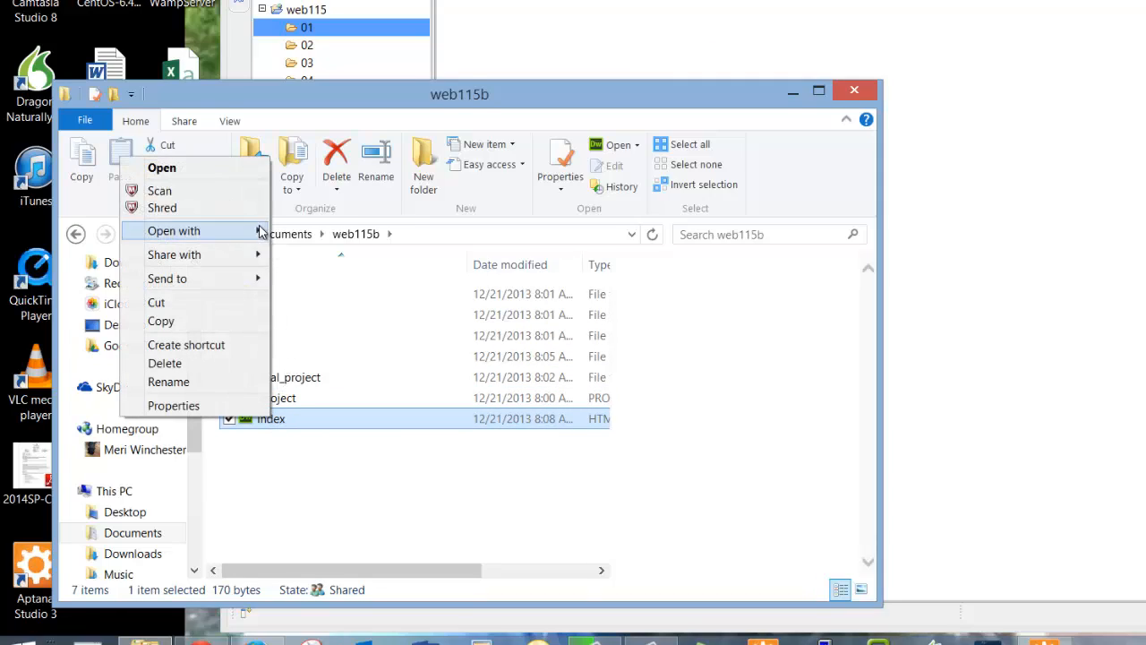
click(174, 229)
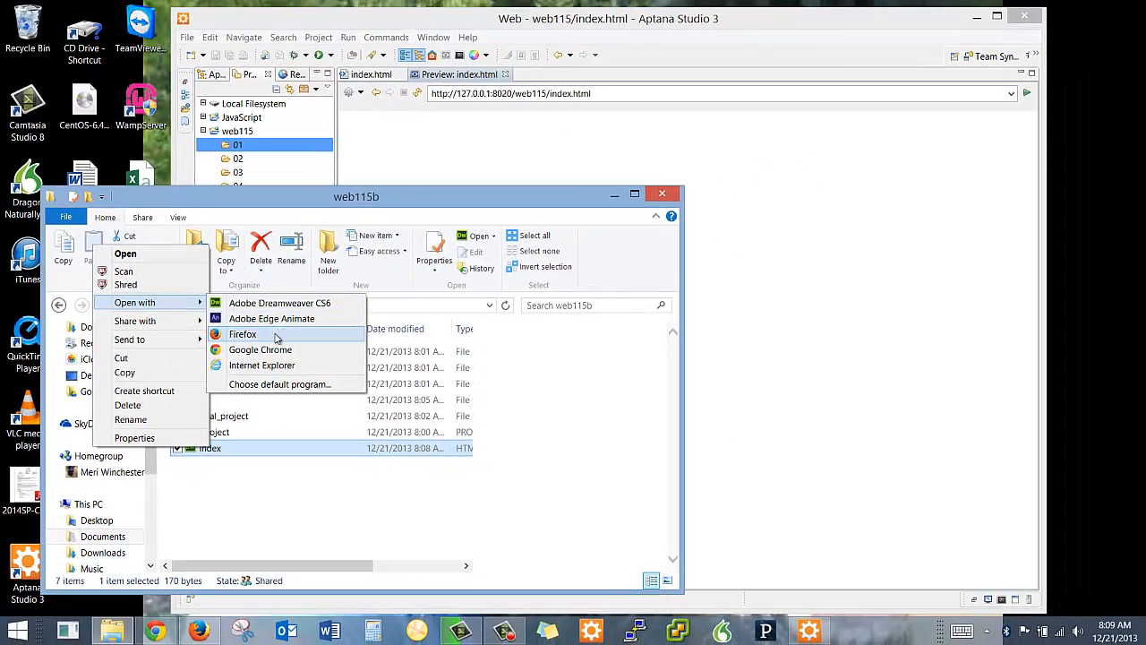
click(242, 335)
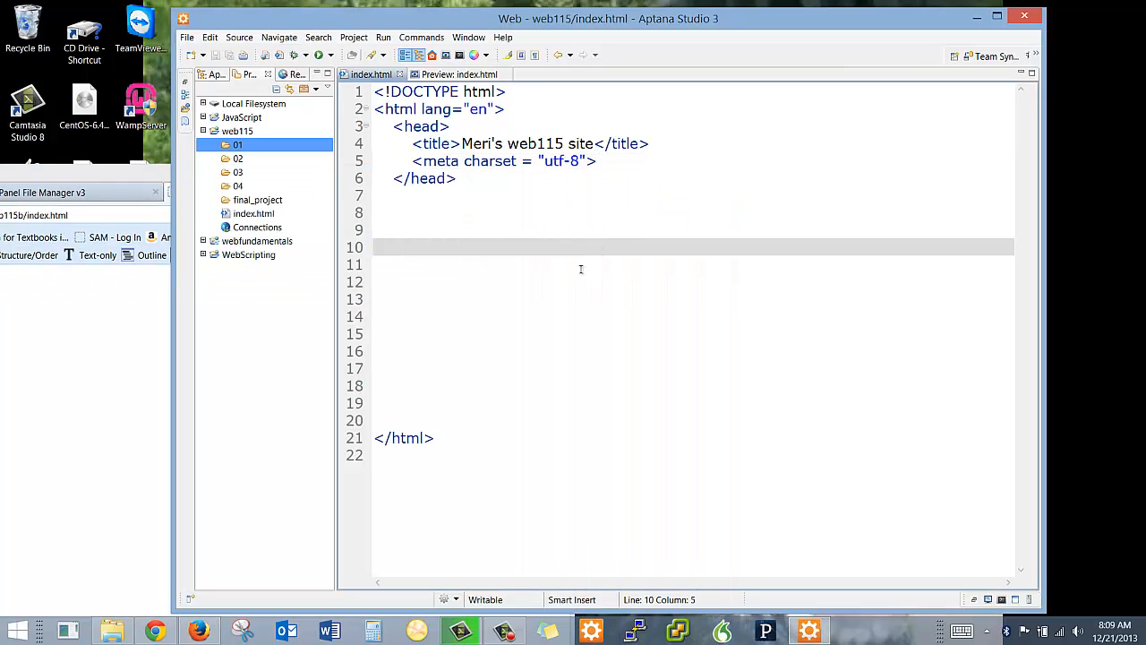
mouse_move(555, 217)
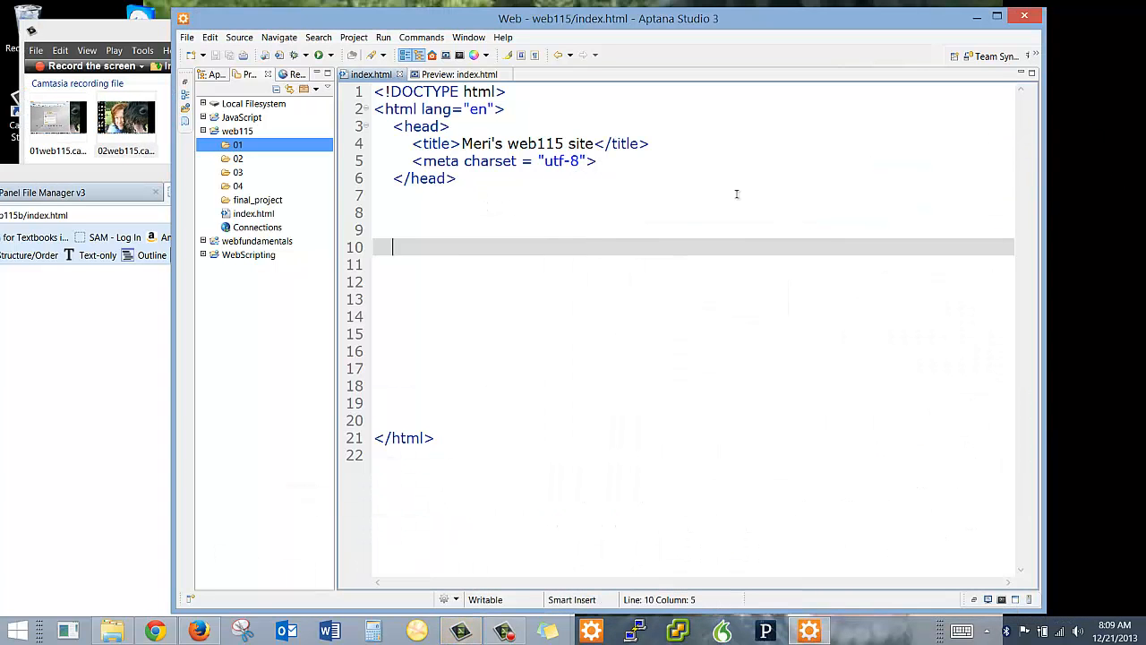
Step: Add an empty <body> element with its closing tag below the head section
click(397, 193)
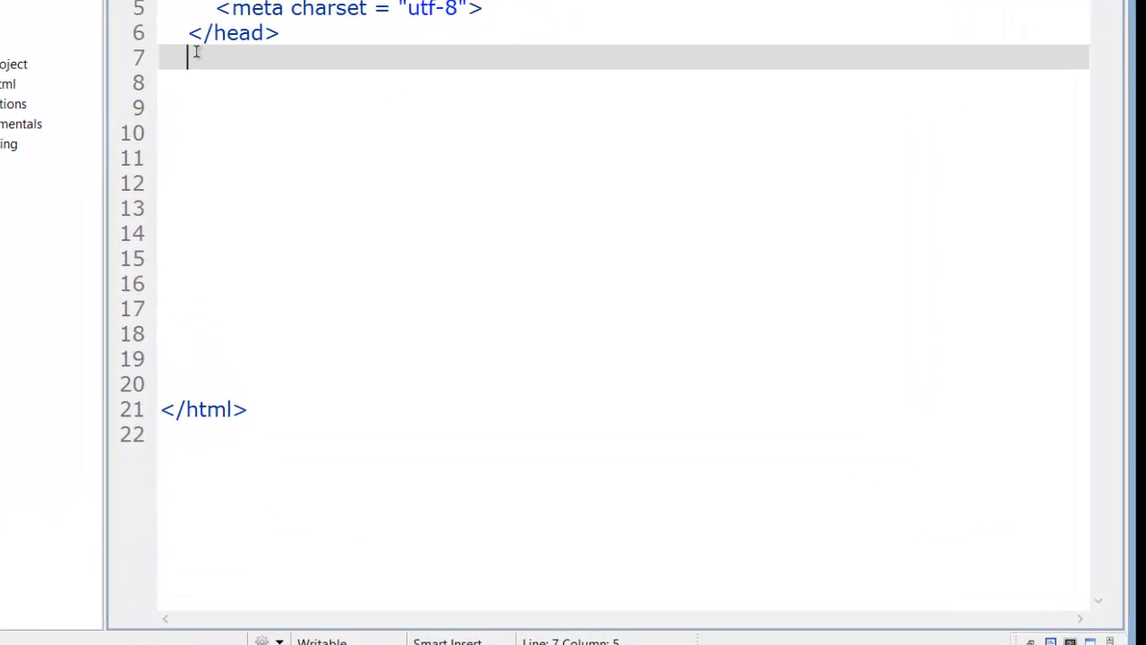
text(<body>)
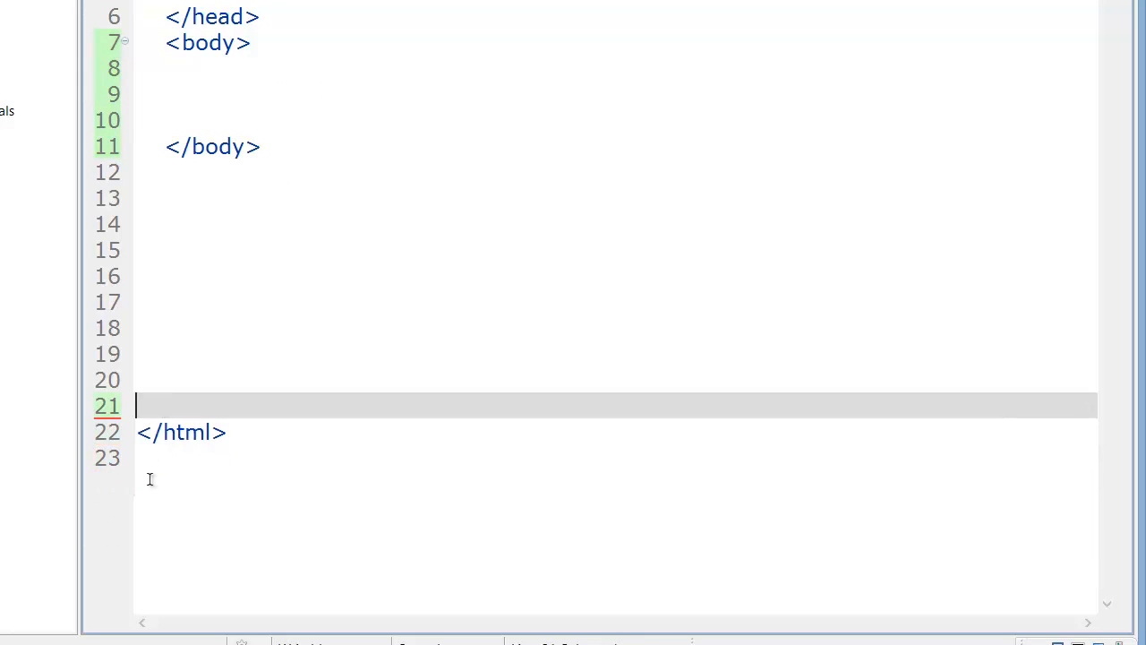
scroll(up, 3)
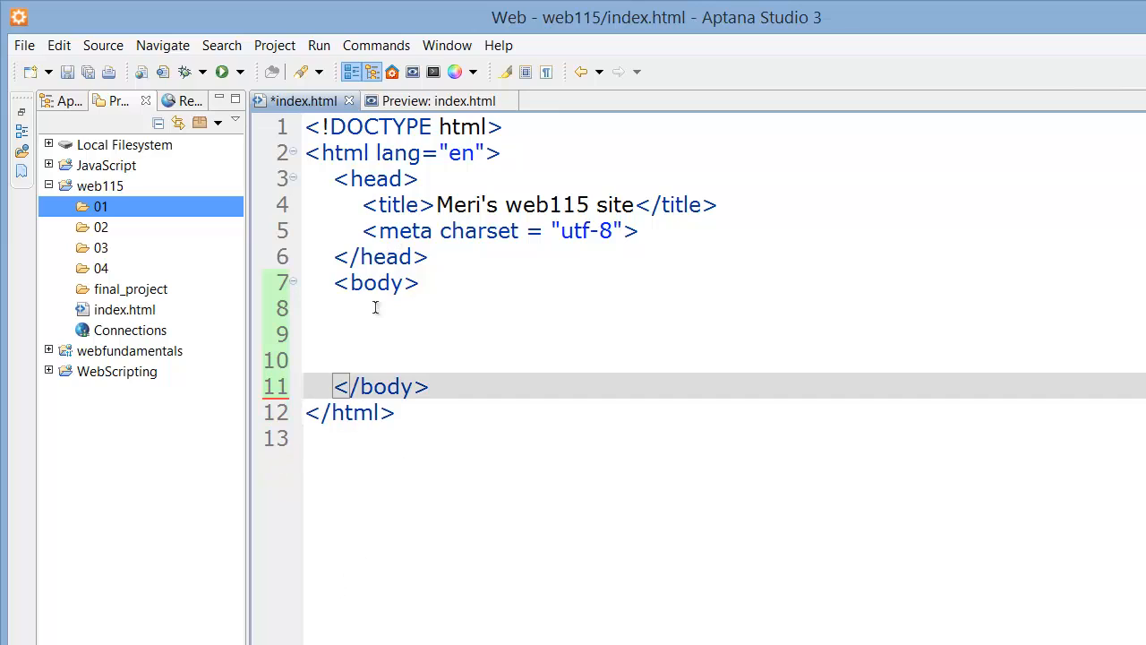
Step: Add an h1 heading "Meri's web 115" inside the body and save the file
click(376, 308)
text(<h1></h1>)
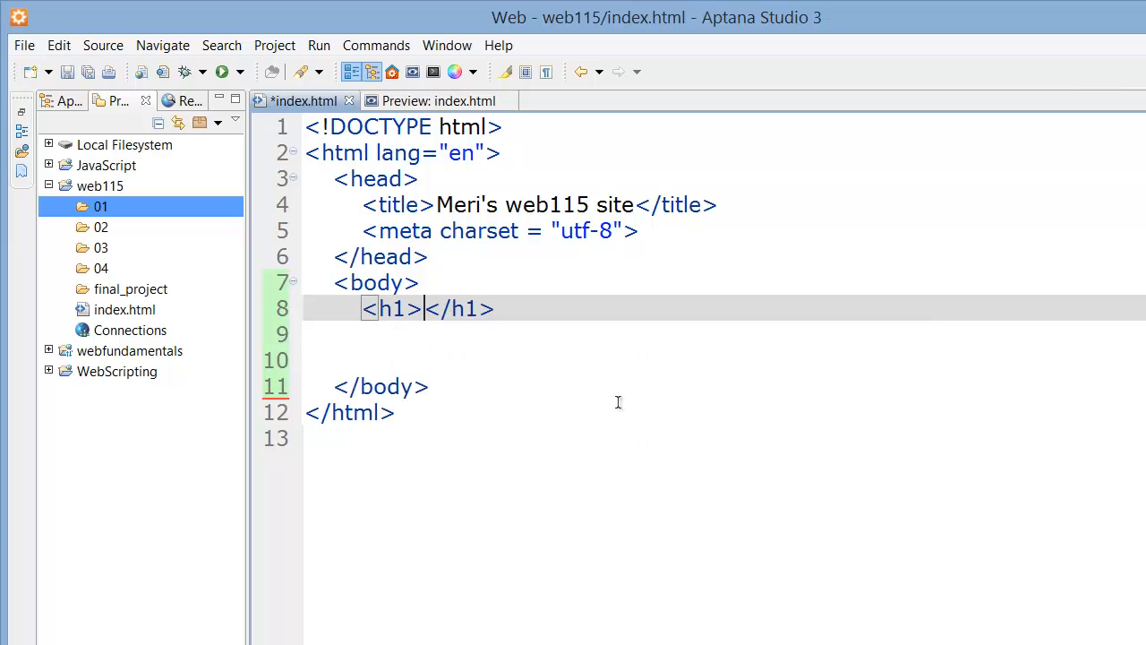
text(Meri's)
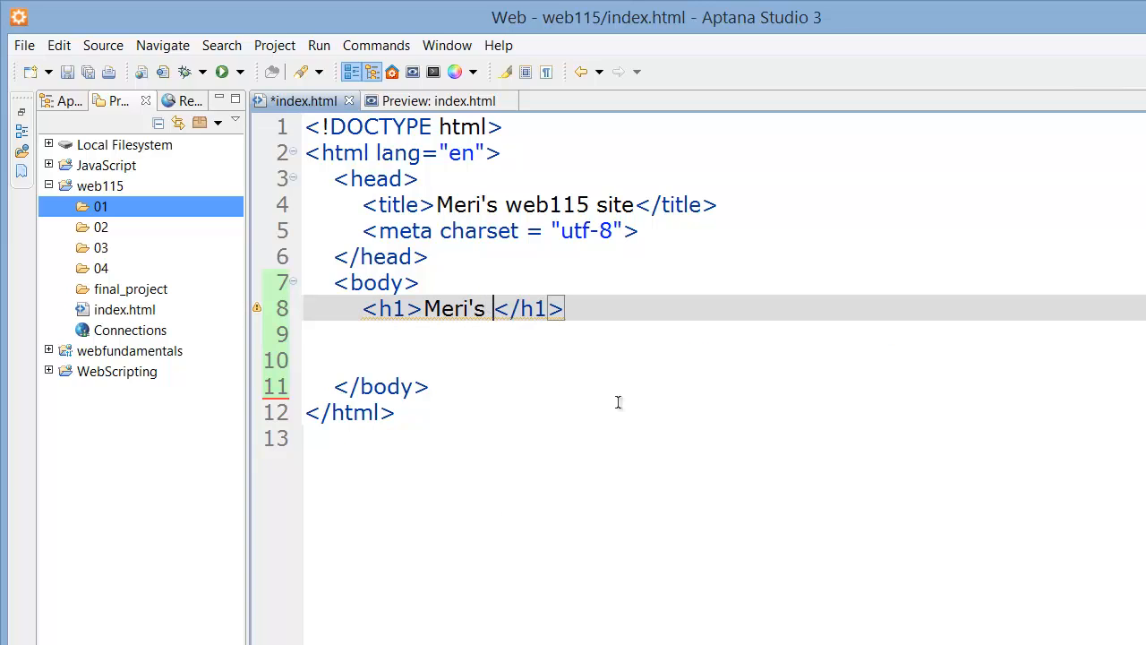
text(web 115)
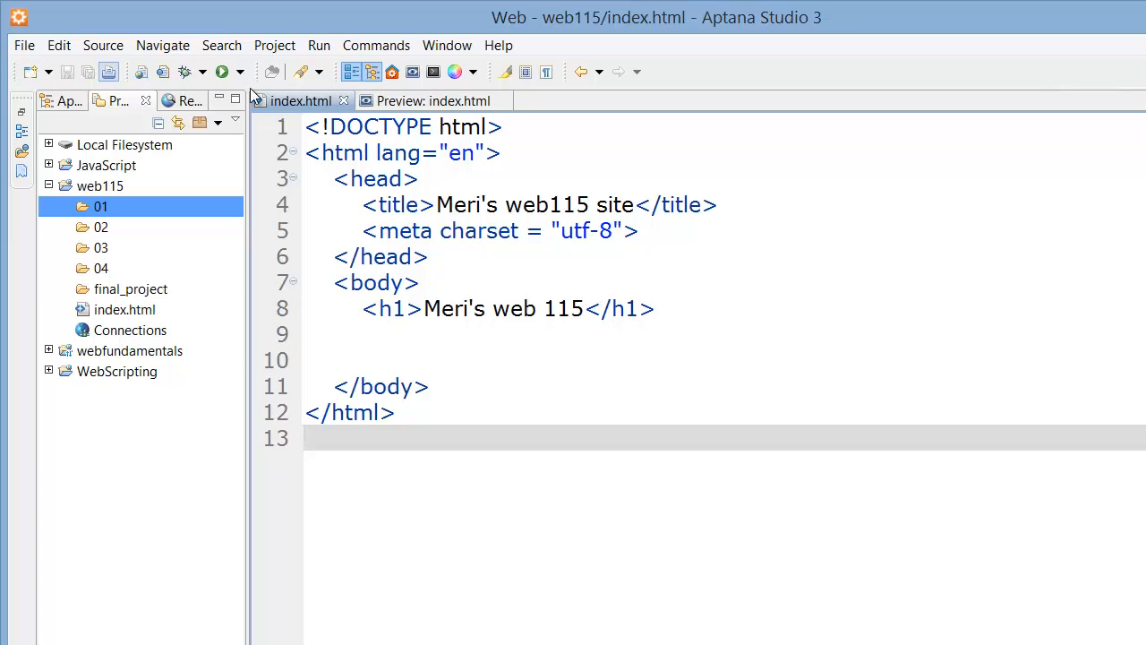
click(433, 100)
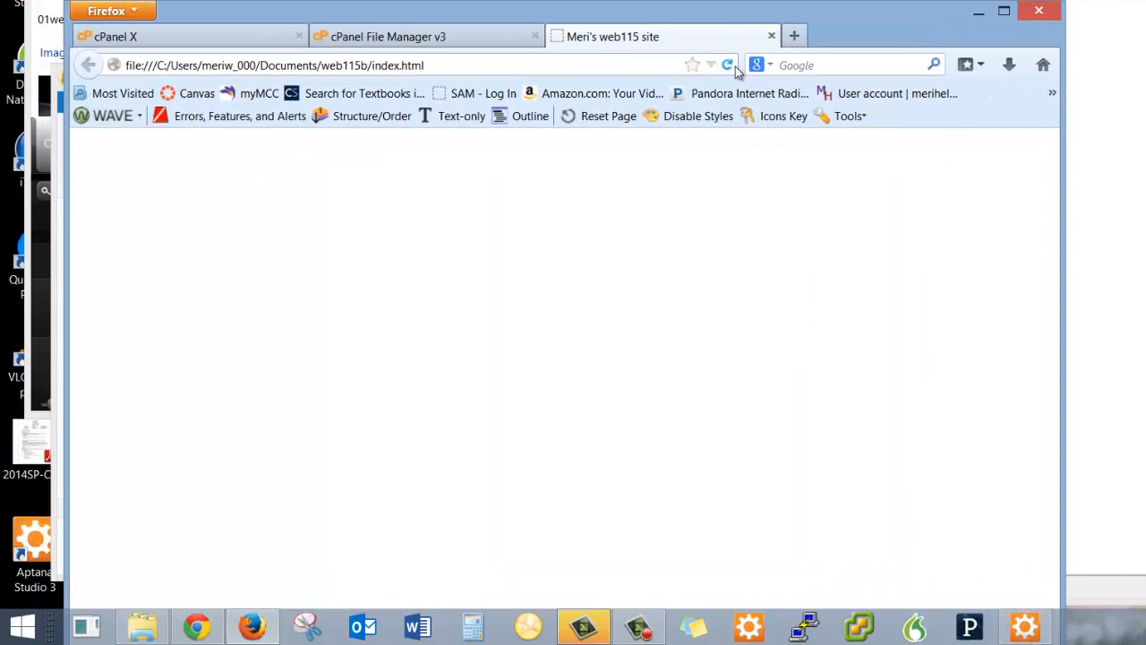
Step: Reload the local web115b index page in Firefox to show the saved edits
click(727, 64)
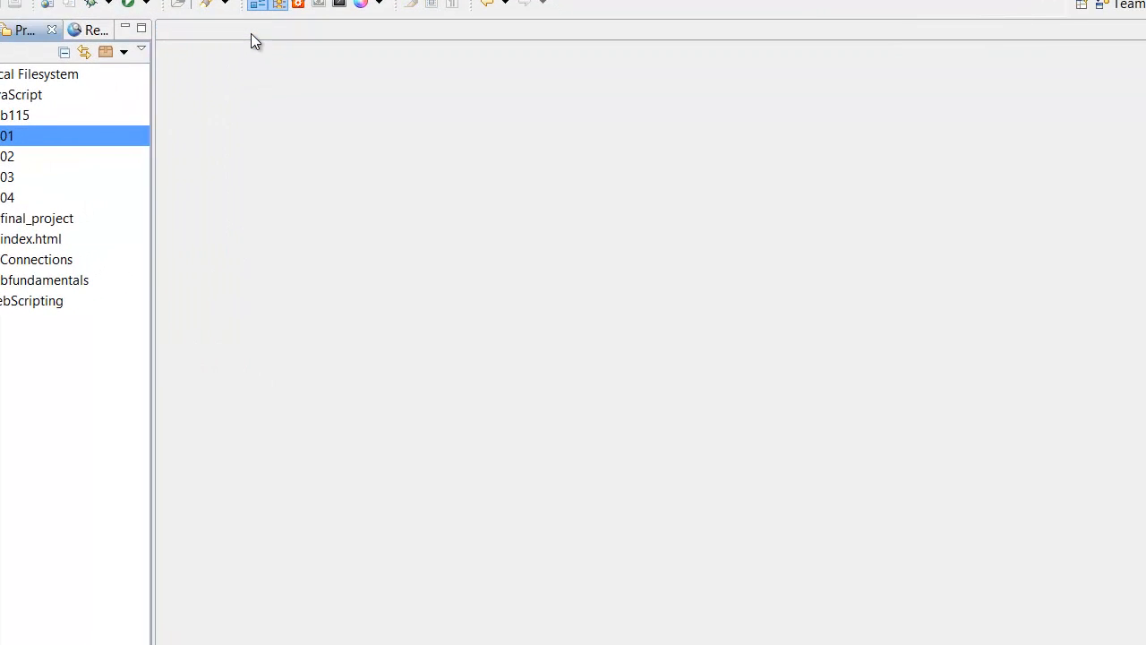
Step: Create a new empty file named index.html inside the project's 01 folder
double_click(31, 238)
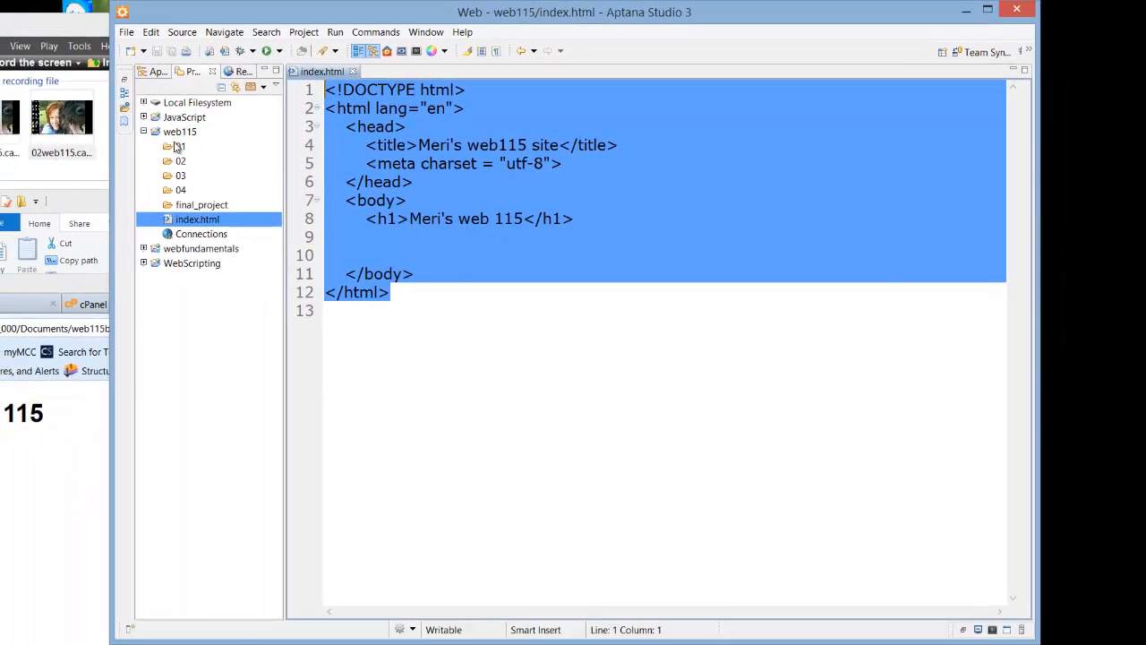
right_click(177, 147)
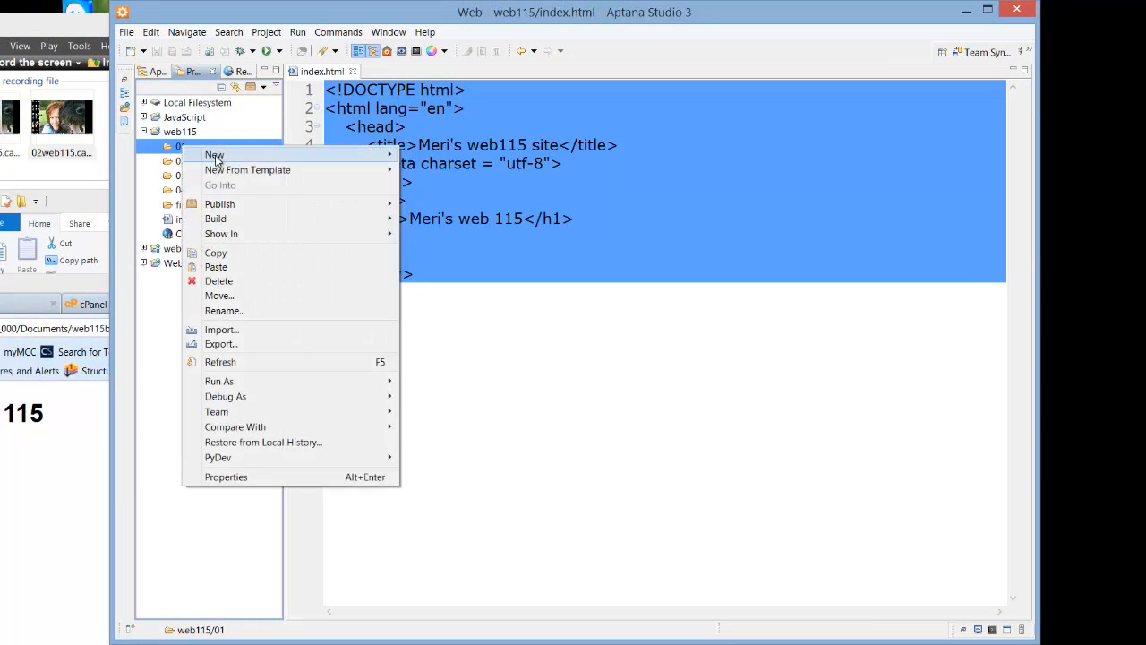
click(214, 154)
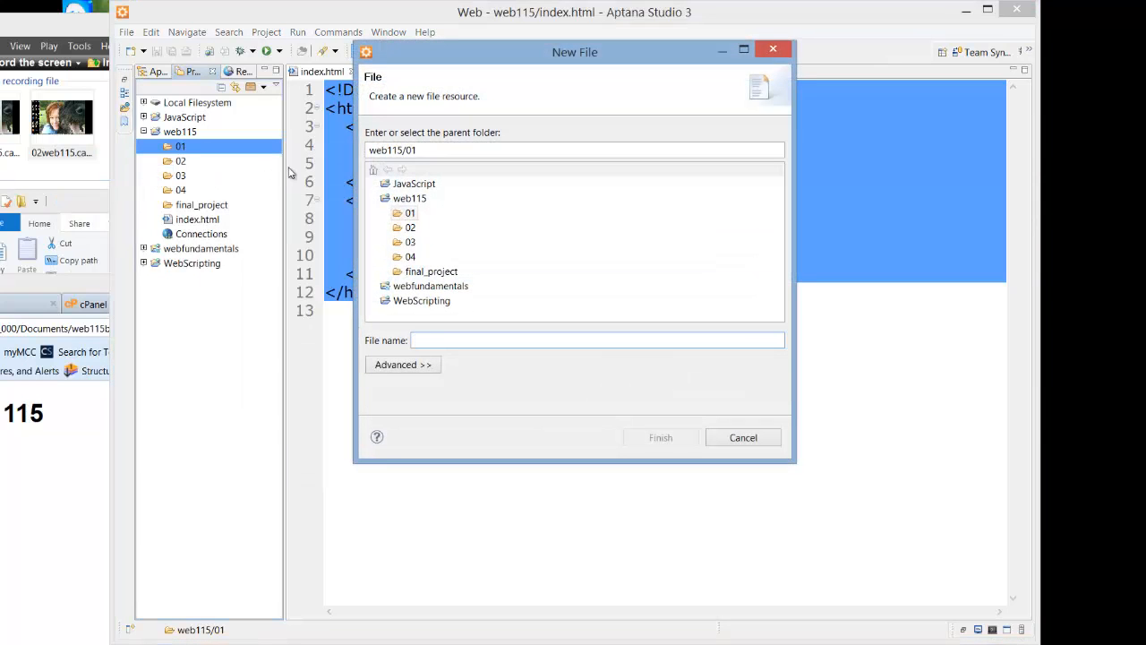
text(index)
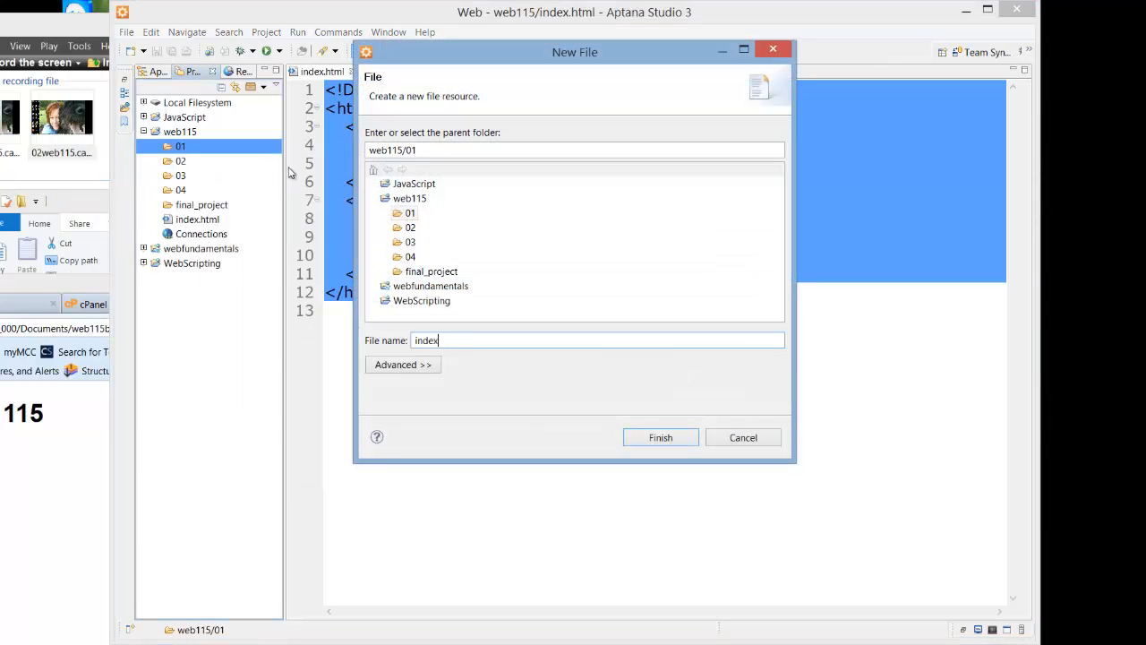
text(.html)
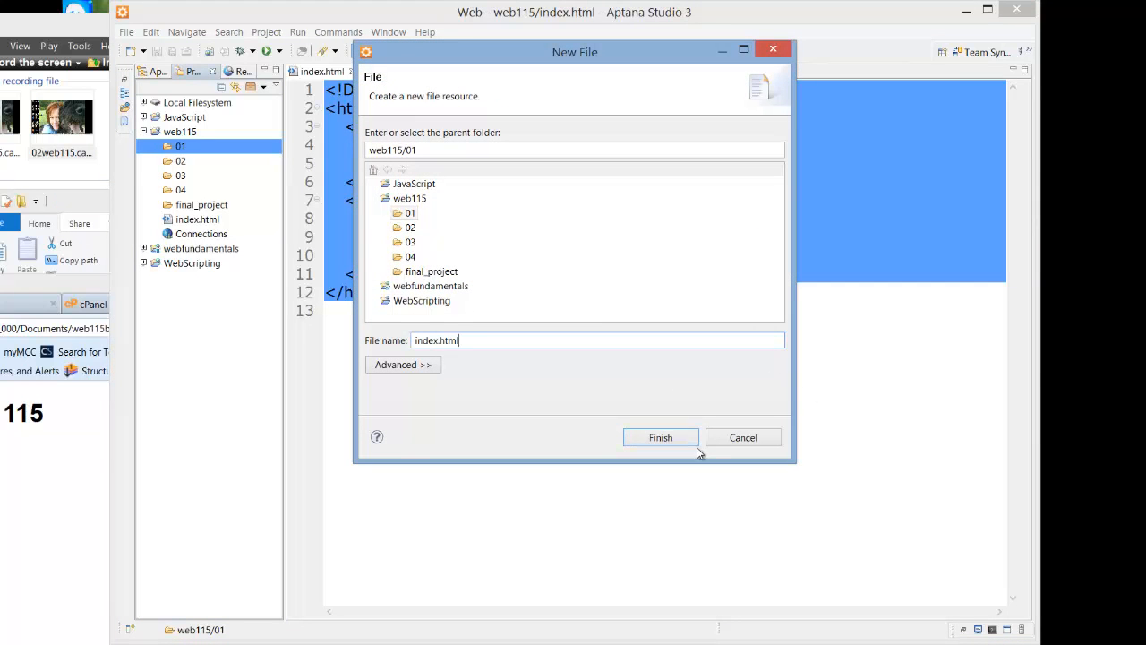
click(661, 437)
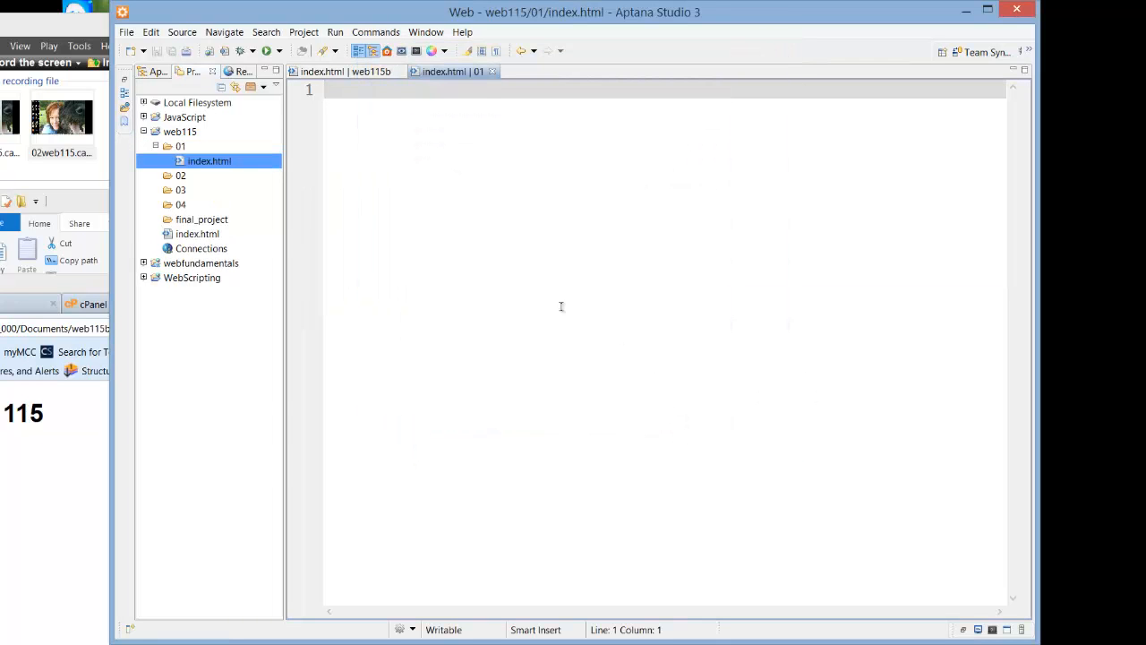
Step: Paste the copied page markup and retitle it "lab 01 basic text"
right_click(562, 307)
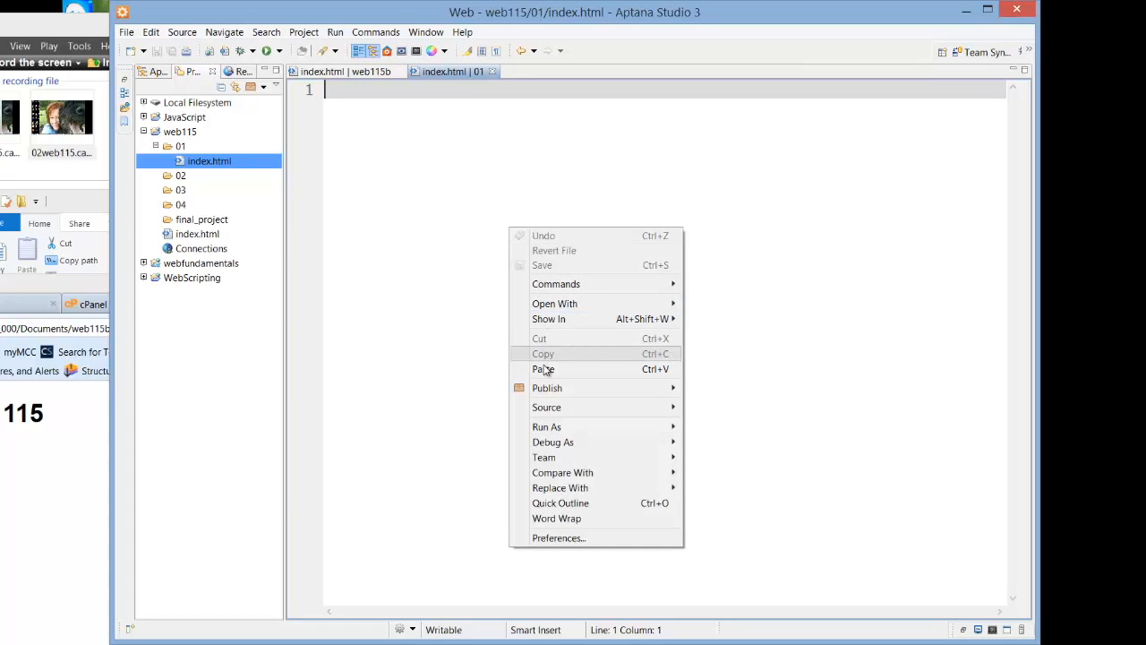
click(544, 369)
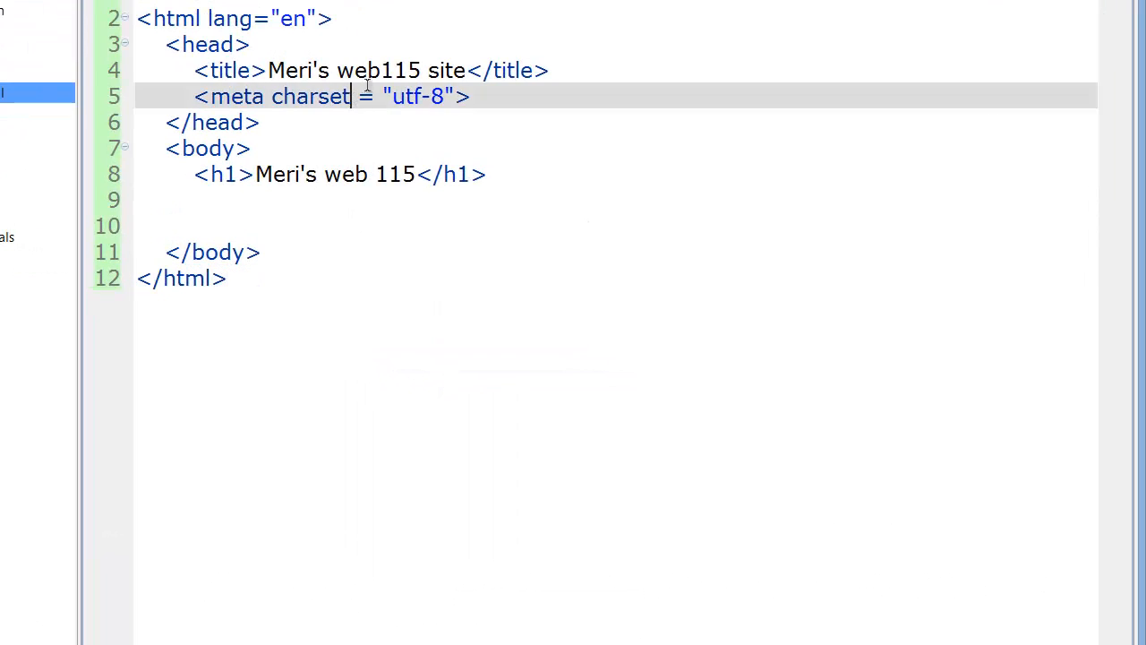
click(333, 71)
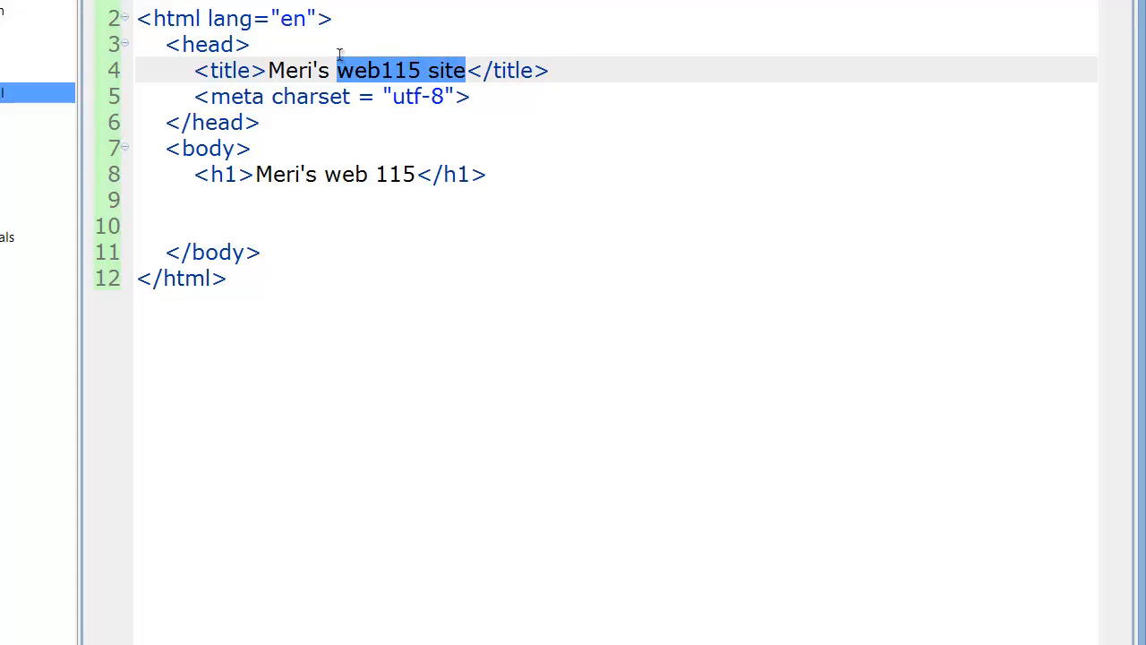
text(la)
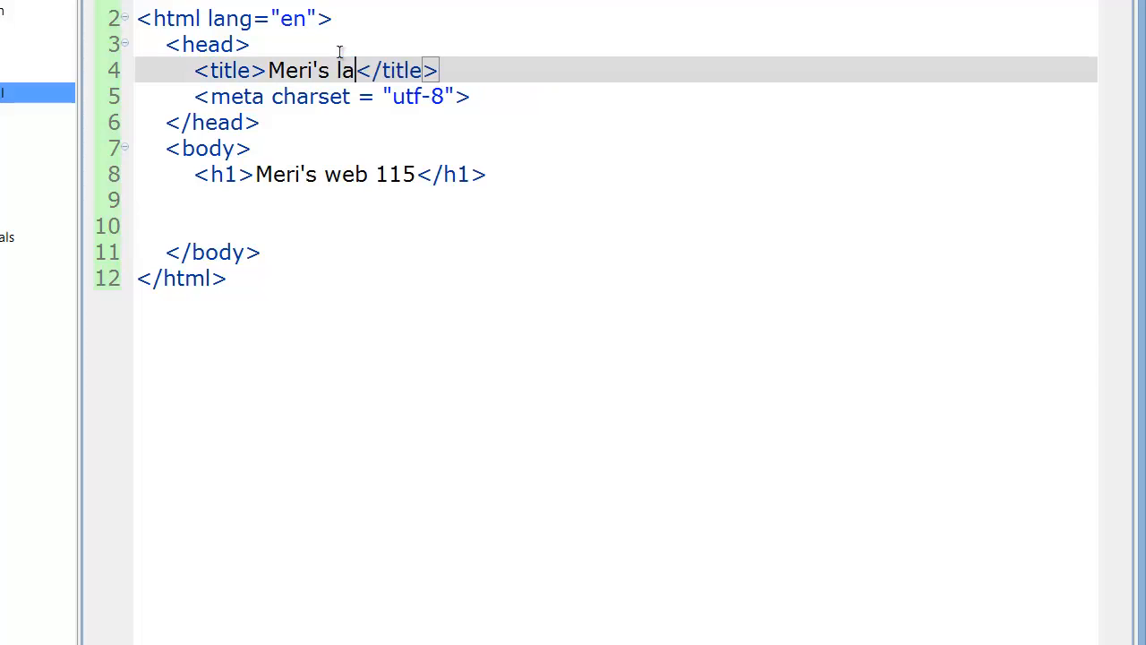
text(b 01)
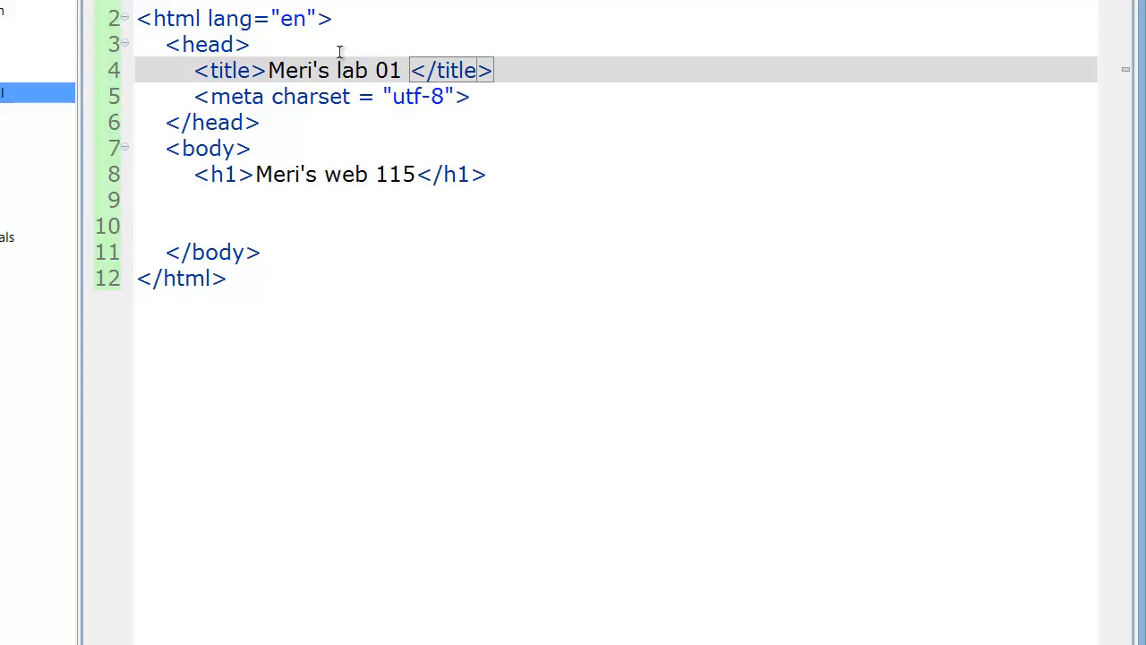
text(basic text)
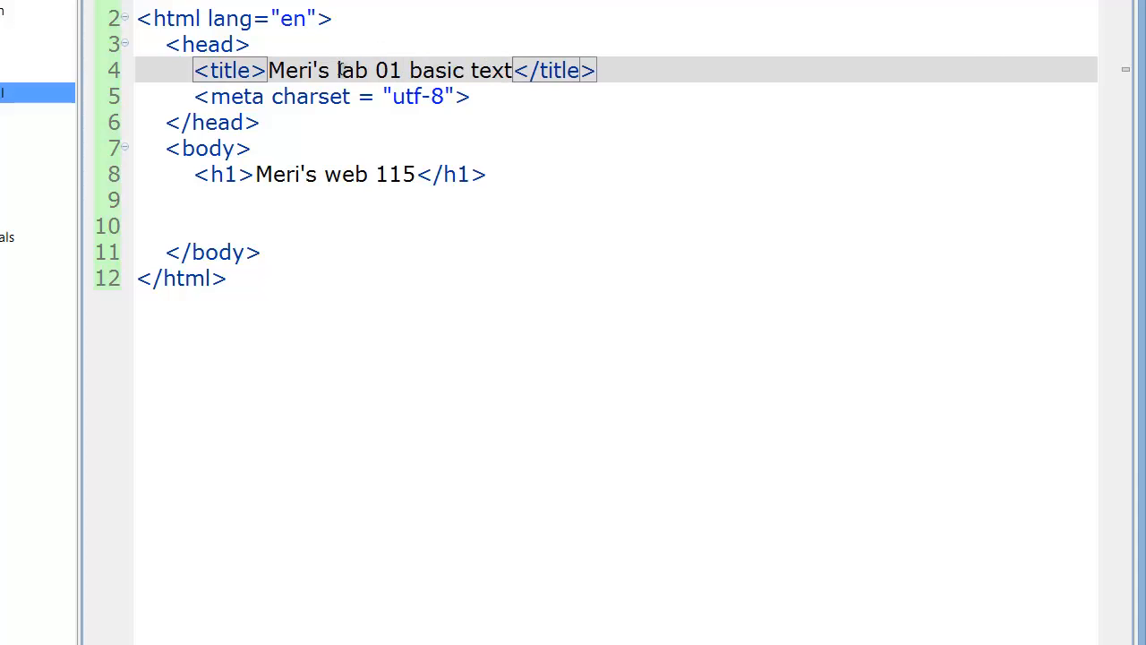
double_click(297, 72)
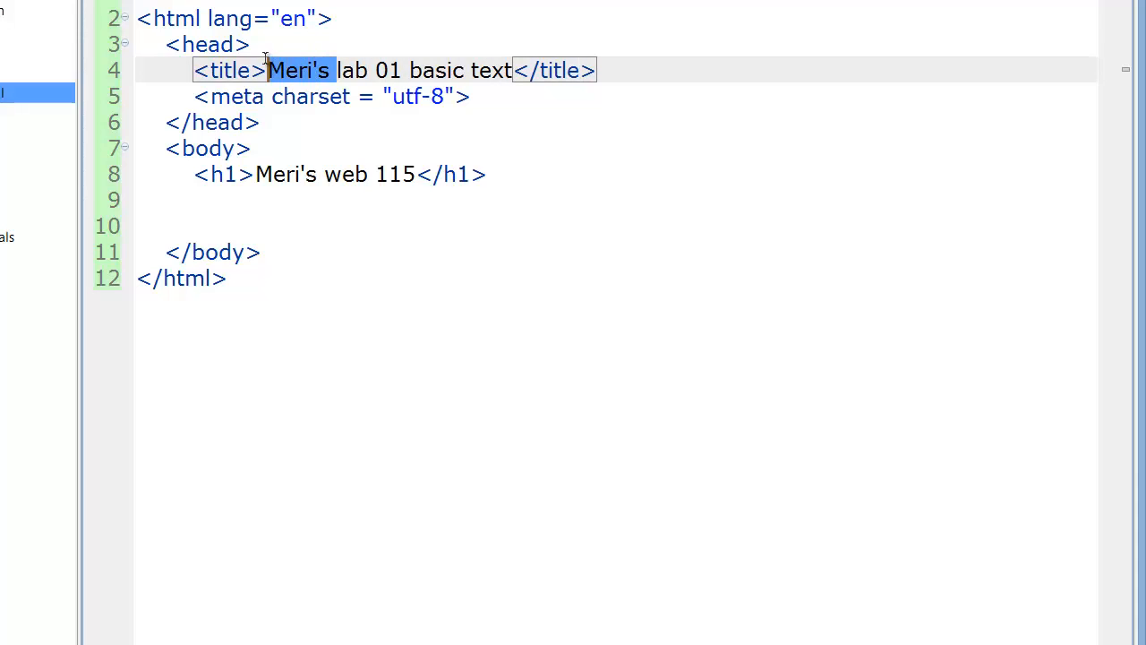
key(Delete)
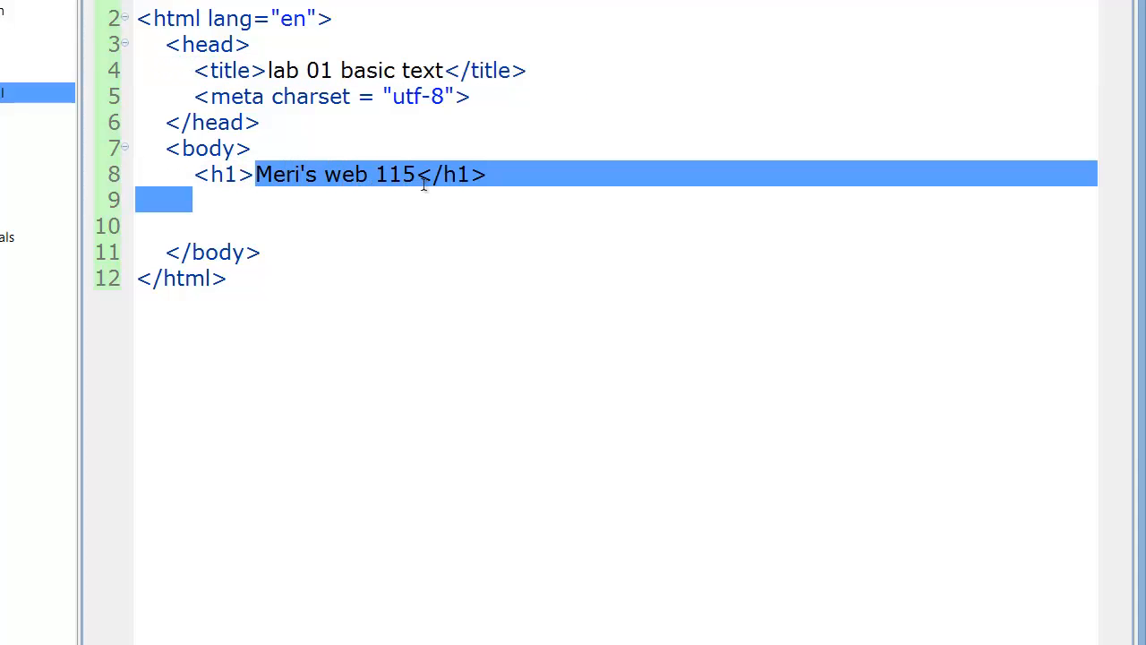
Step: Replace the h1 heading text with "Lab 01 basic text commands"
text(lab5</h1>)
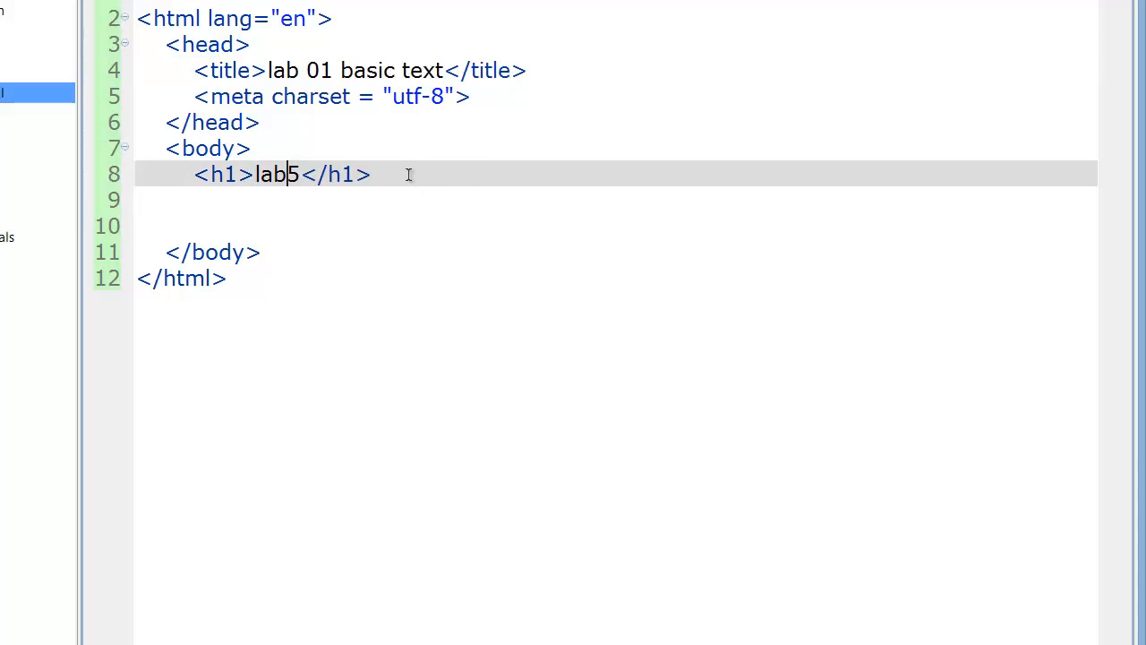
text(01)
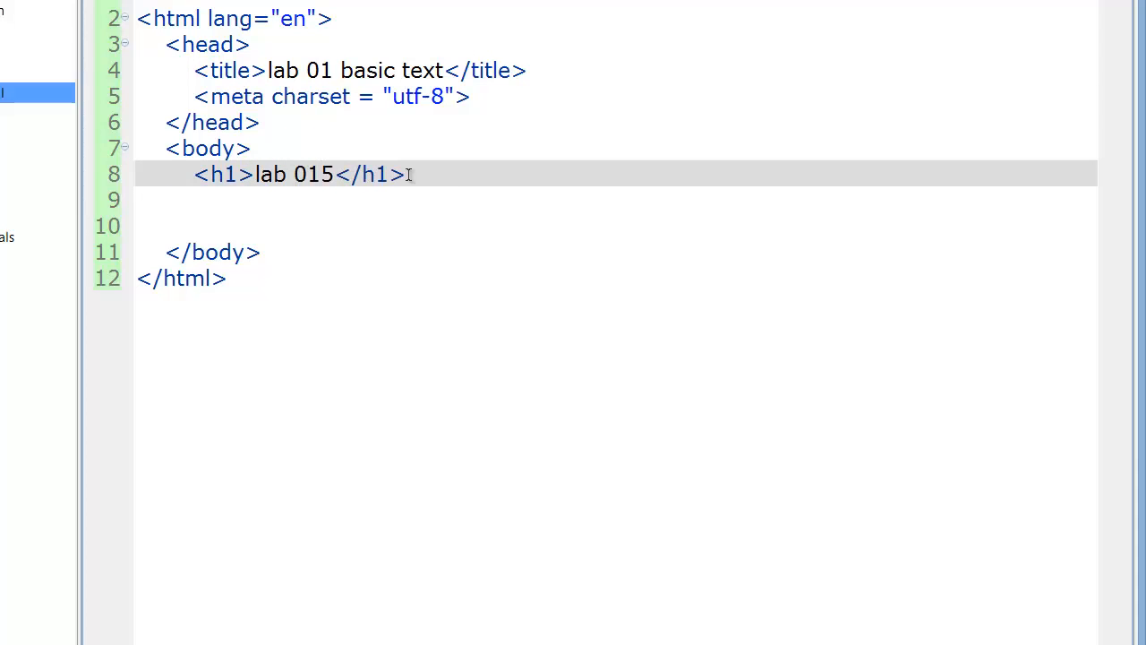
key(Backspace)
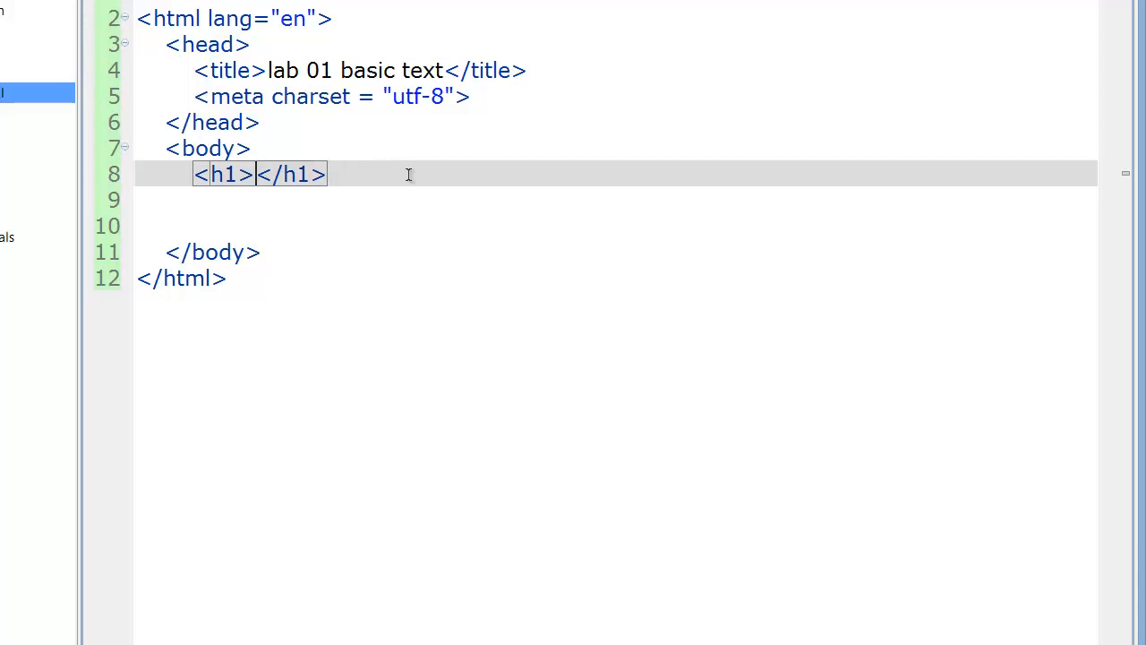
text(Lab 01)
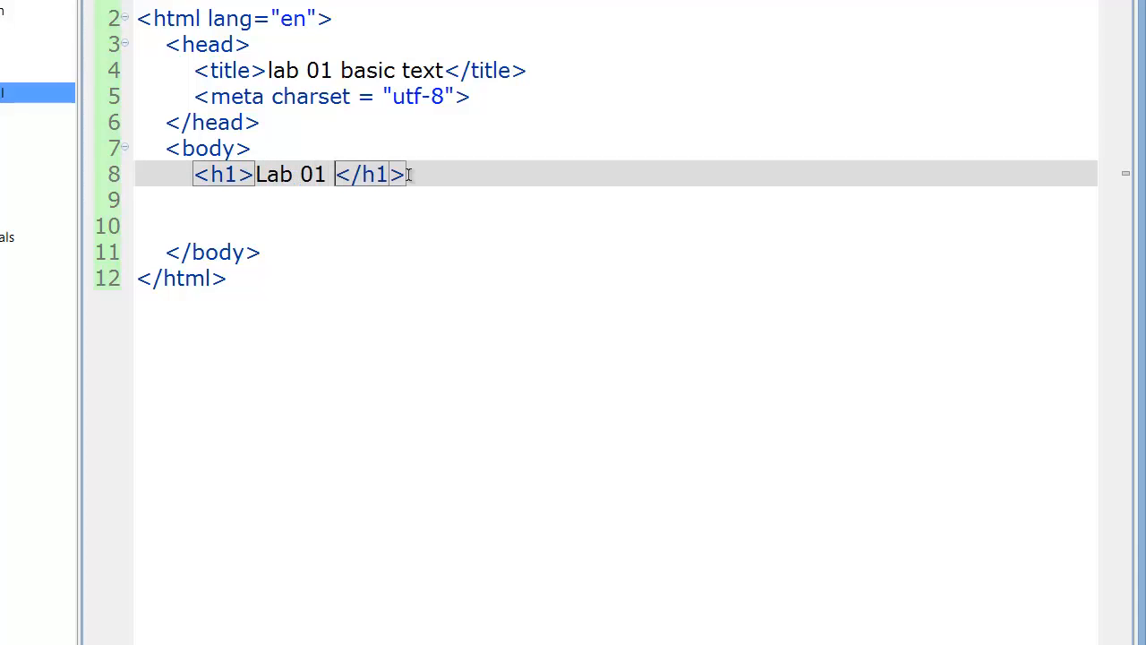
text(basic tex)
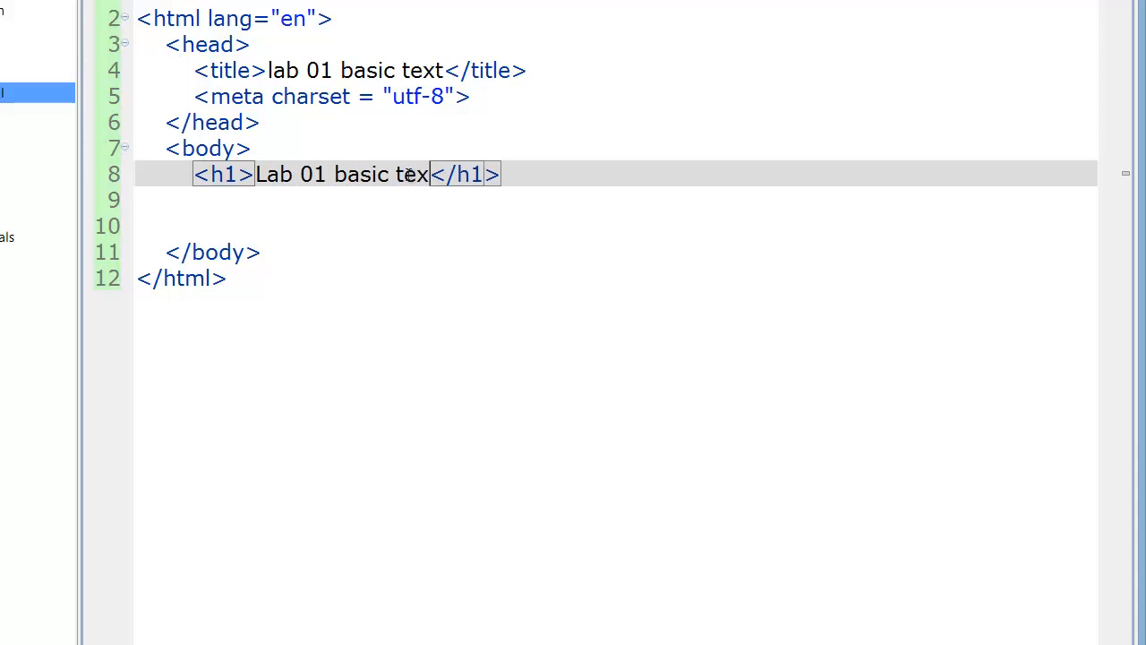
text(commands)
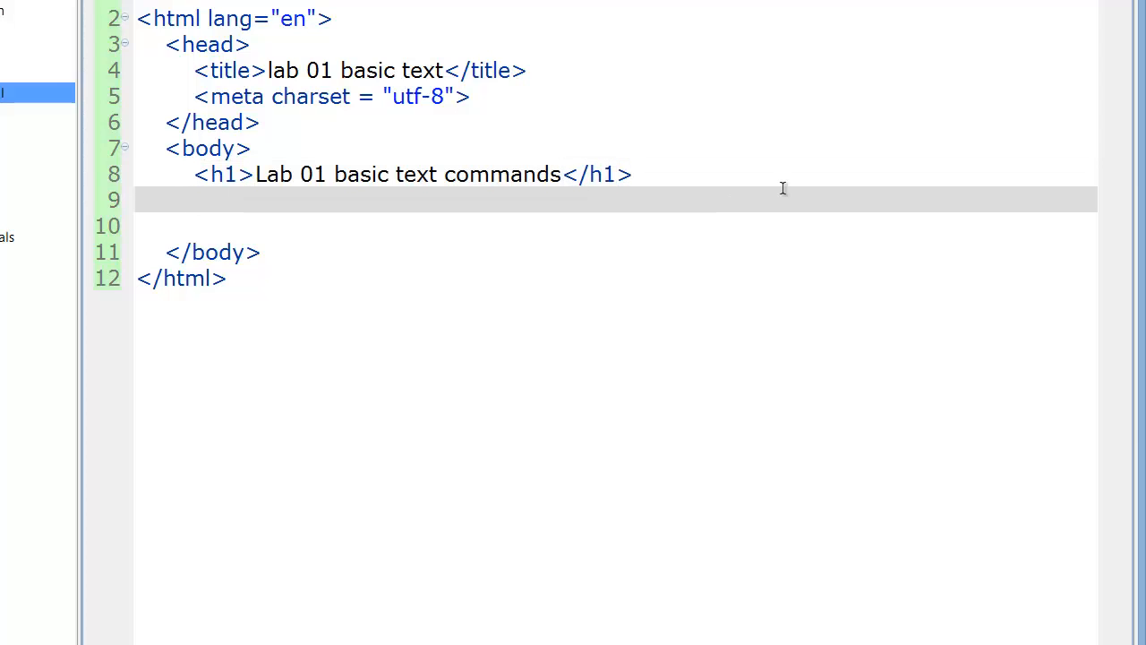
Step: Write a <p> with 'This is a paragraph<br/>' and text explaining br starts a new line
text(<p></p>)
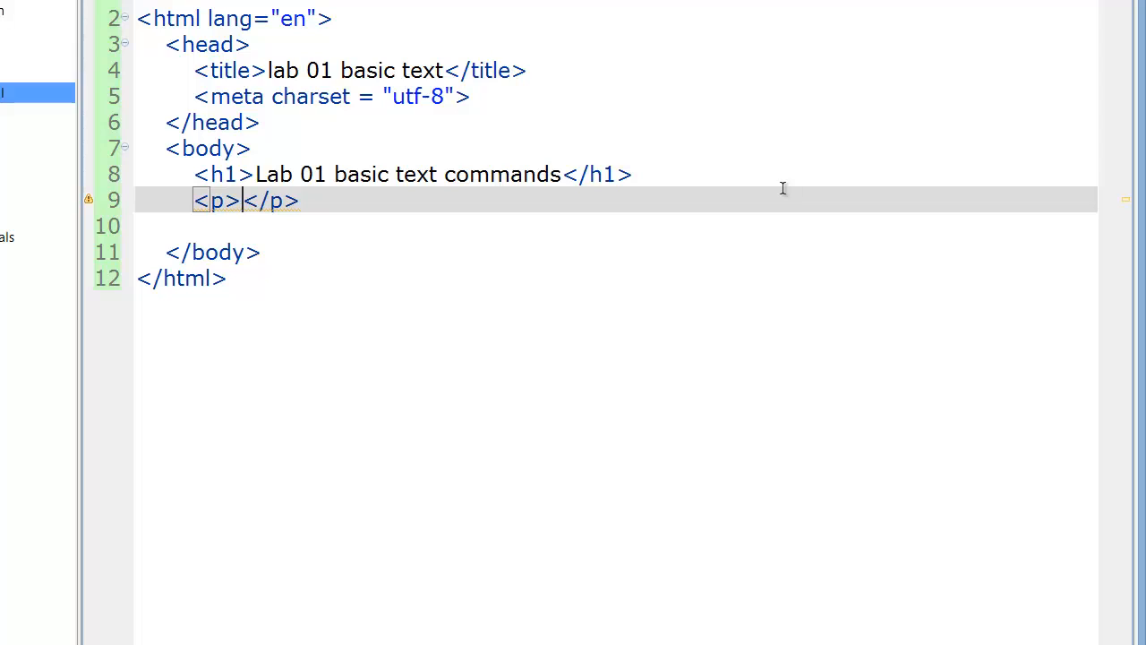
text(This is a)
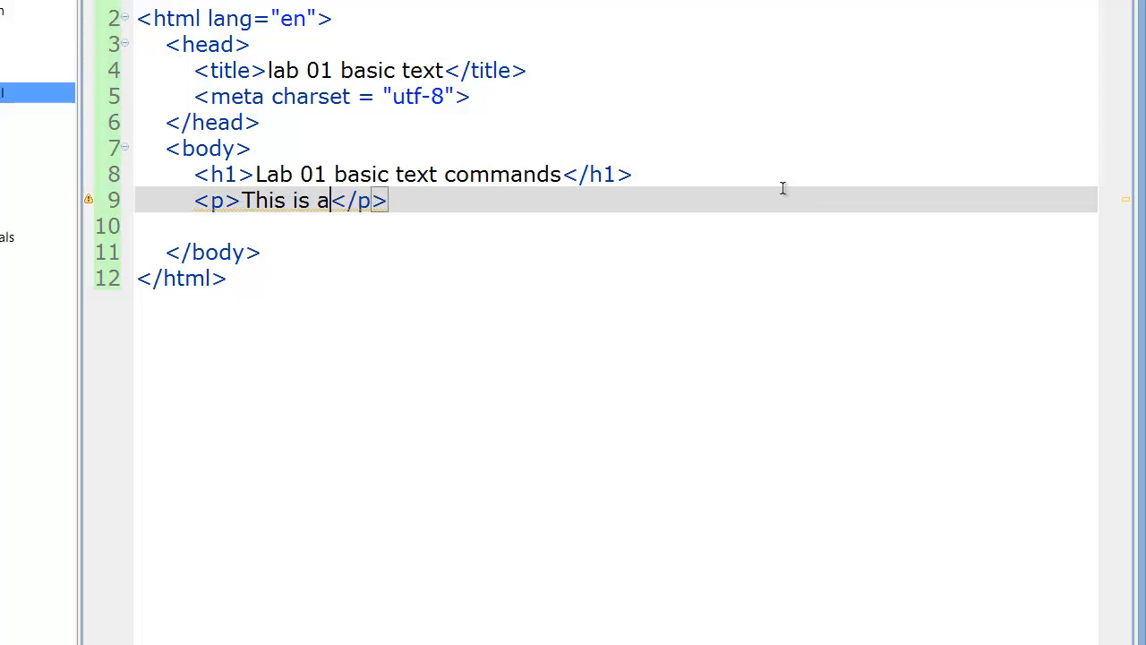
text(paragraphs)
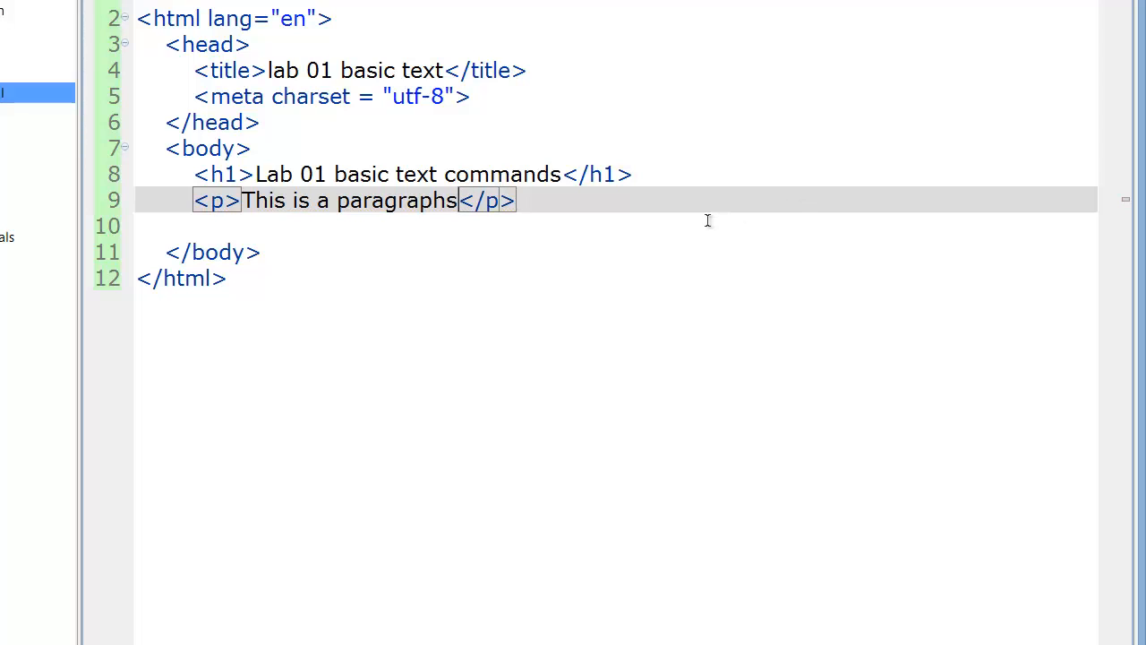
key(Backspace)
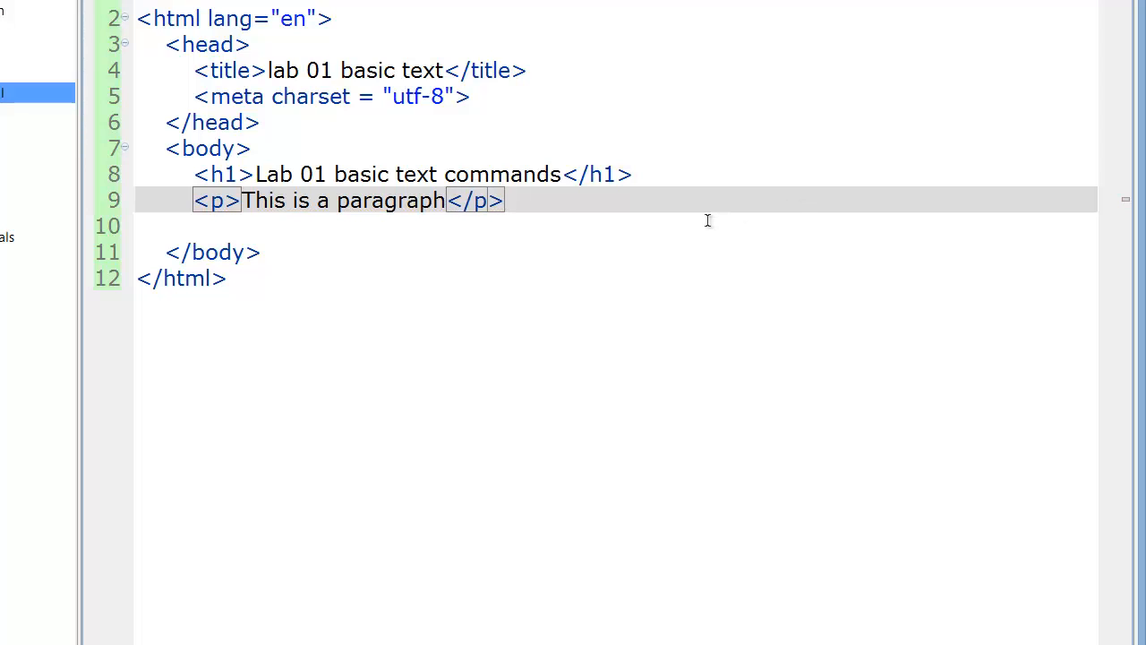
text(<br/><)
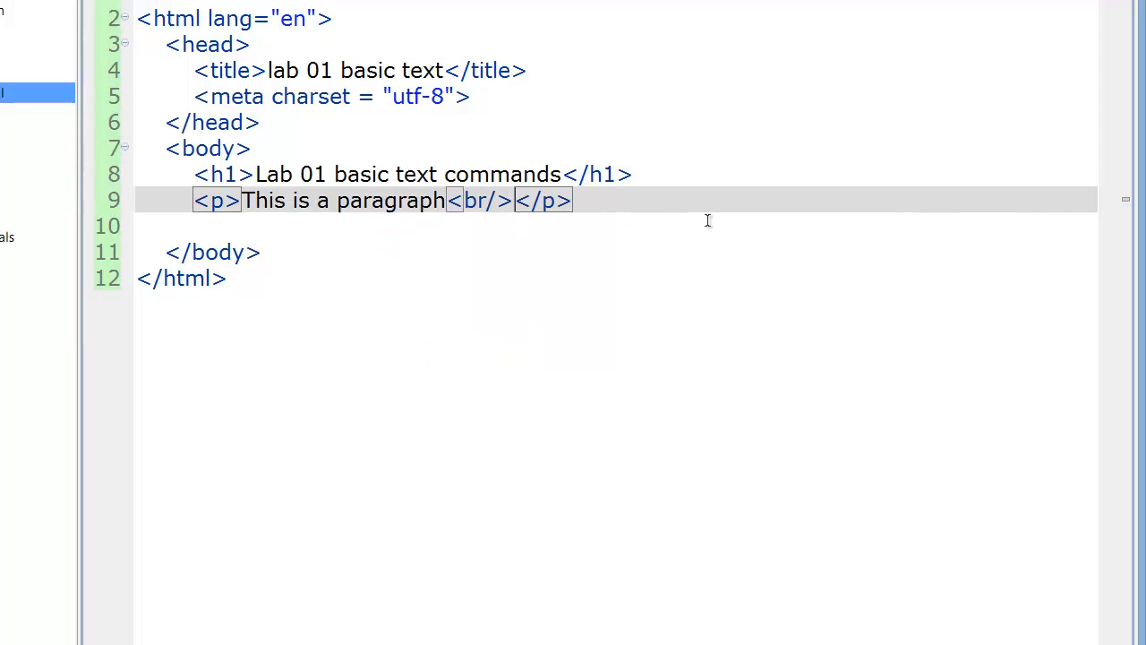
text(B)
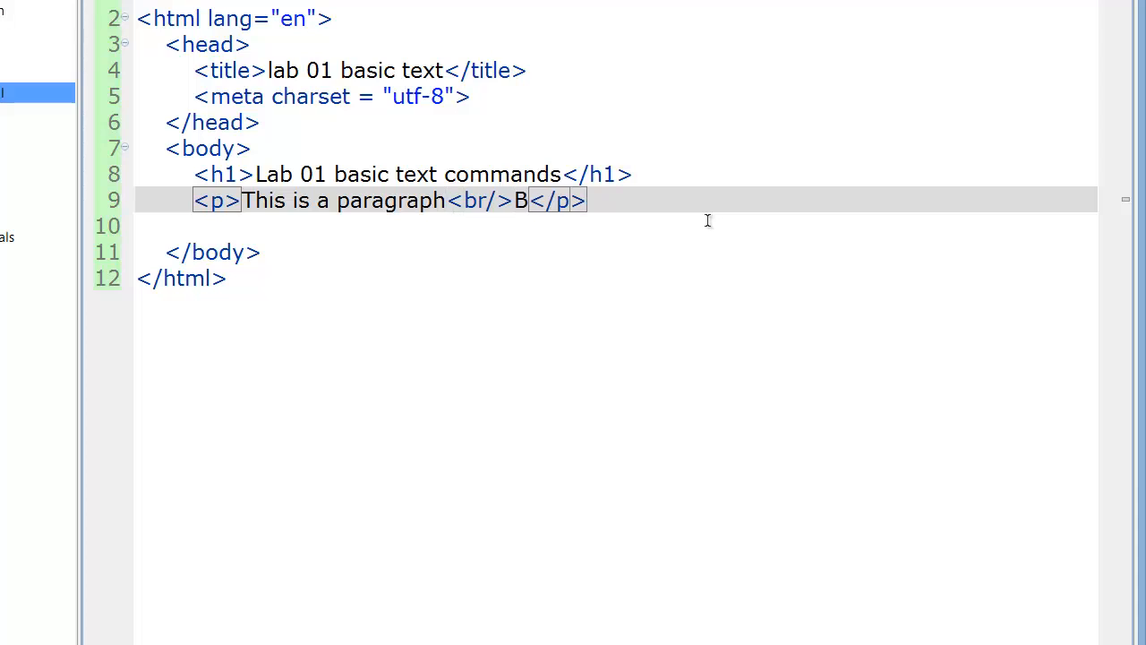
text(r stands f)
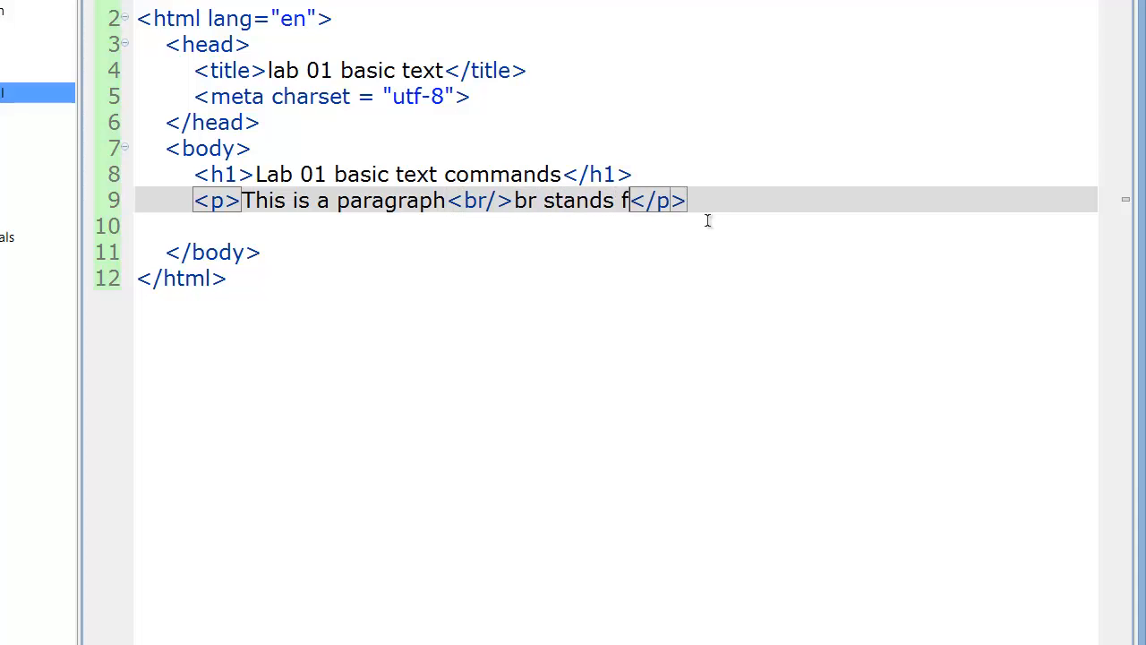
text(or break,)
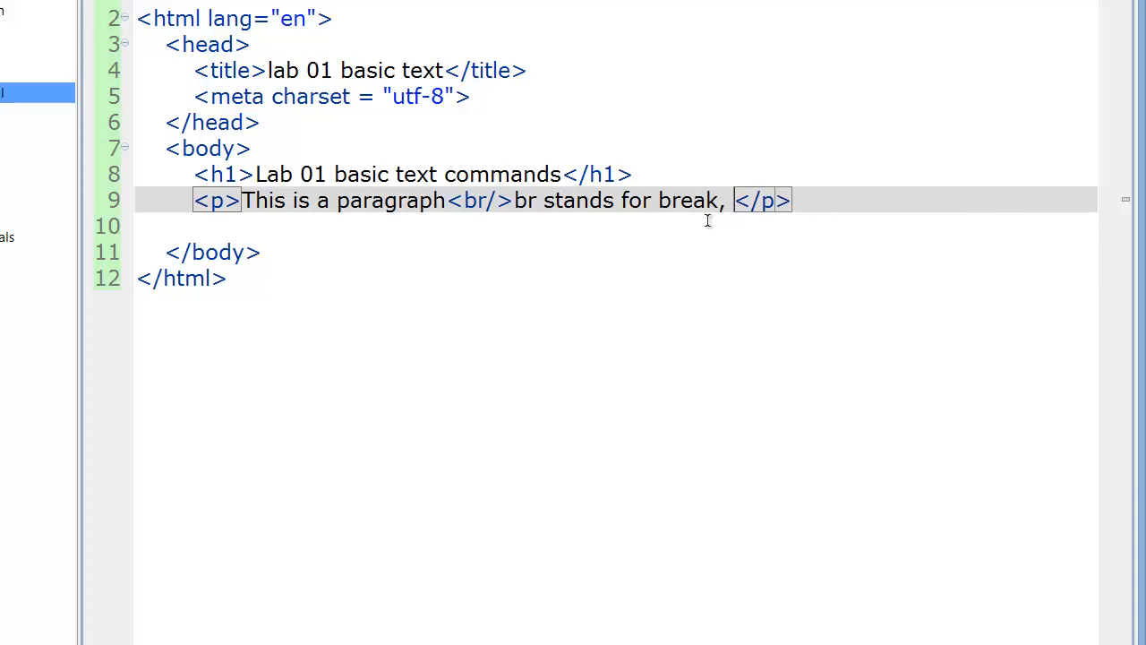
text(and it starts)
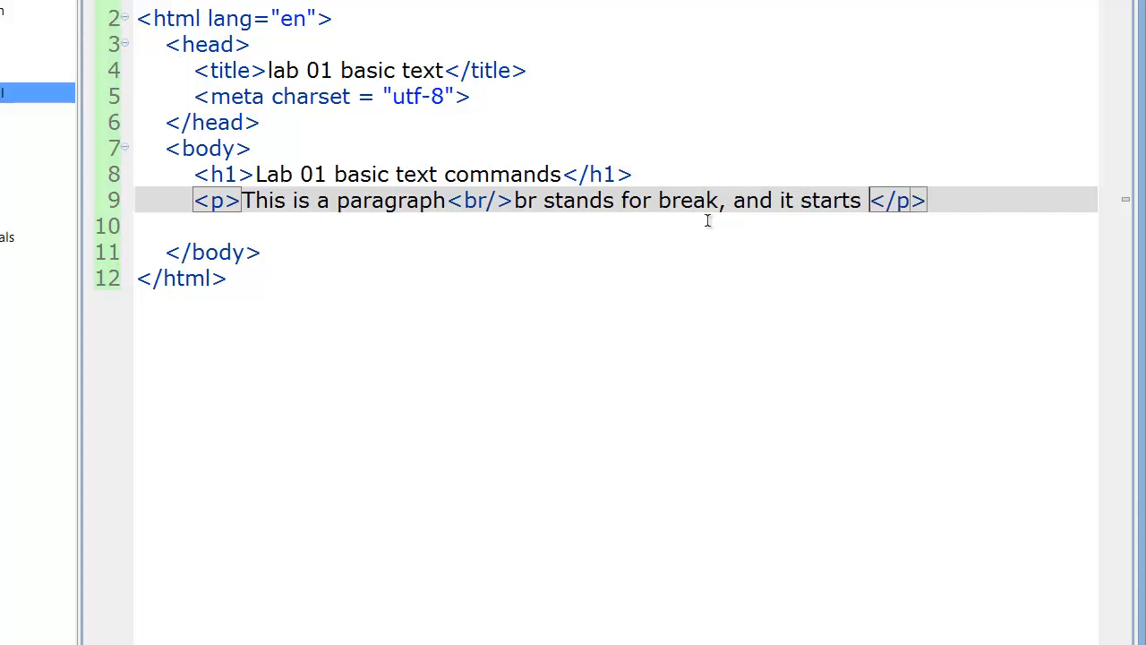
text(a new line, without)
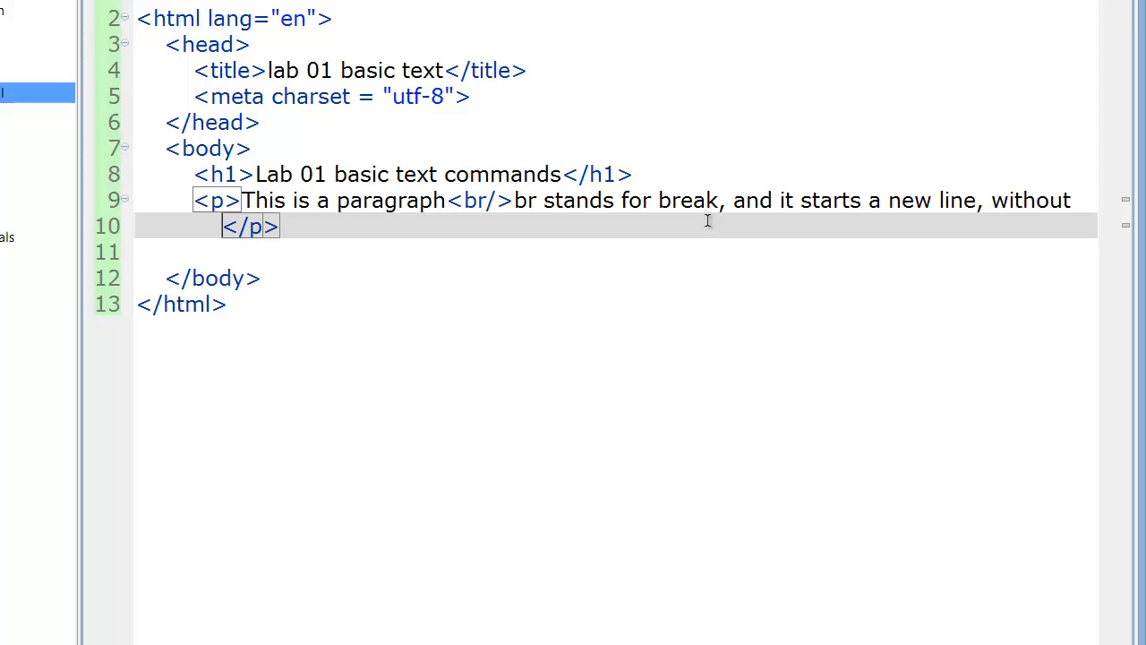
Step: Continue the text explaining that a paragraph tag (p) will leave a blank line
text(a)
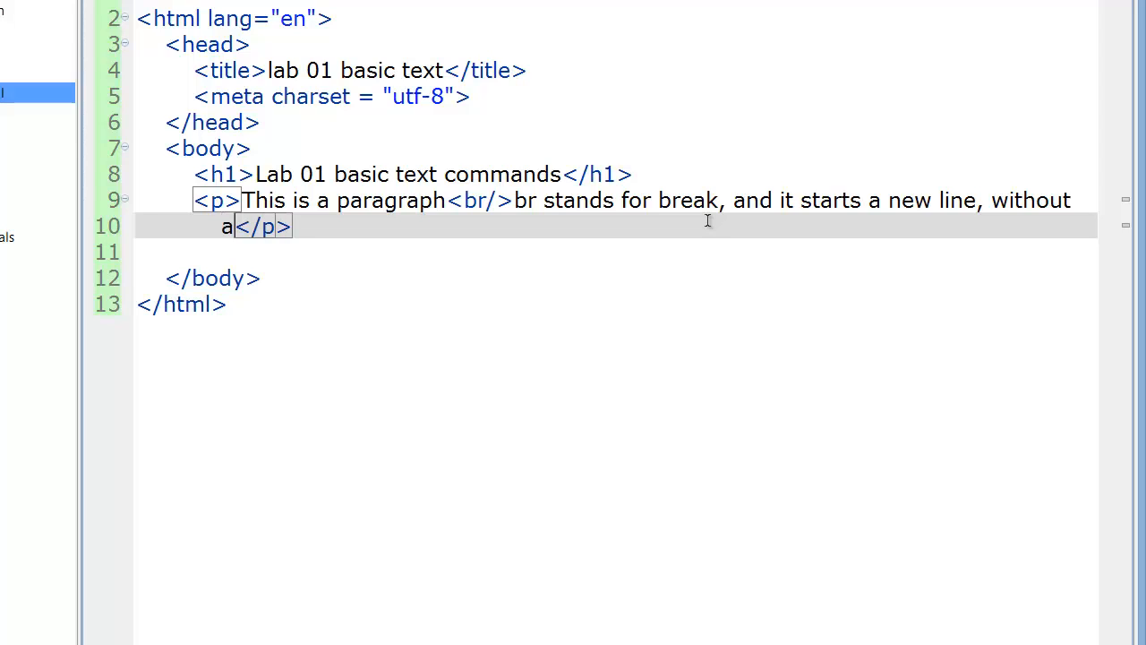
text(blank line)
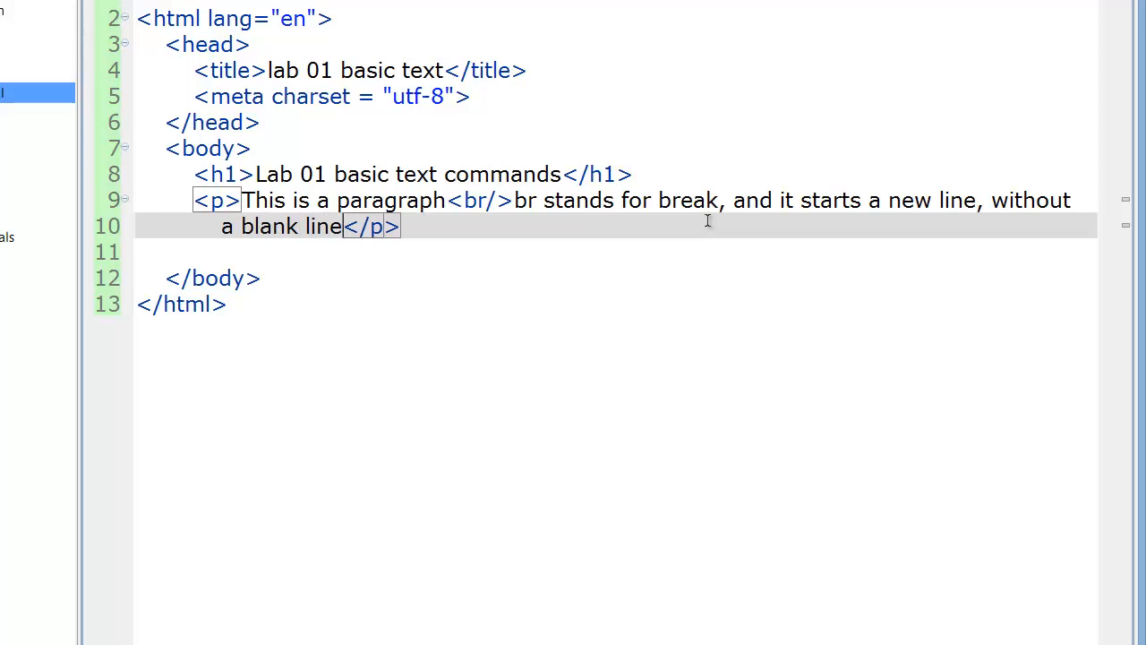
text(.)
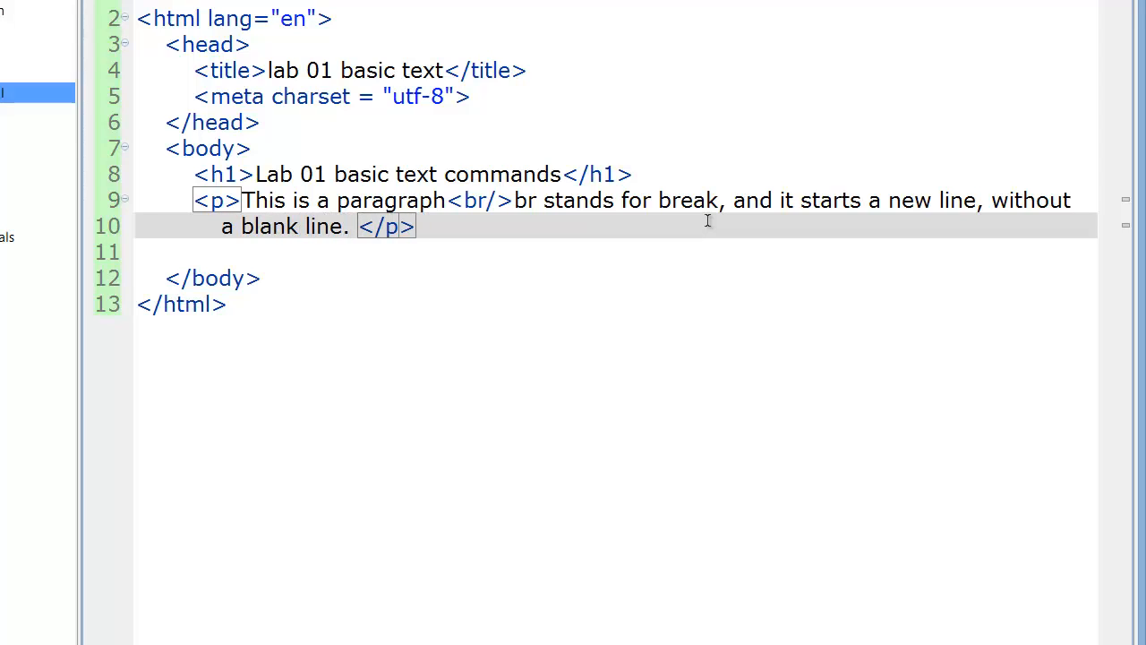
text(A)
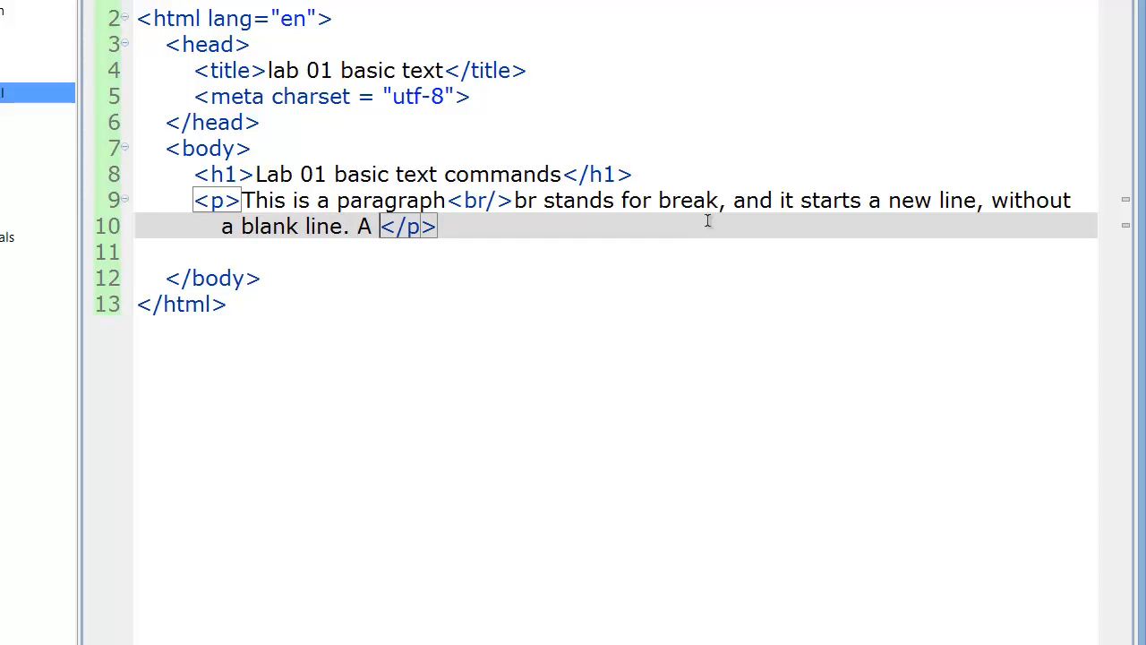
text(paragraph)
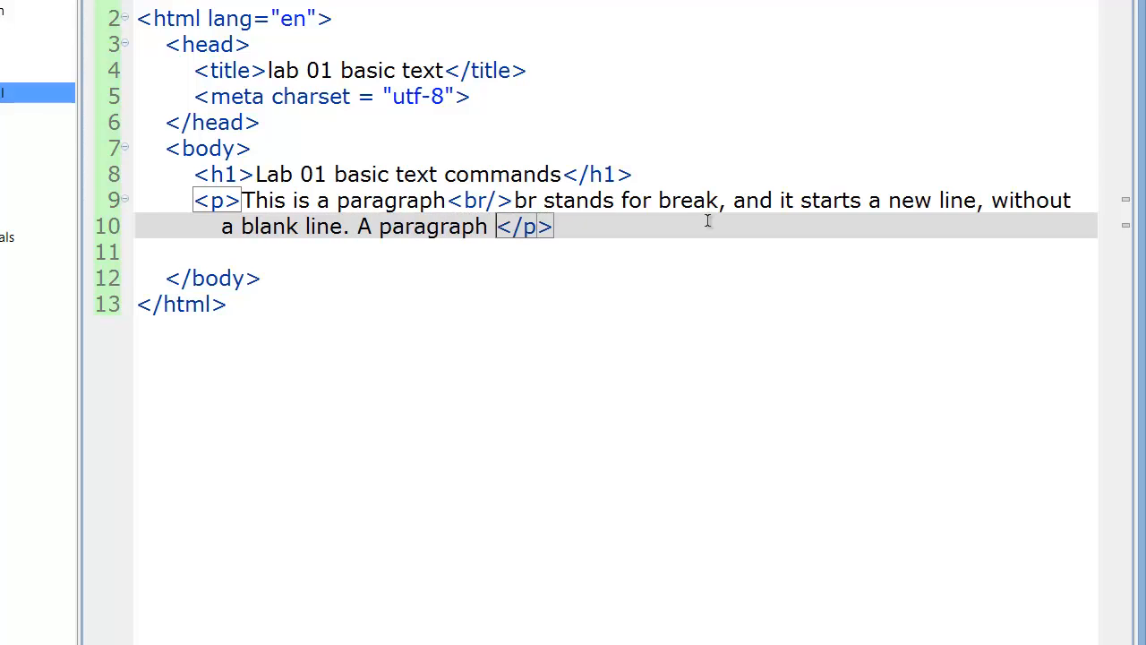
text(tag)
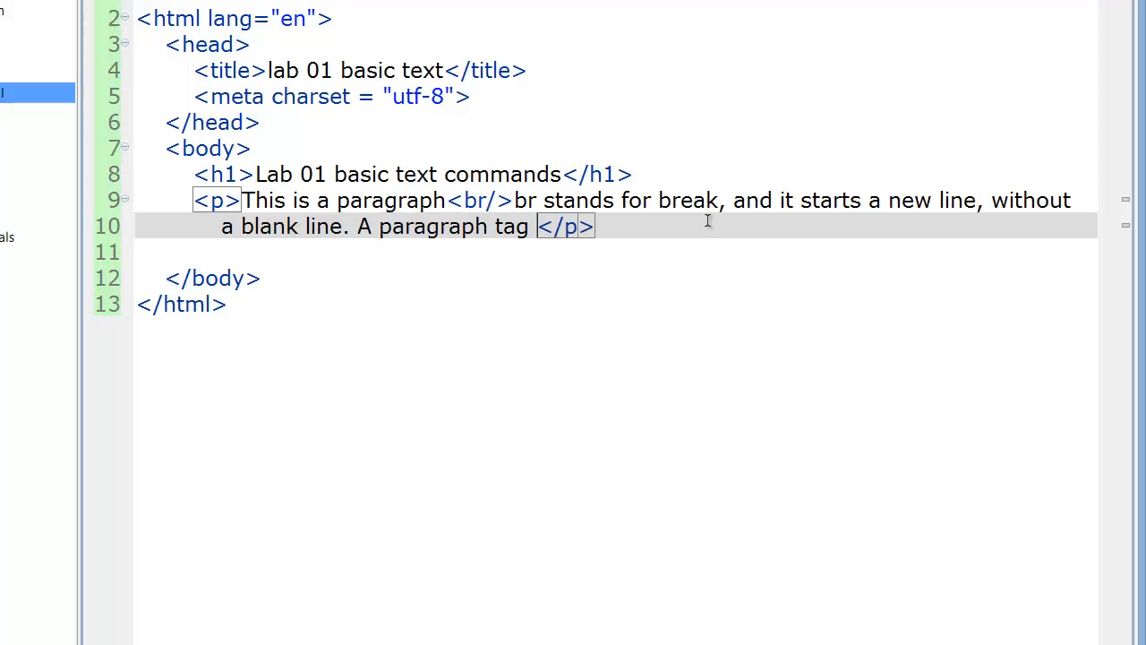
text((p))
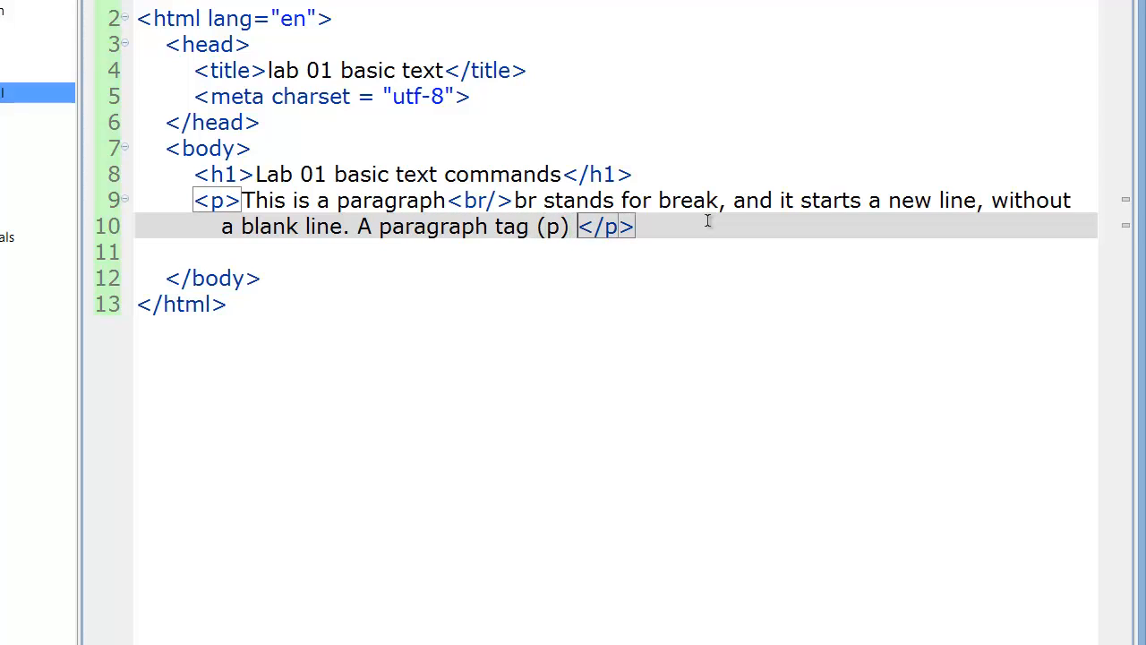
text(will leave a)
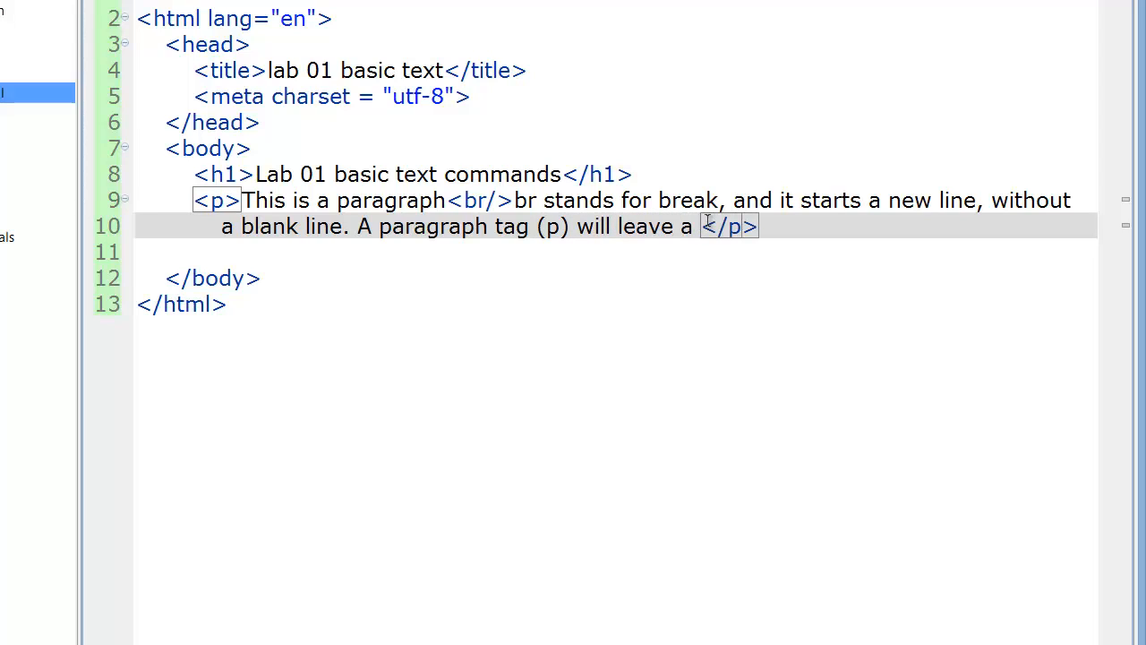
text(blank line)
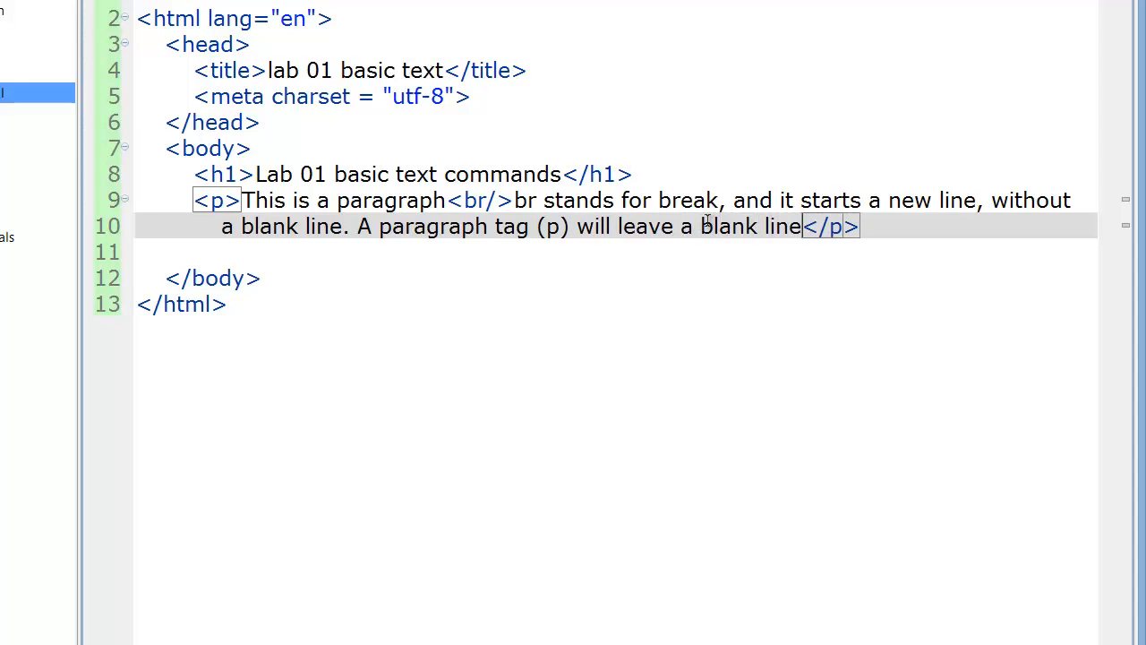
Step: Begin a second paragraph starting with 'This' after the first one
click(861, 226)
text(<p>)
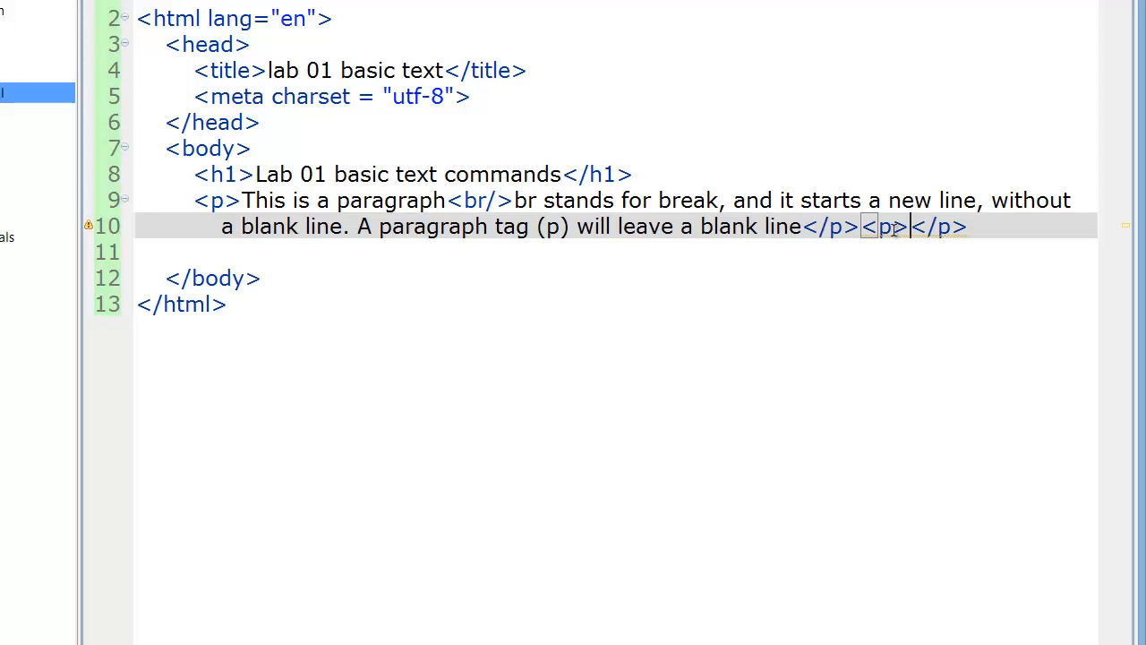
text(This)
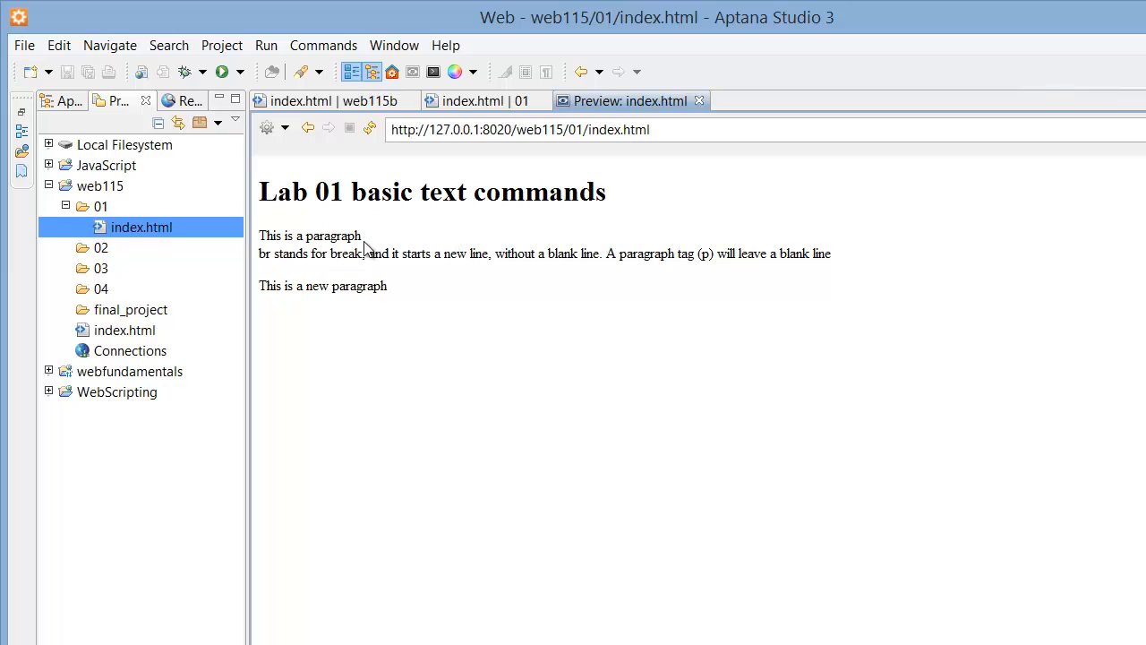
mouse_move(401, 308)
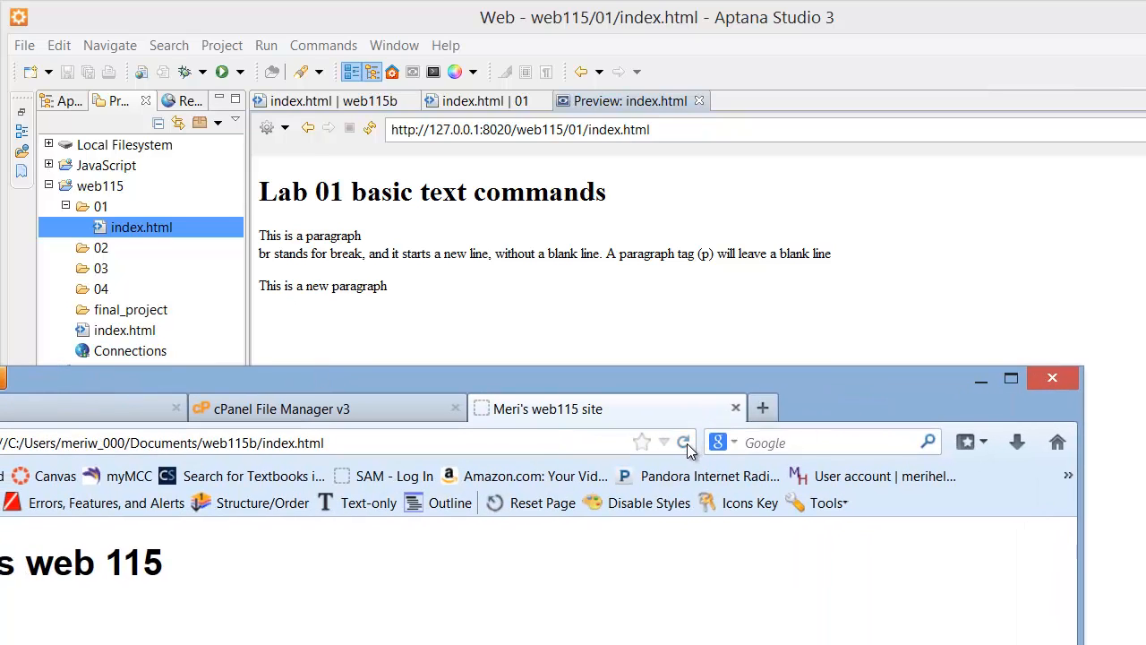
Step: Reload the local index.html in Firefox to show the Lab 01 heading and paragraphs
click(161, 442)
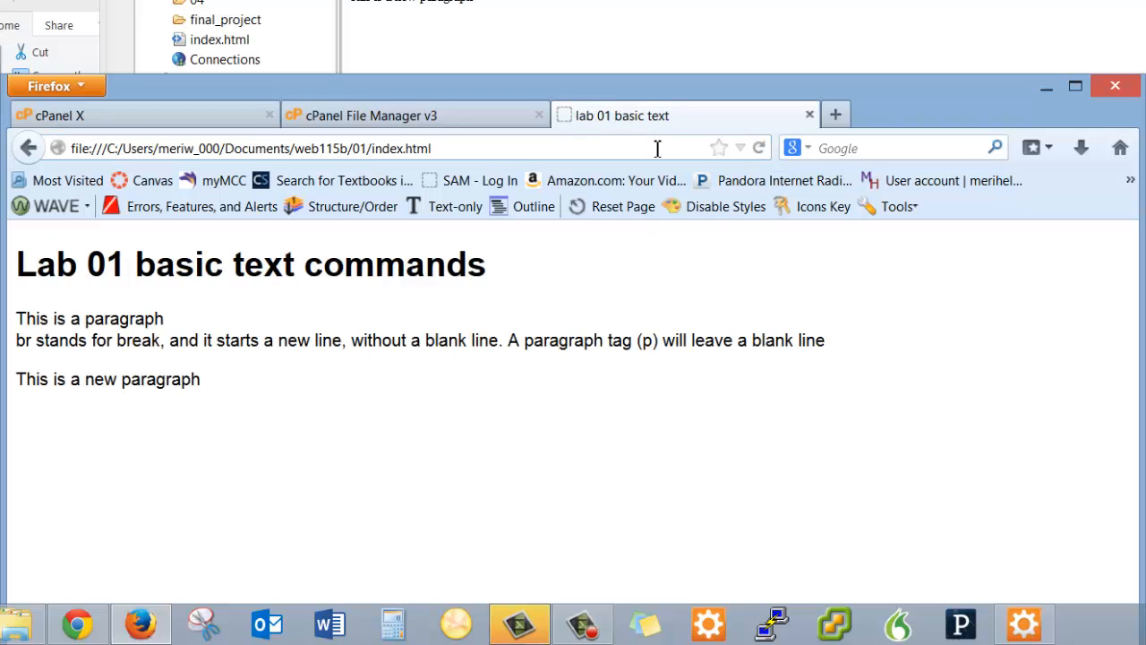
mouse_move(462, 335)
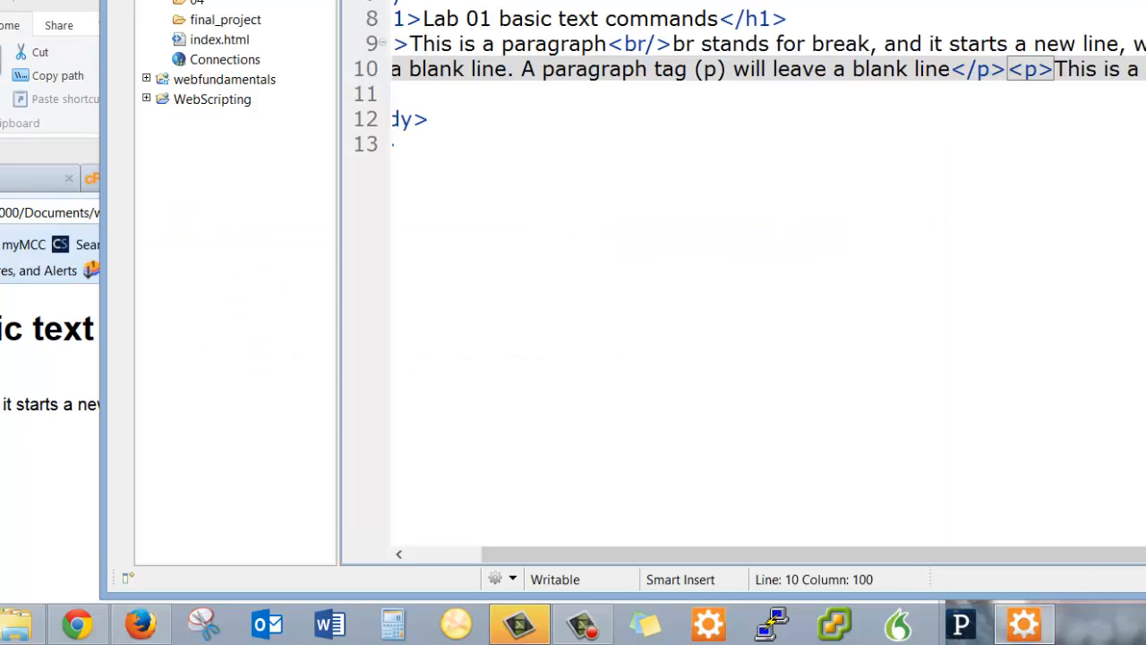
mouse_move(838, 157)
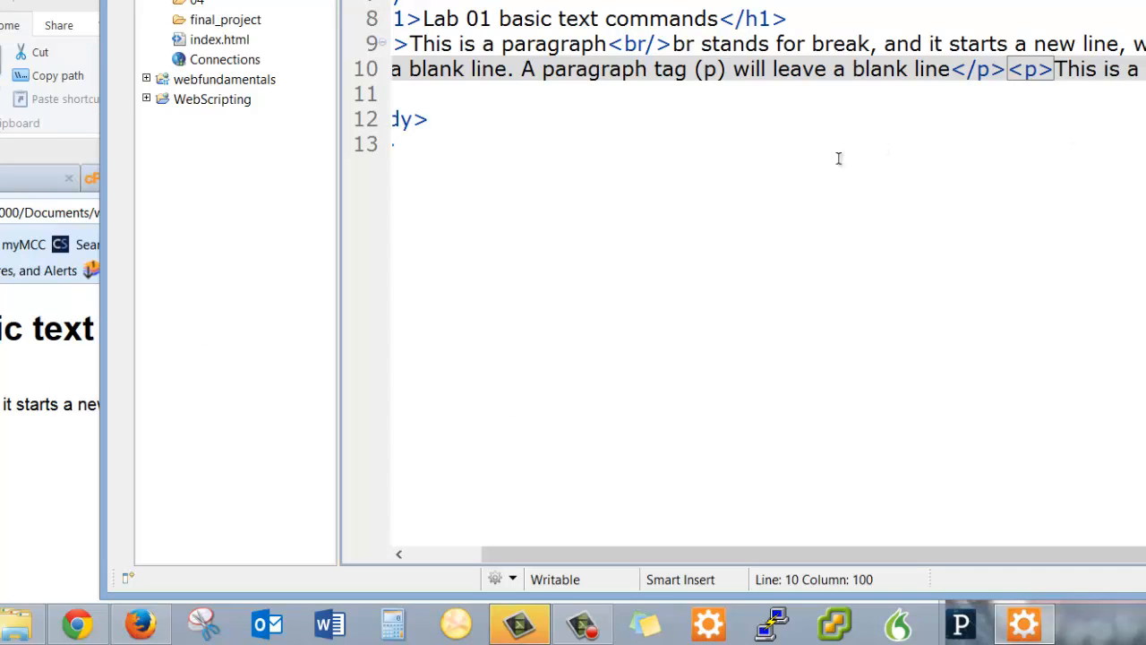
mouse_move(546, 617)
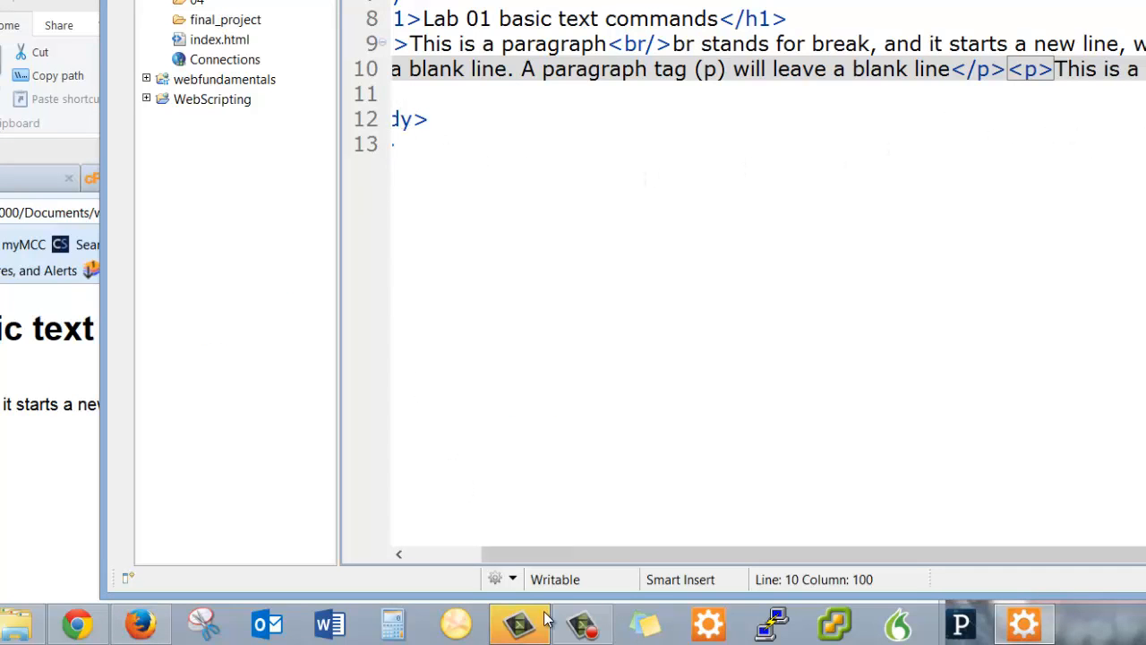
Step: Add a <p> reading 'There are several tags you need to learn to use:' followed by a <br>
scroll(left, 3)
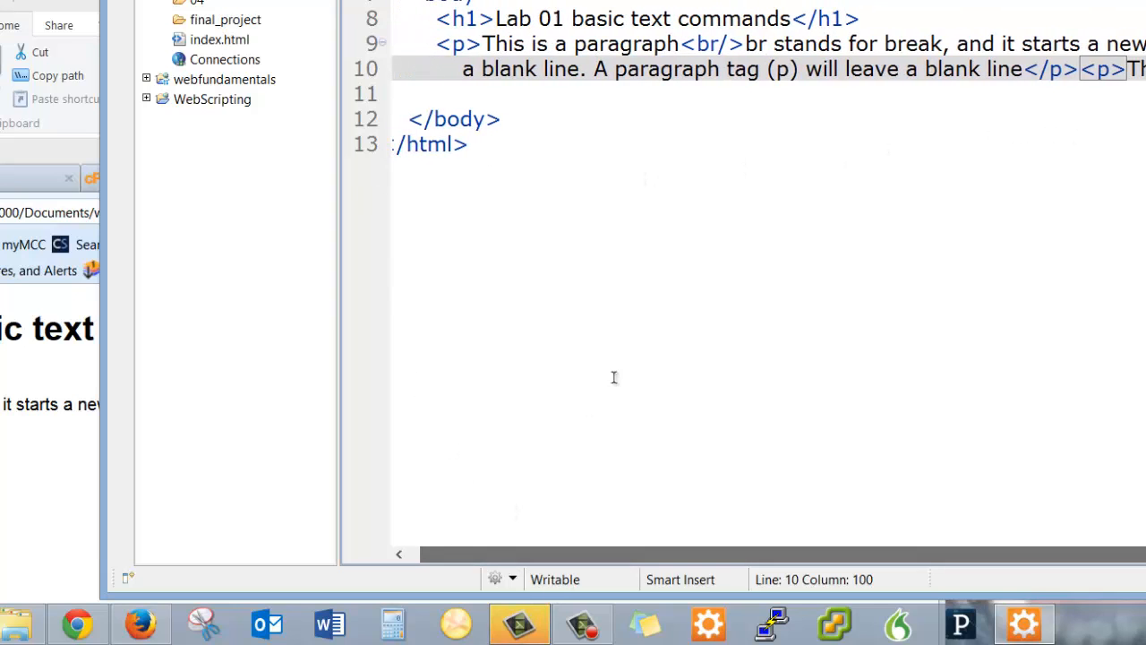
click(477, 93)
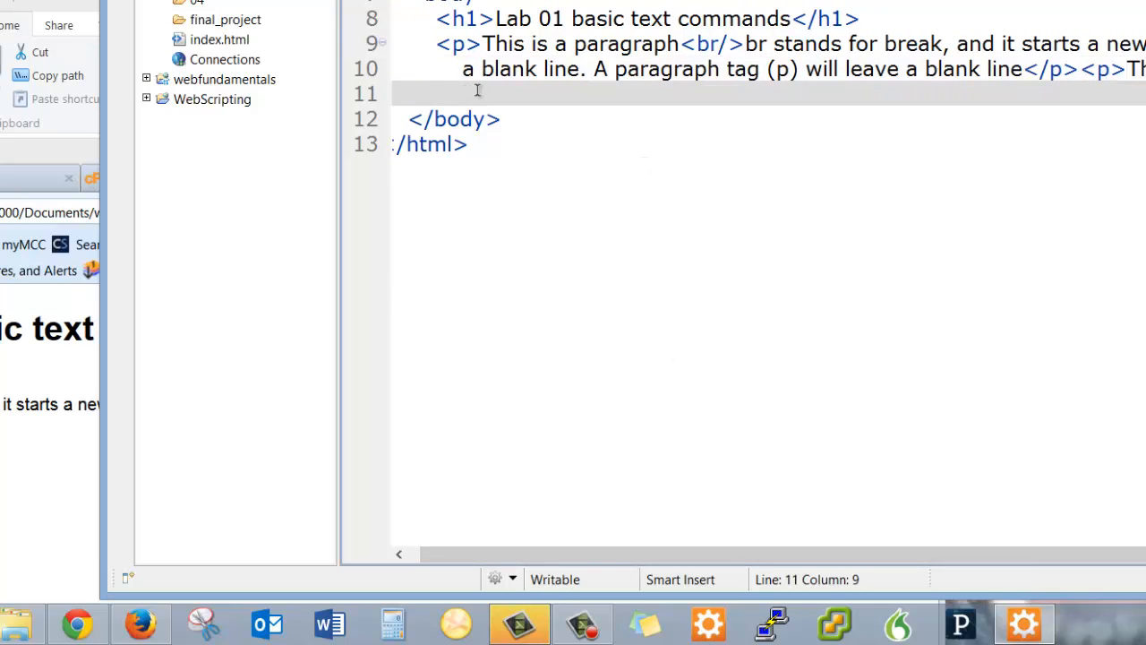
text(<p)
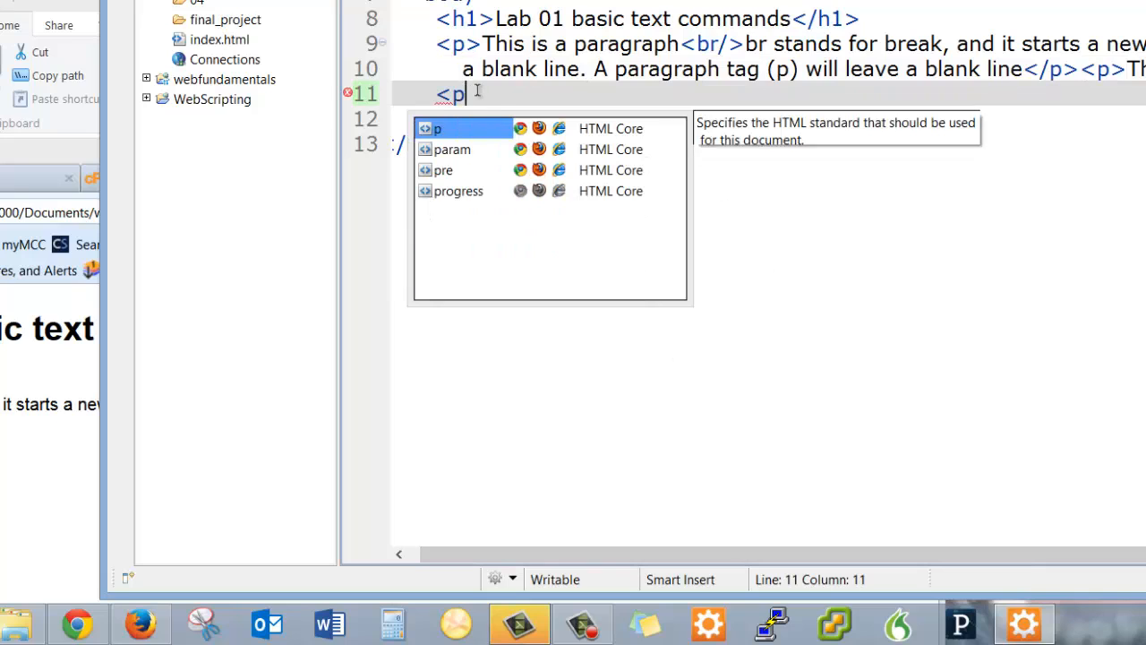
text(>There</p>)
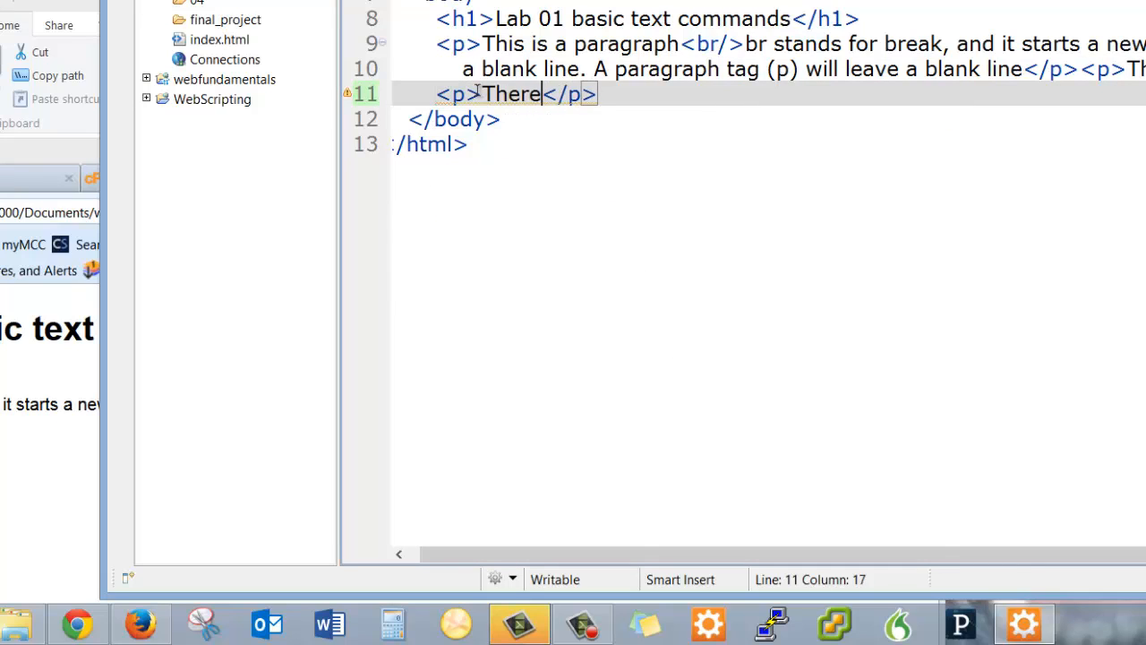
text(are several tags you n)
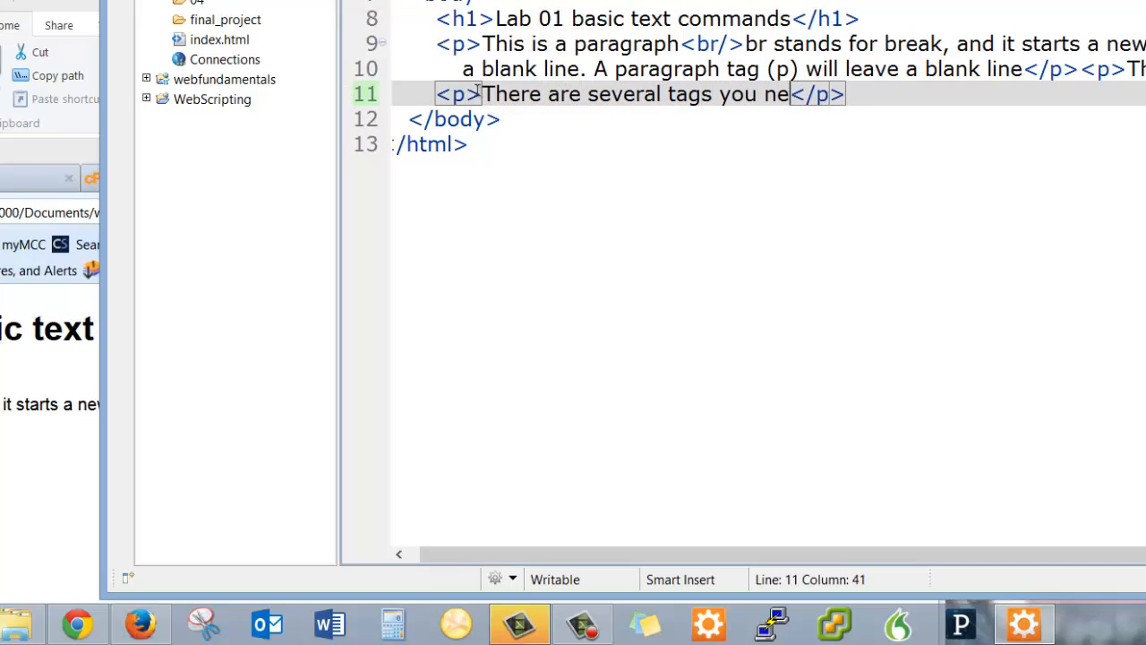
text(ed to learn to u)
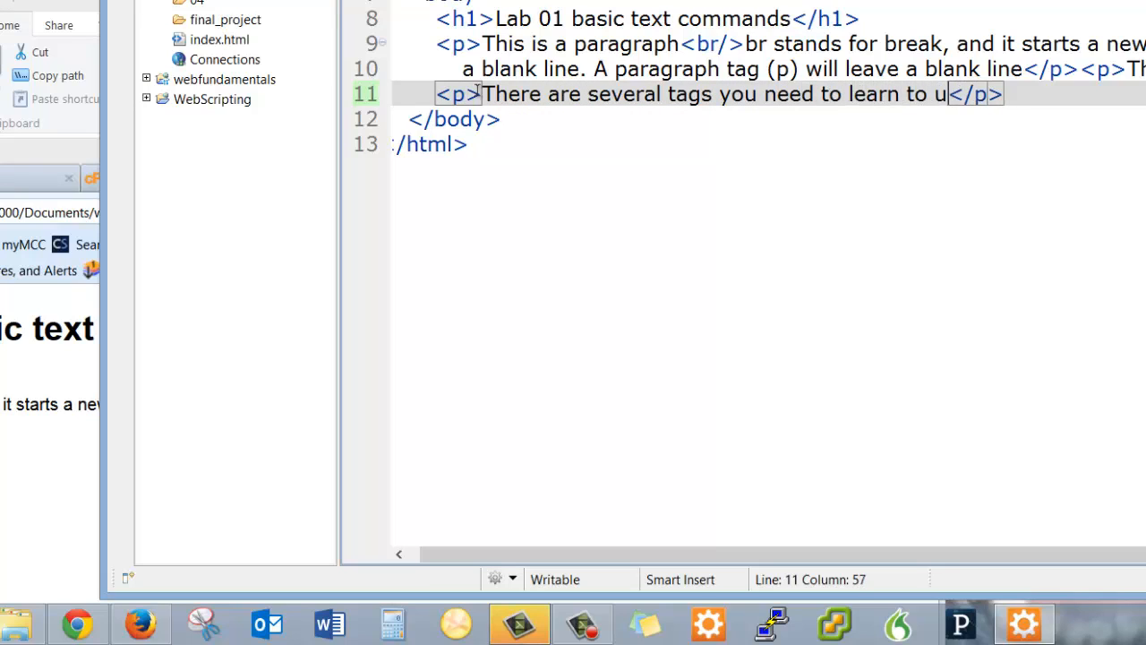
text(se:)
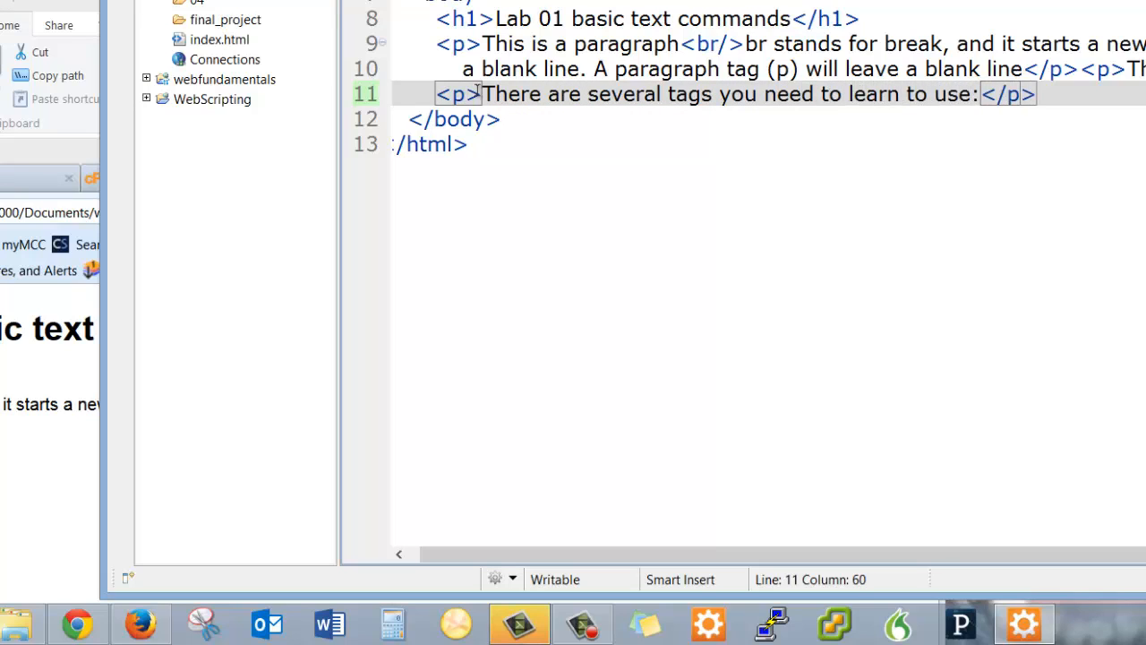
text(<br)
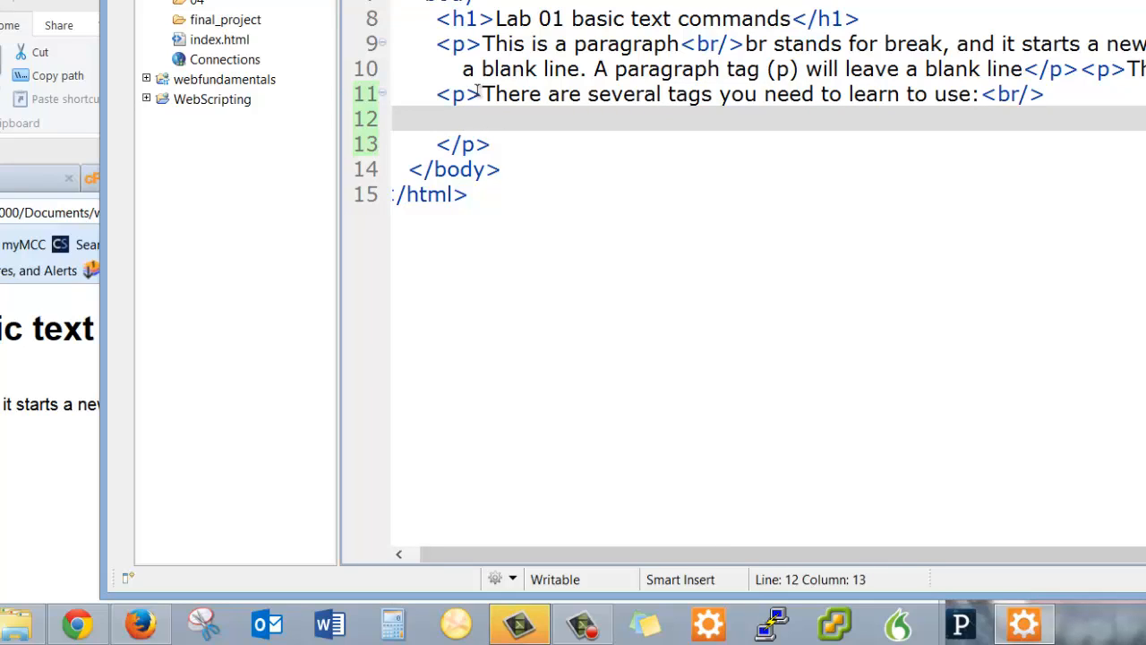
Step: Add an <ol> with list items <b>bold</b> and <strong>strong</strong>
text(,)
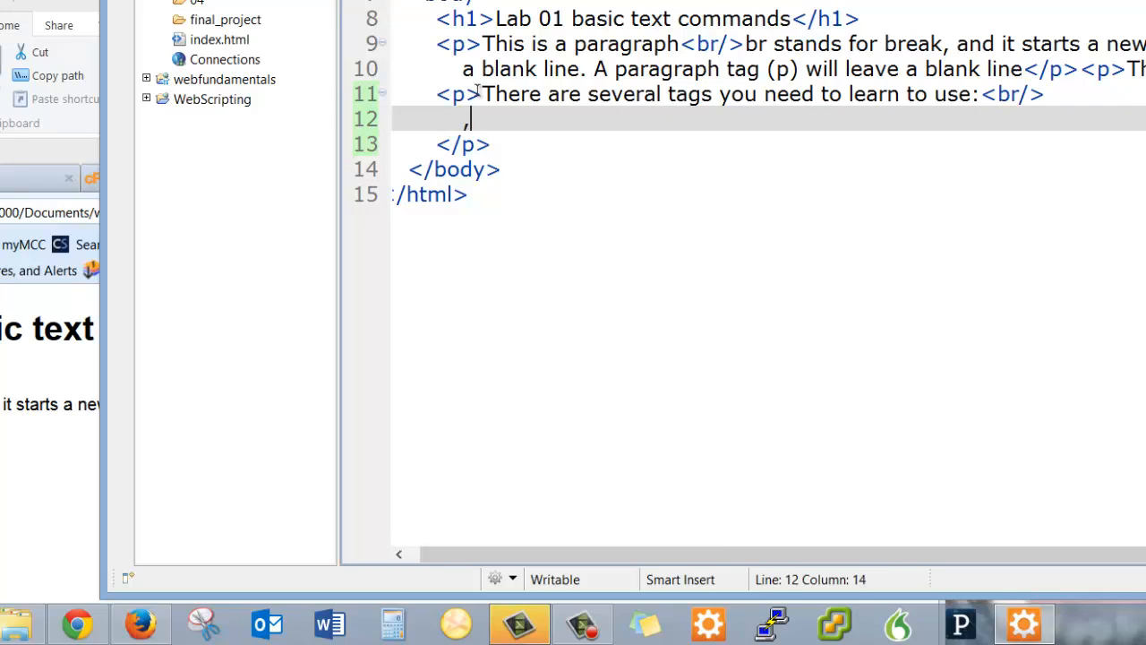
key(Backspace)
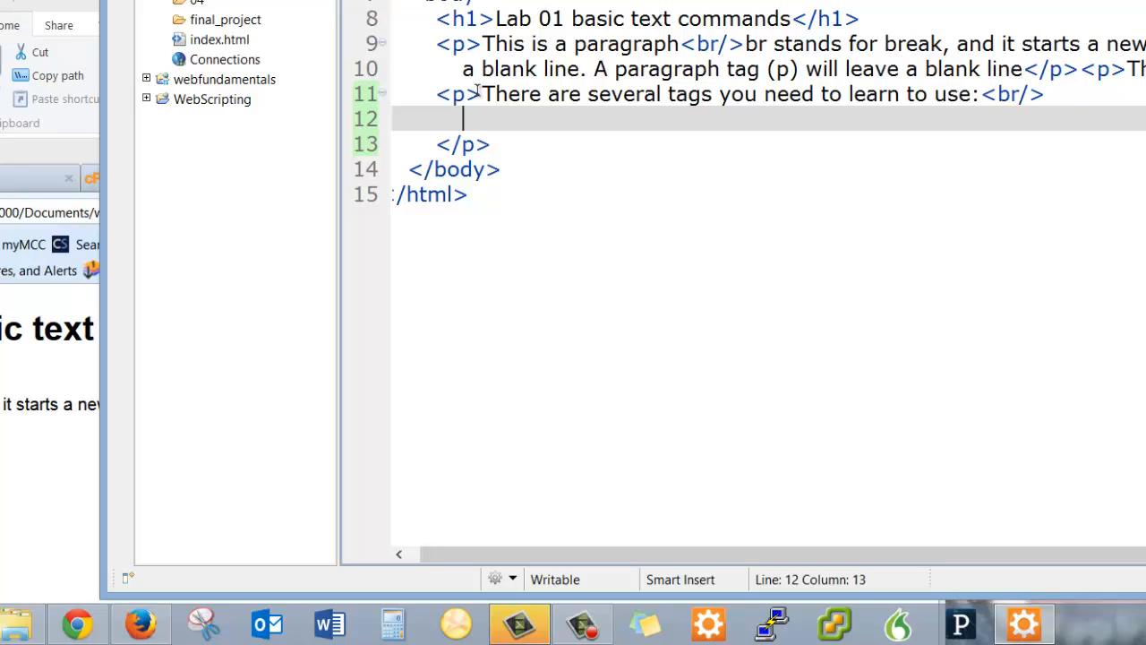
text(<ol>)
text(<li)
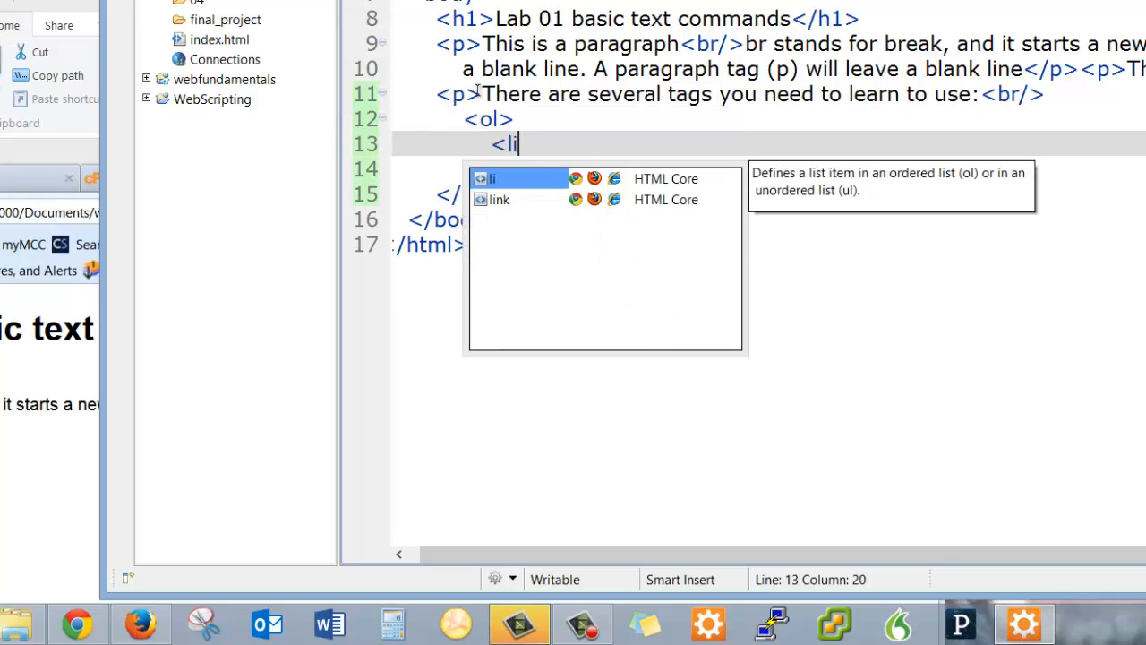
click(492, 179)
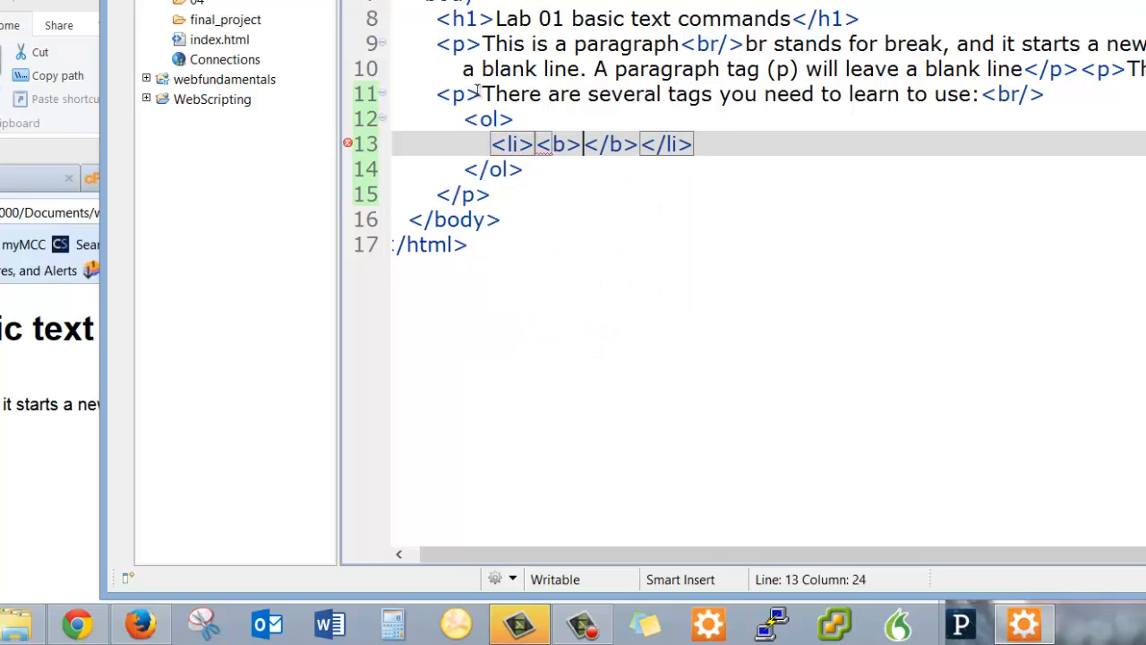
text(bold)
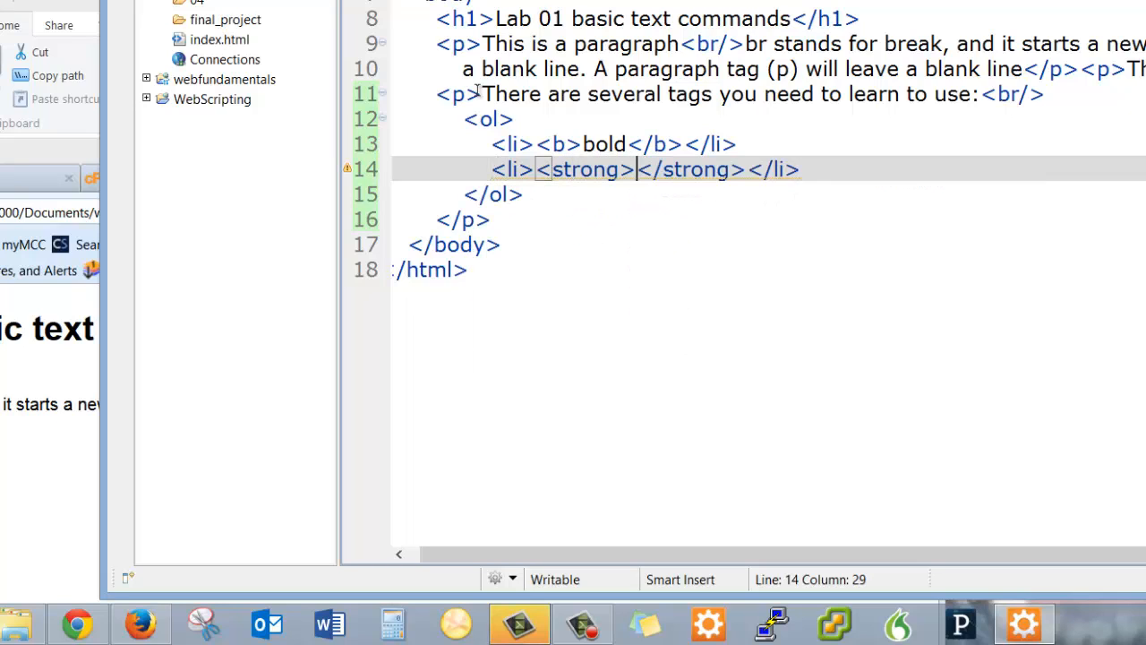
text(strong)
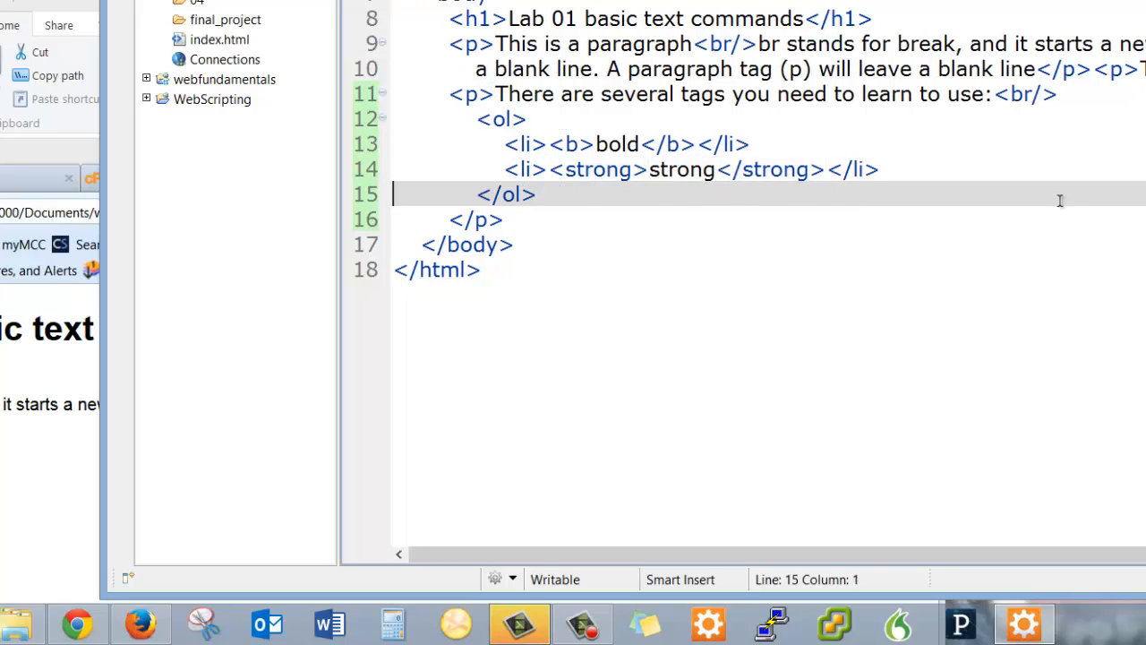
Step: Add list items <i>italics</i>, <em>emphasis</em> and <small>small</small> to the ordered list
text(<)
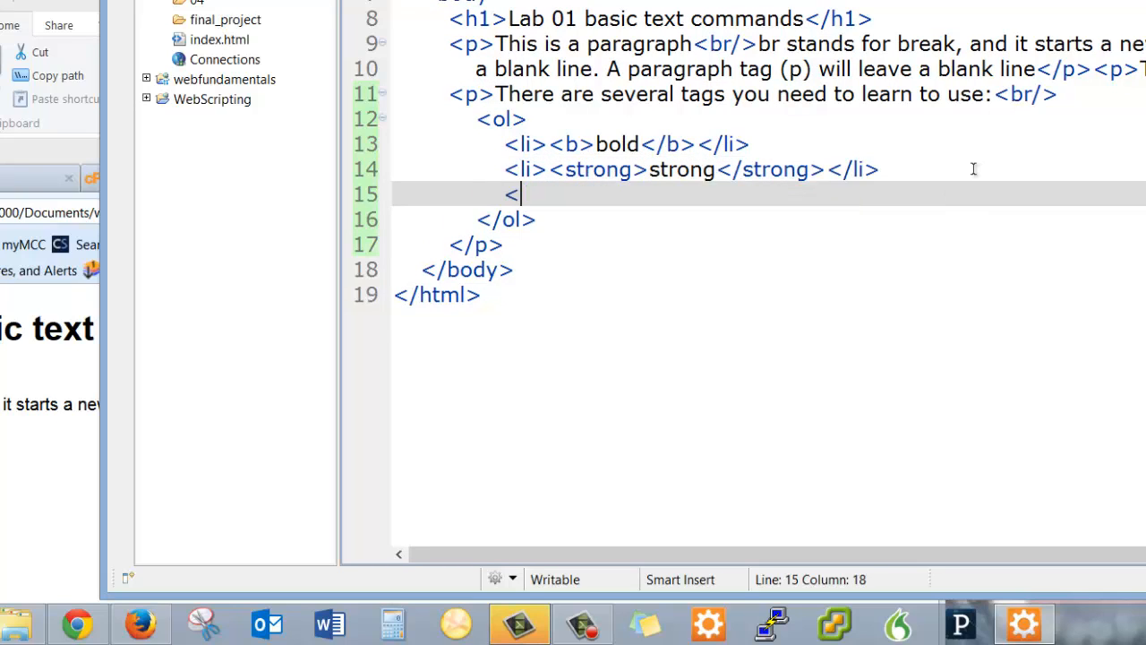
text(li></li>)
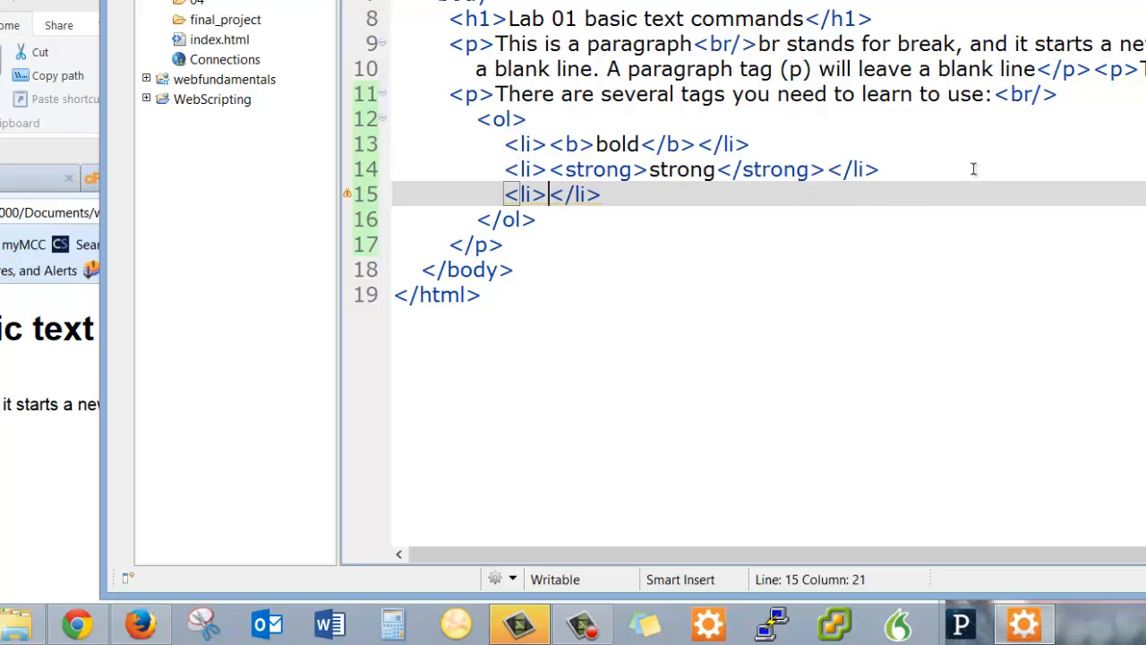
text(<i></i>)
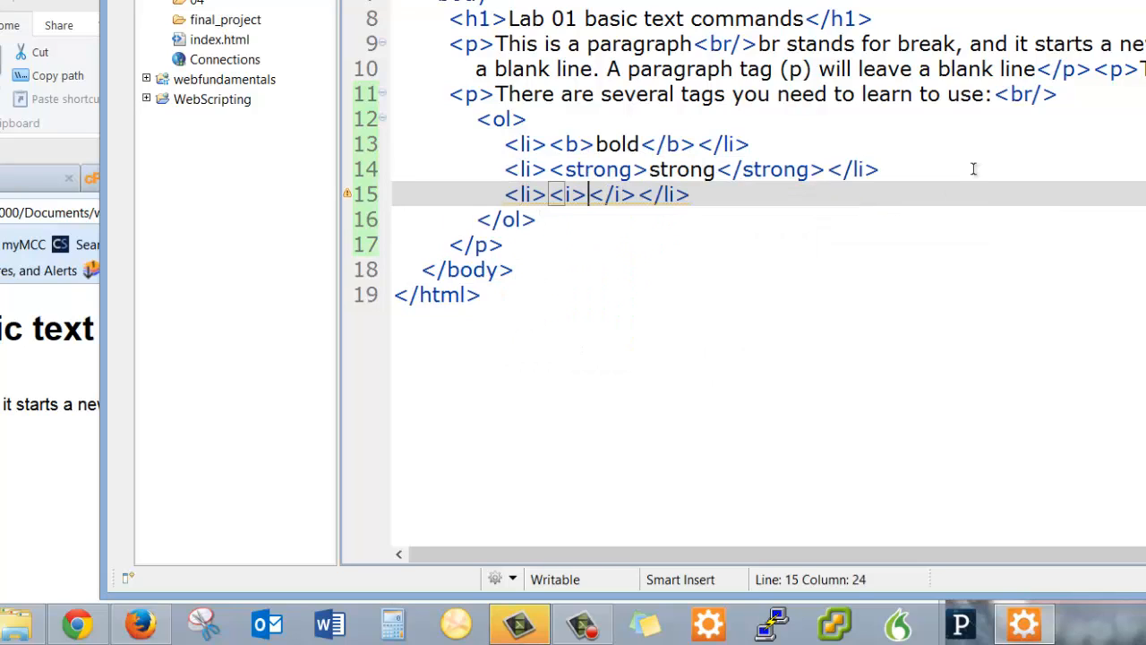
text(italics)
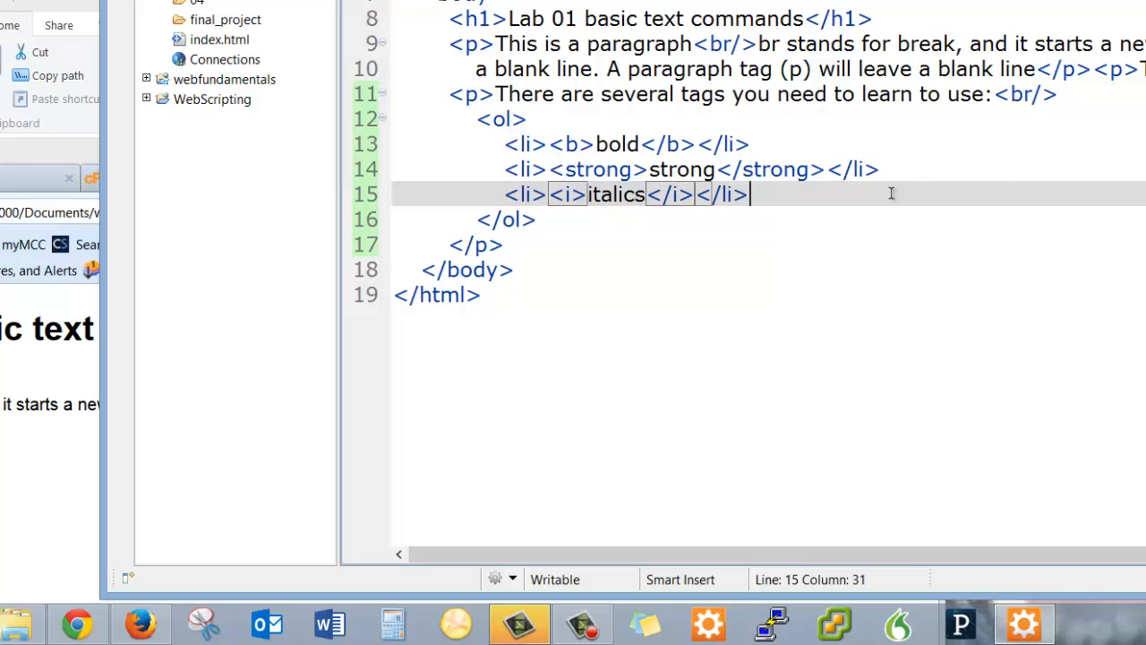
text(<li></li>)
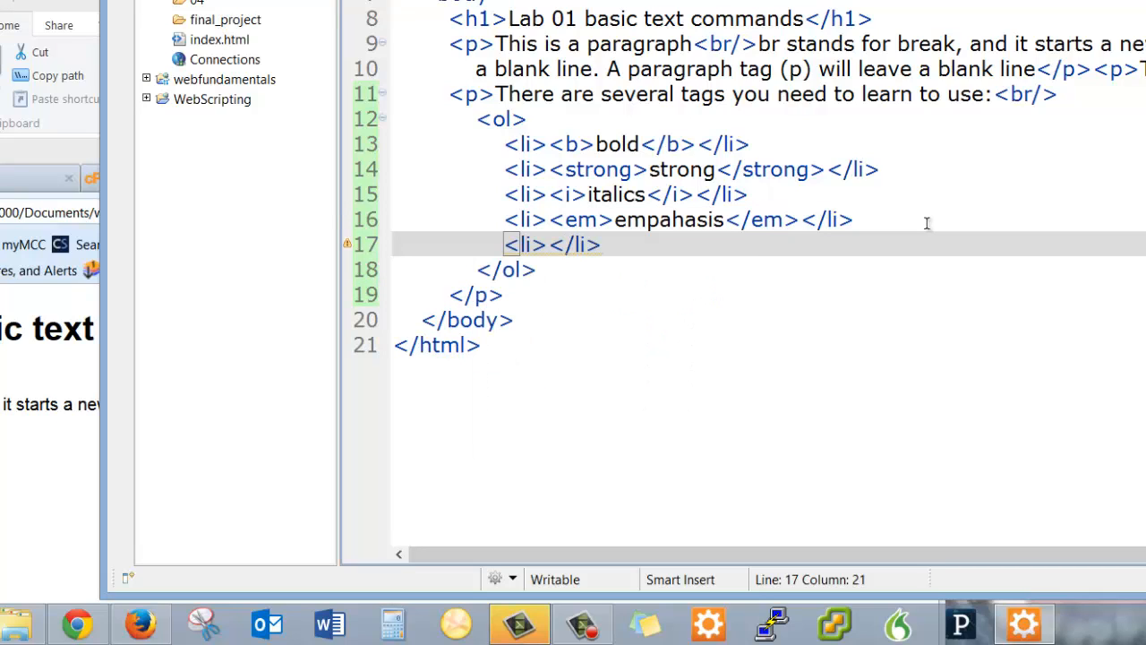
text(<)
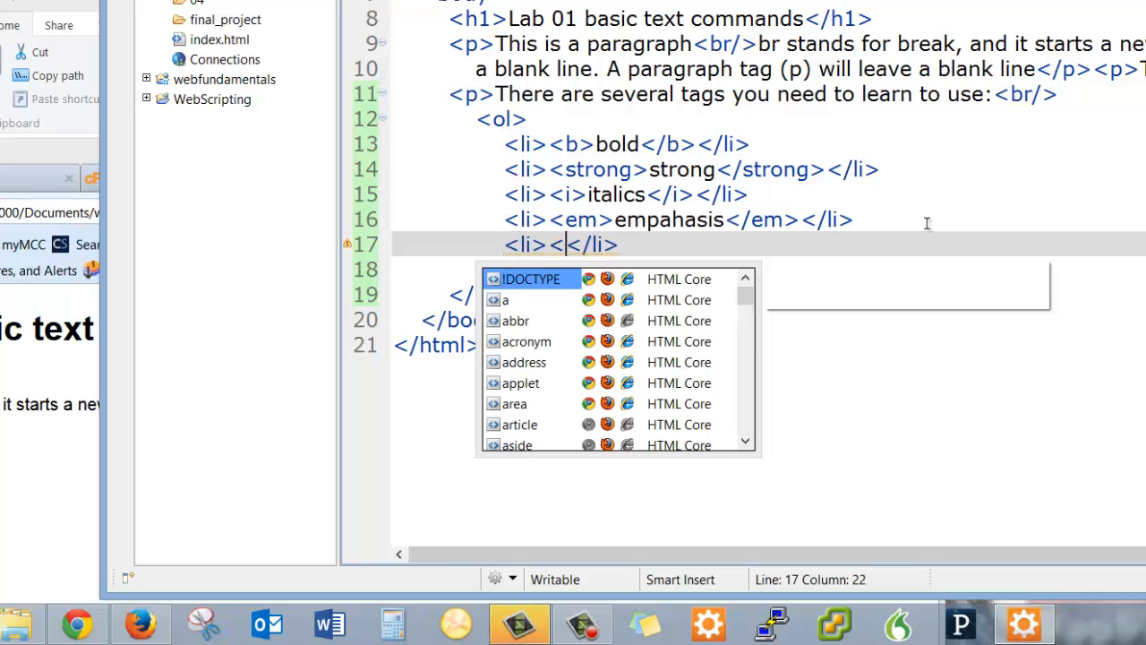
text(small>sma</sma)
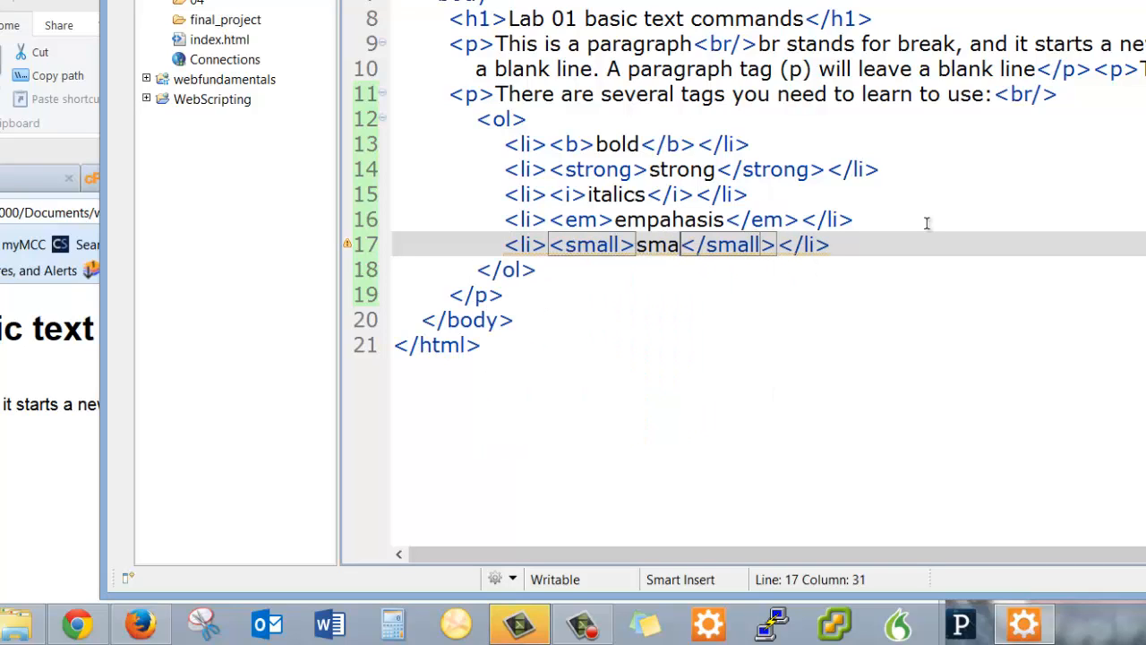
text(ll)
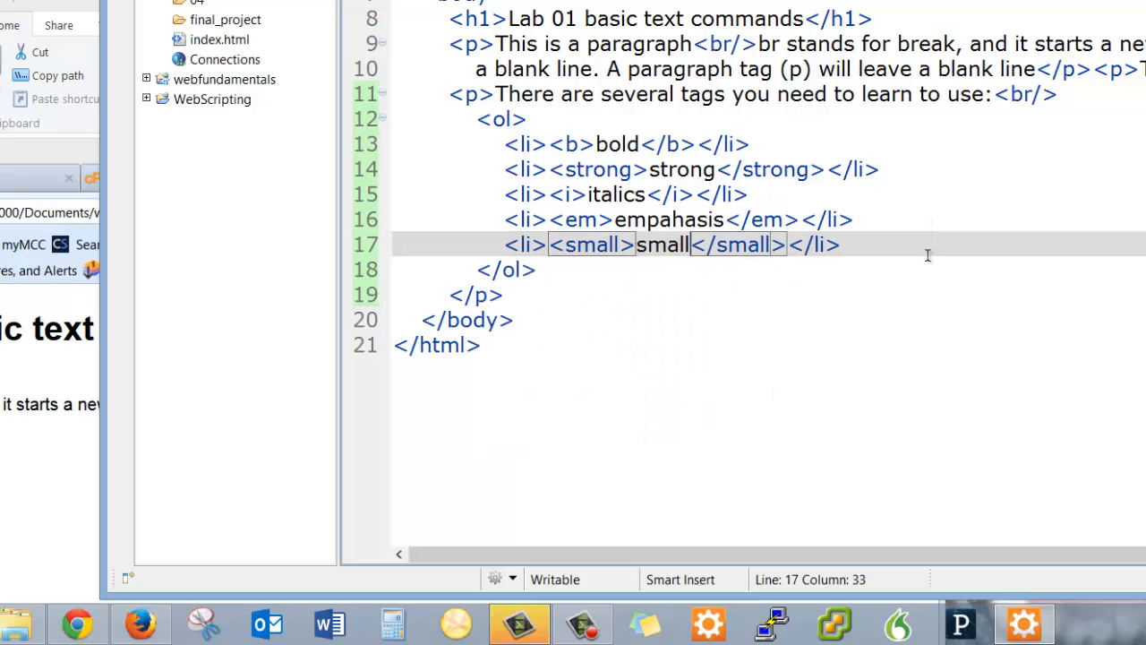
mouse_move(573, 347)
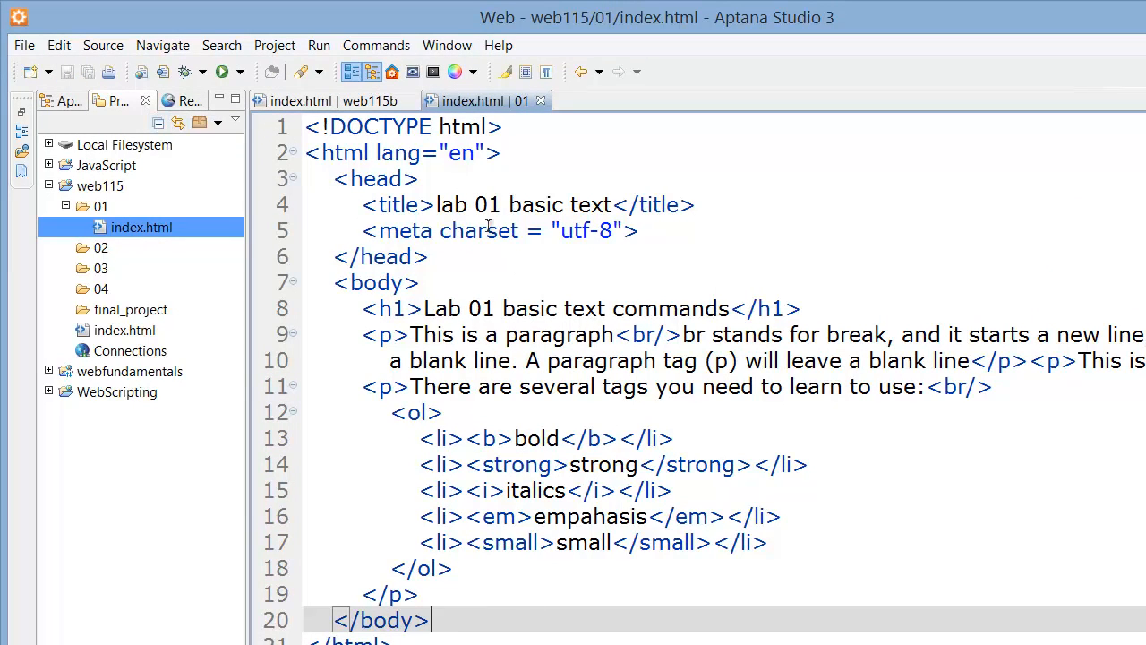
mouse_move(412, 71)
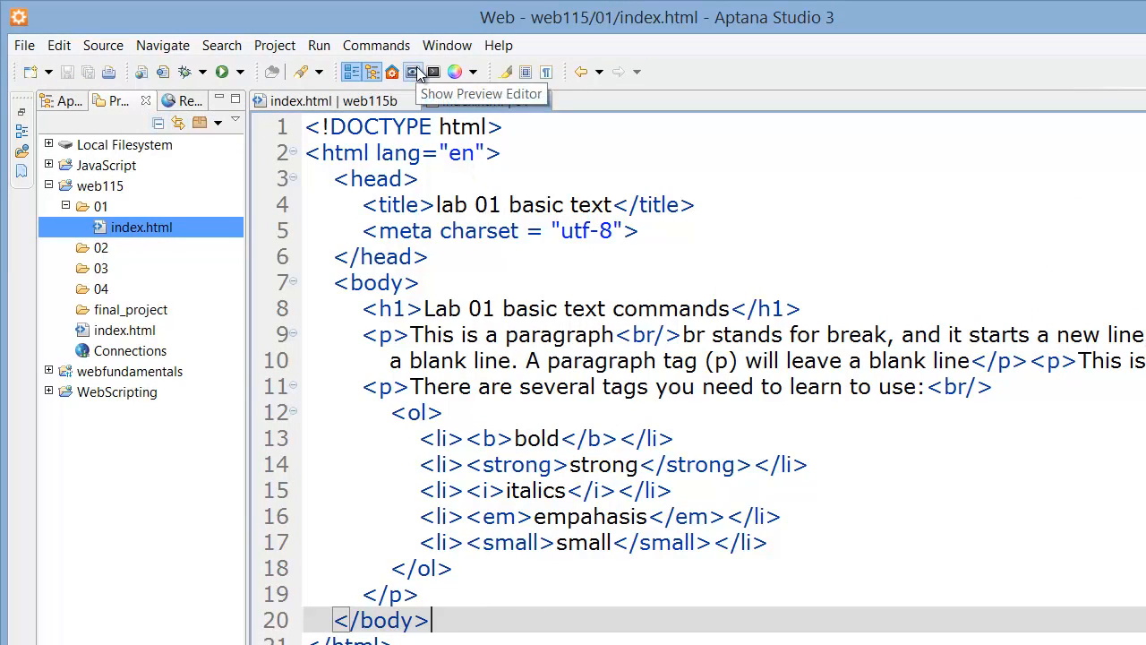
Step: Show the built-in preview rendering the heading, paragraphs and five-item styled list
click(412, 71)
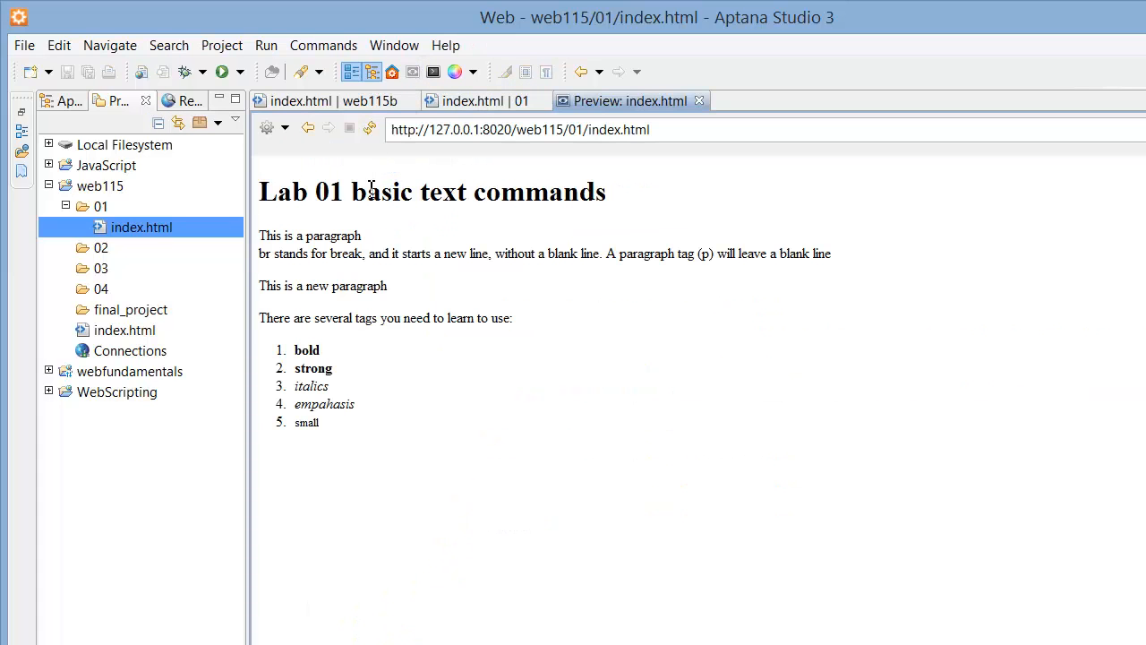
mouse_move(311, 385)
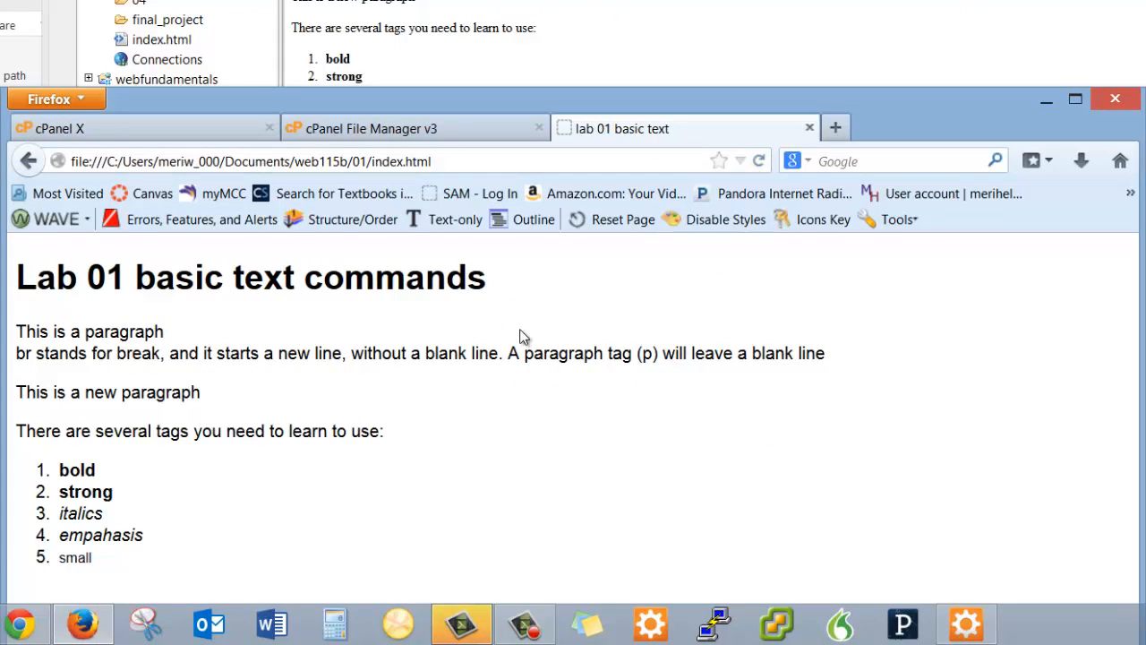
mouse_move(104, 480)
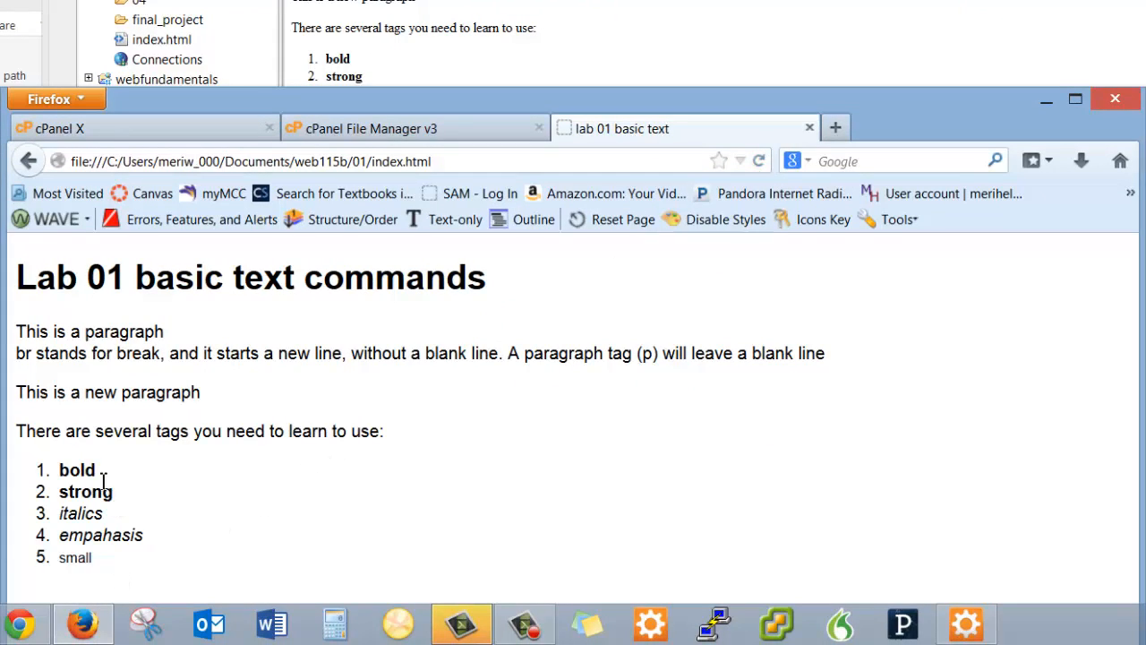